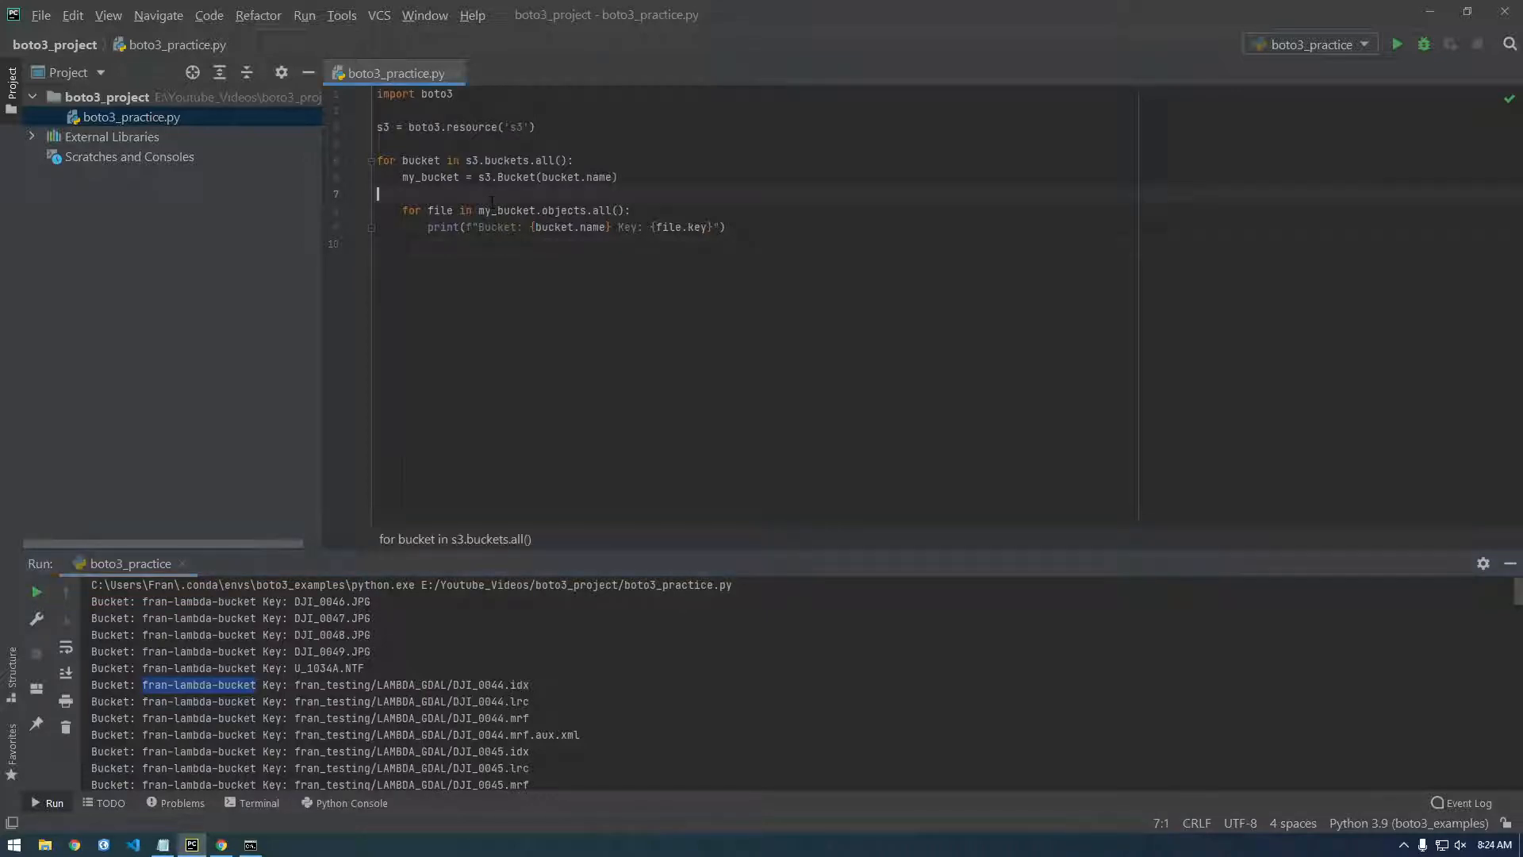
Add a '# list all buckets and all objects' comment and comment out the bucket-listing loop
click(335, 160)
text(# list all buckets and all objects)
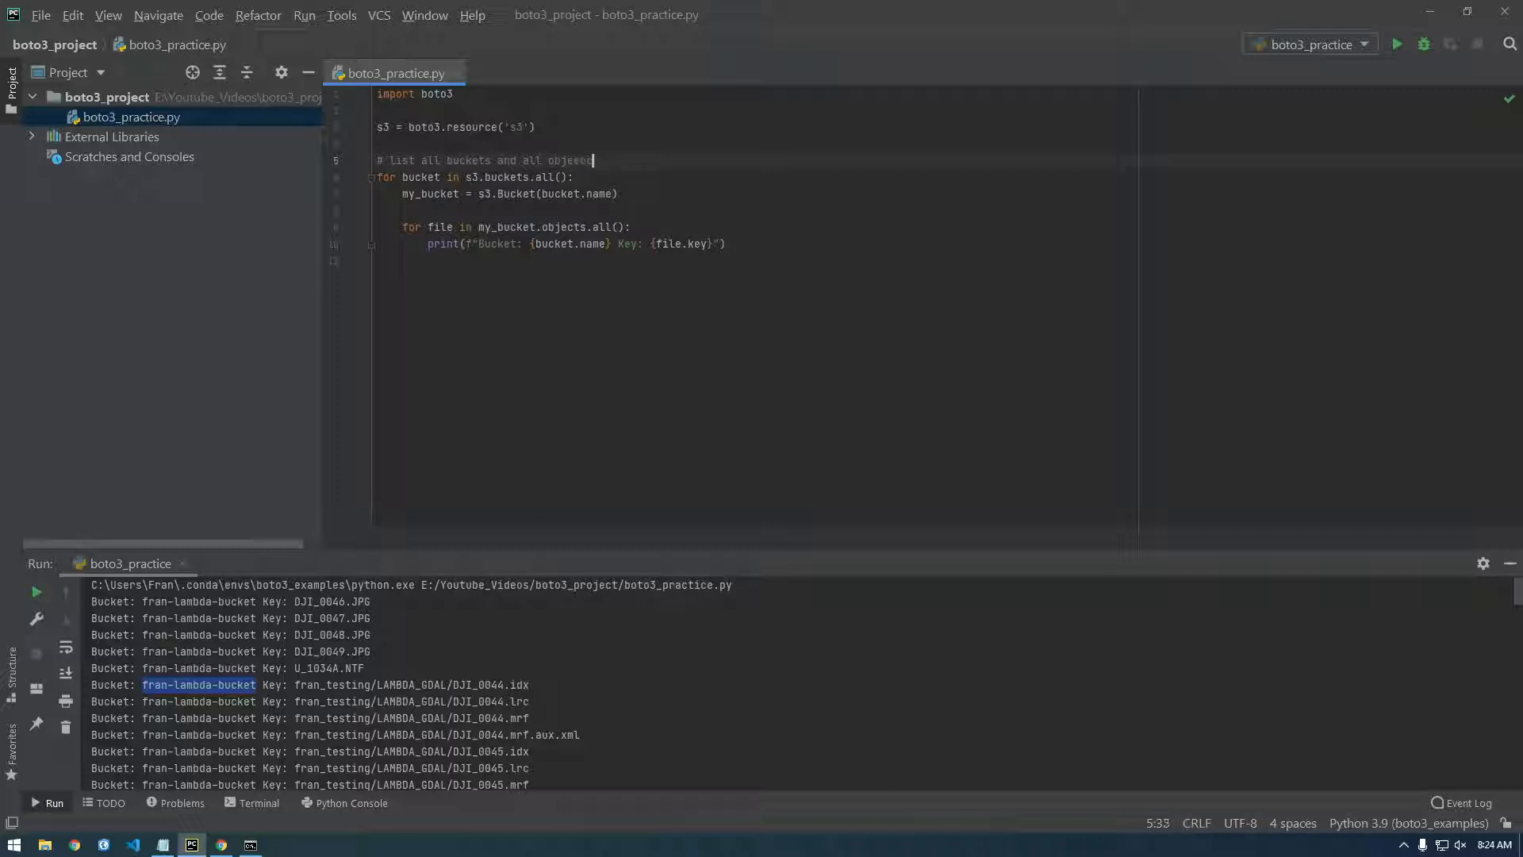
right_click(446, 213)
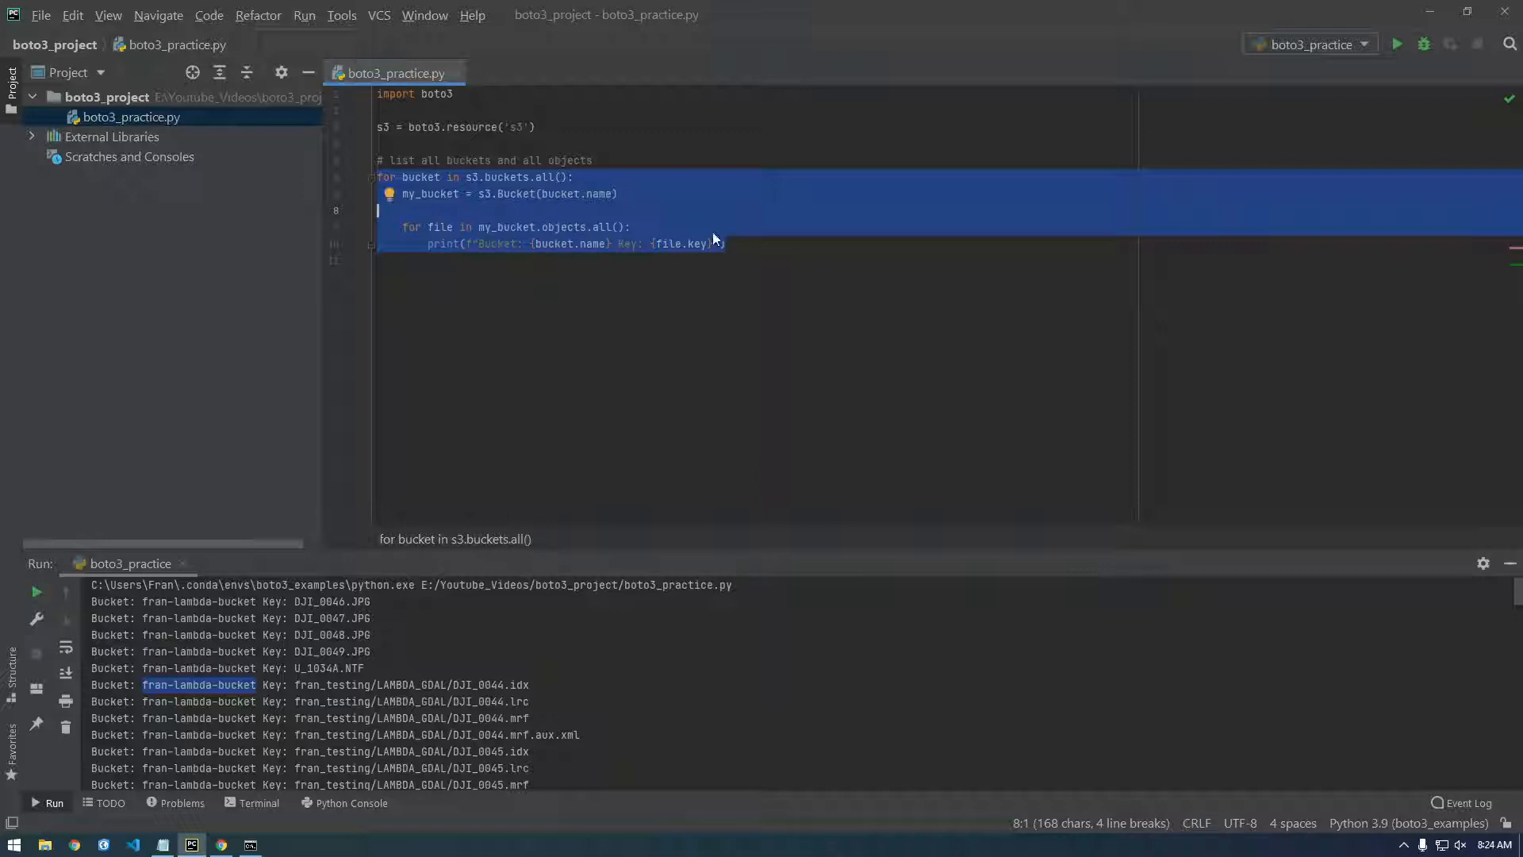
key(ctrl+slash)
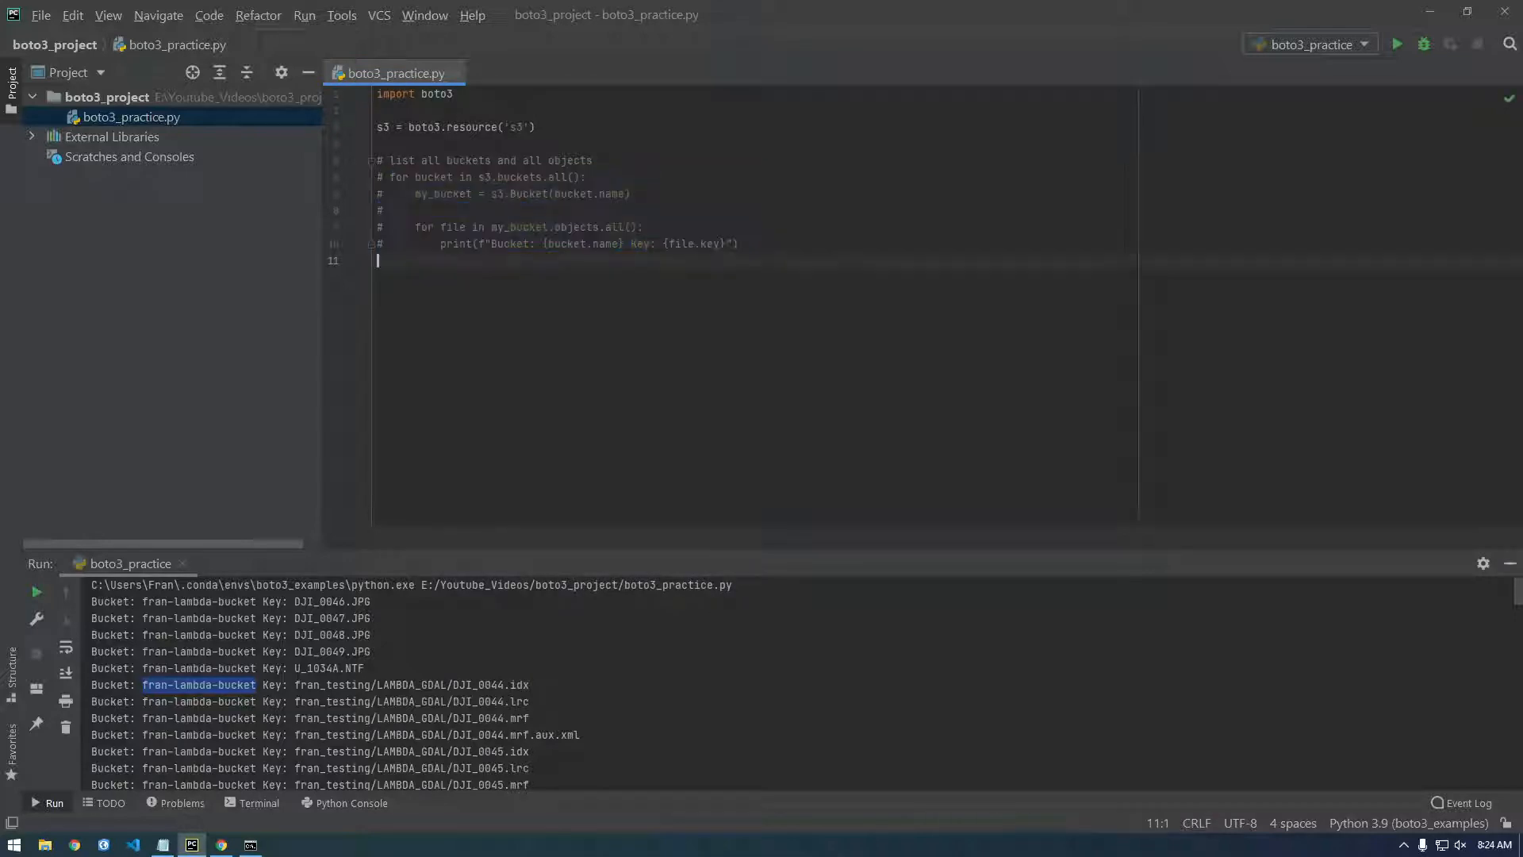
Add my_bucket = s3.Bucket("fran-lambda-bucket"), loop over its objects, and empty the print call
text(for bucket in s3.buckets.all():)
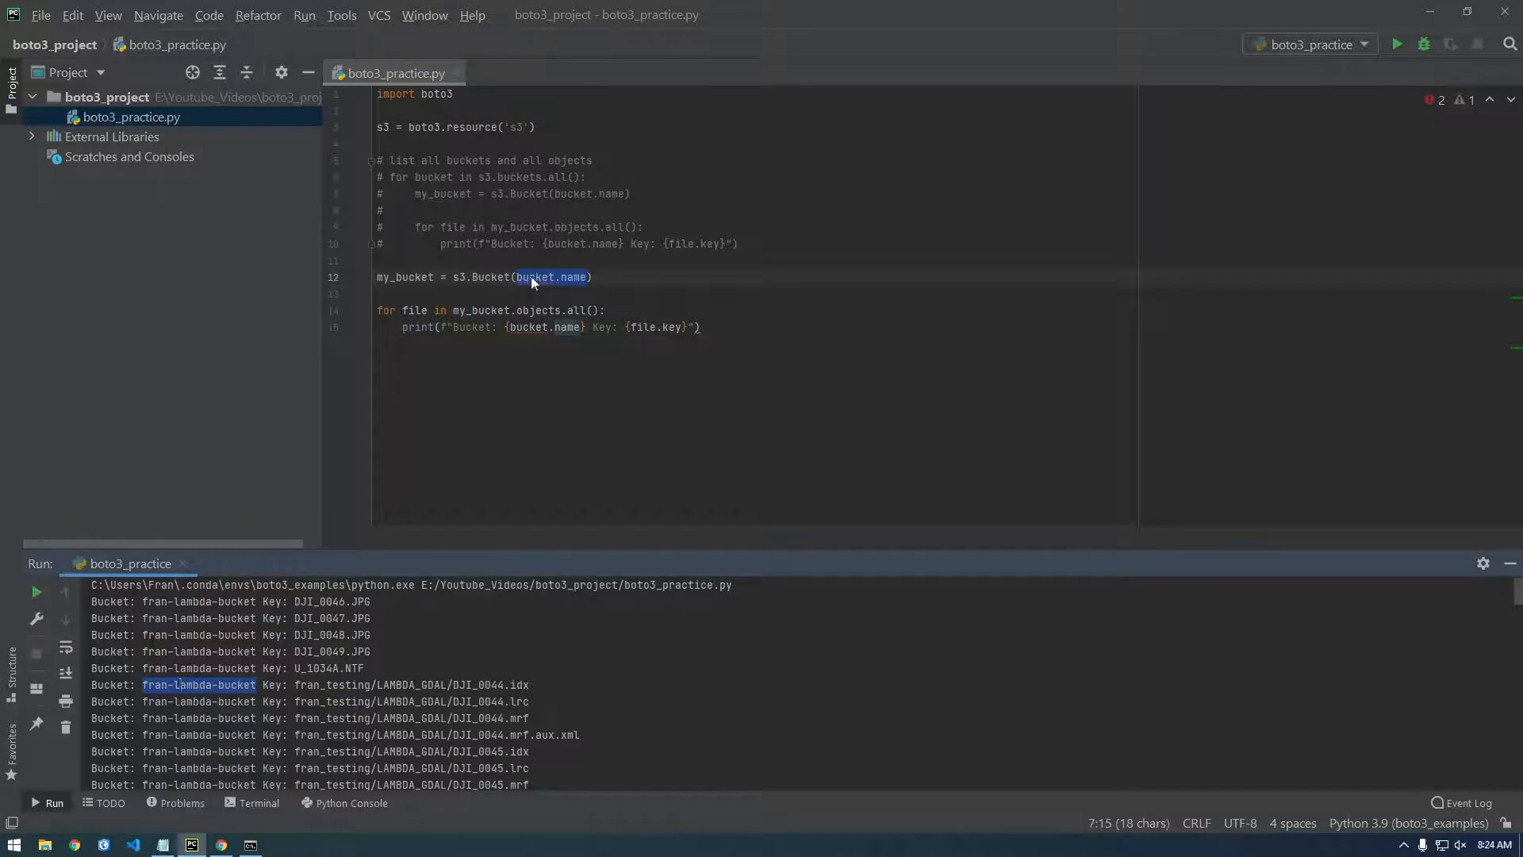
text(fran-lambda-bucket)
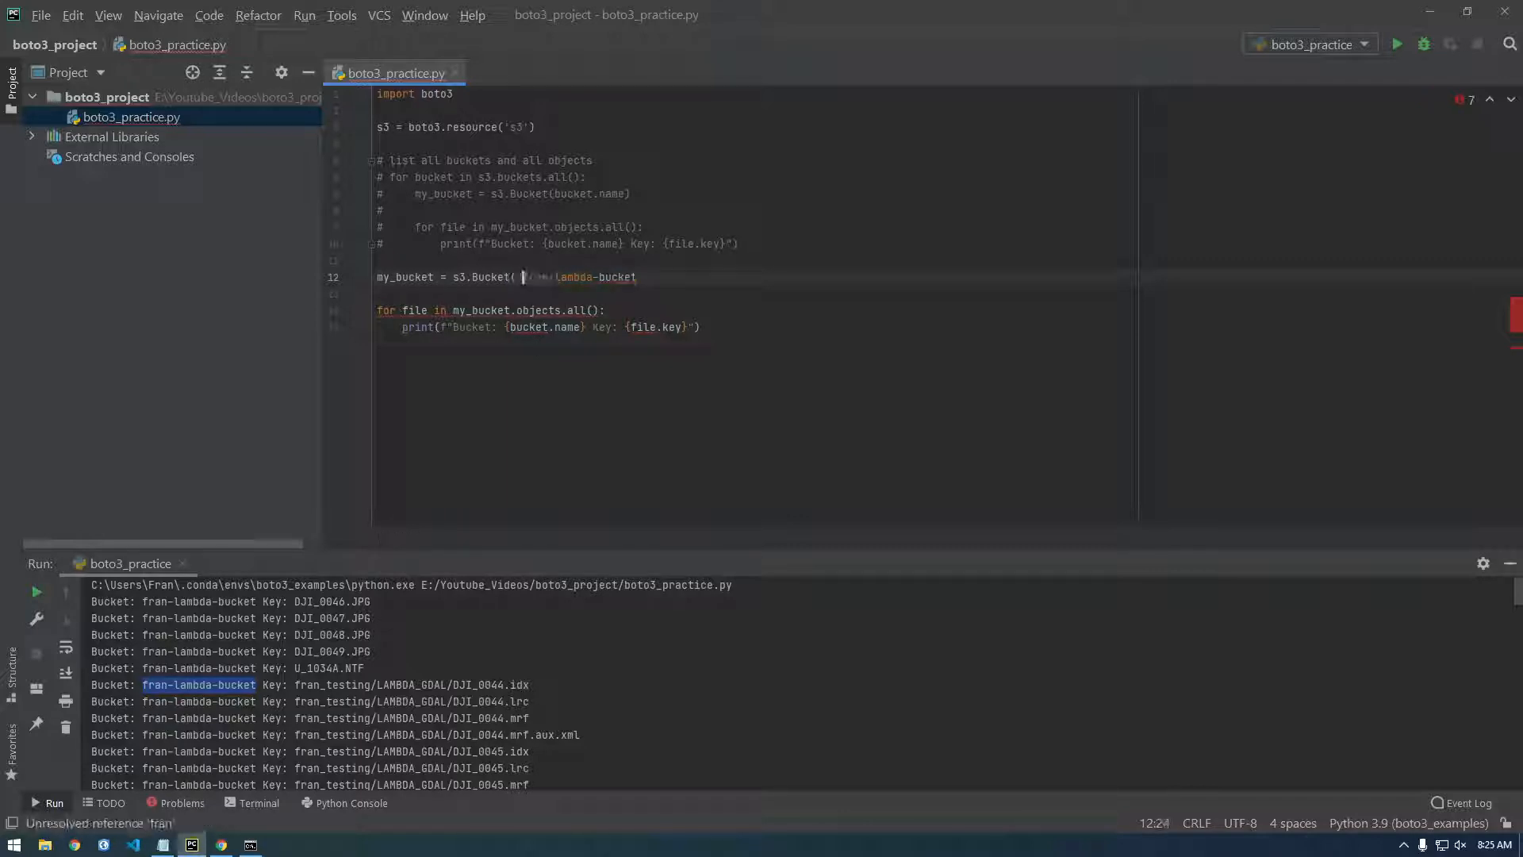
text("fran-lambda-bucket)
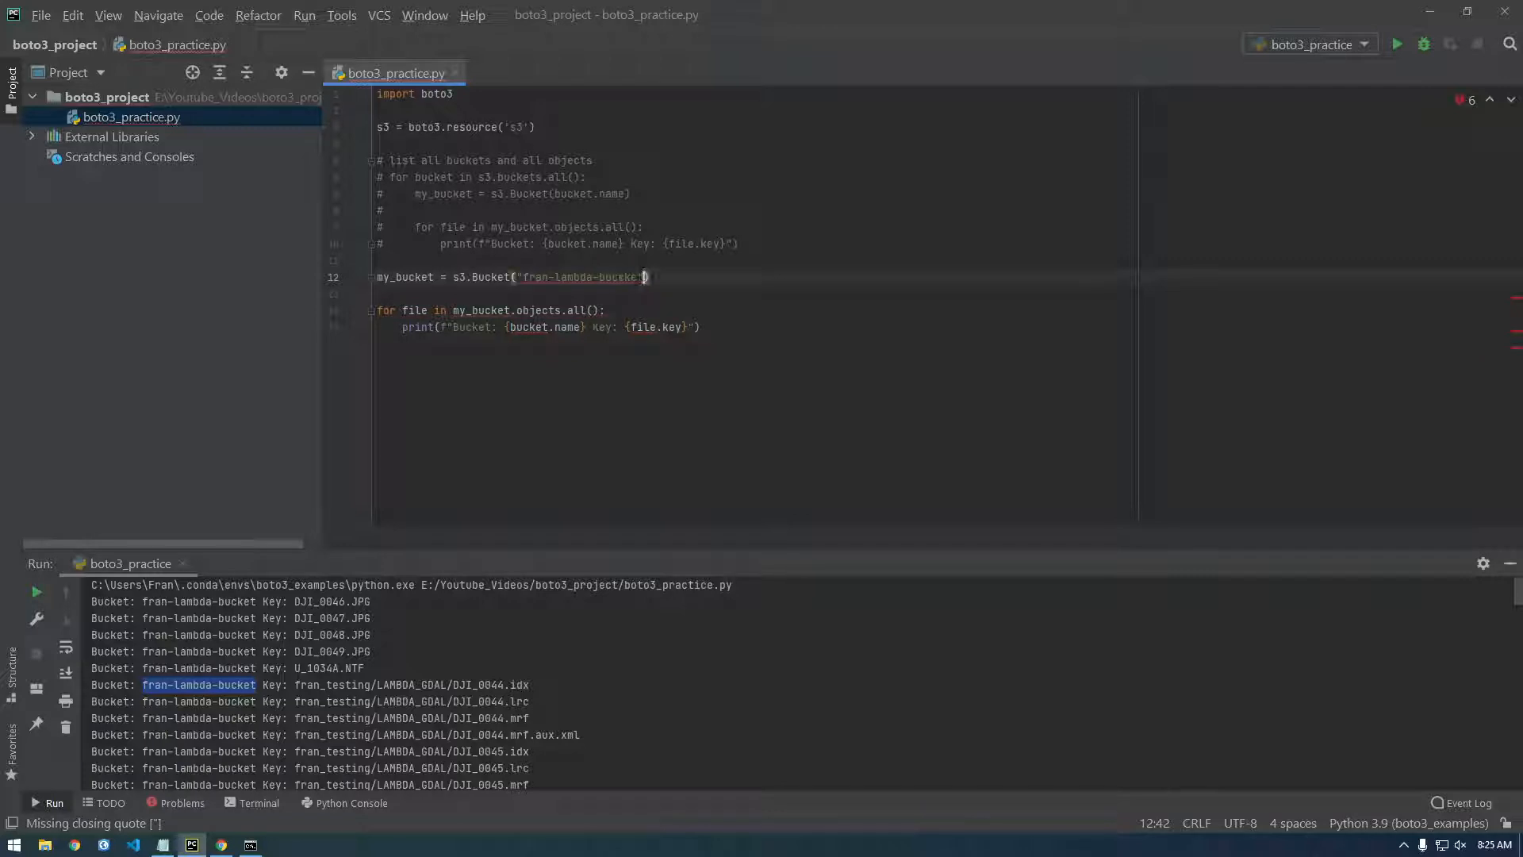
text(")
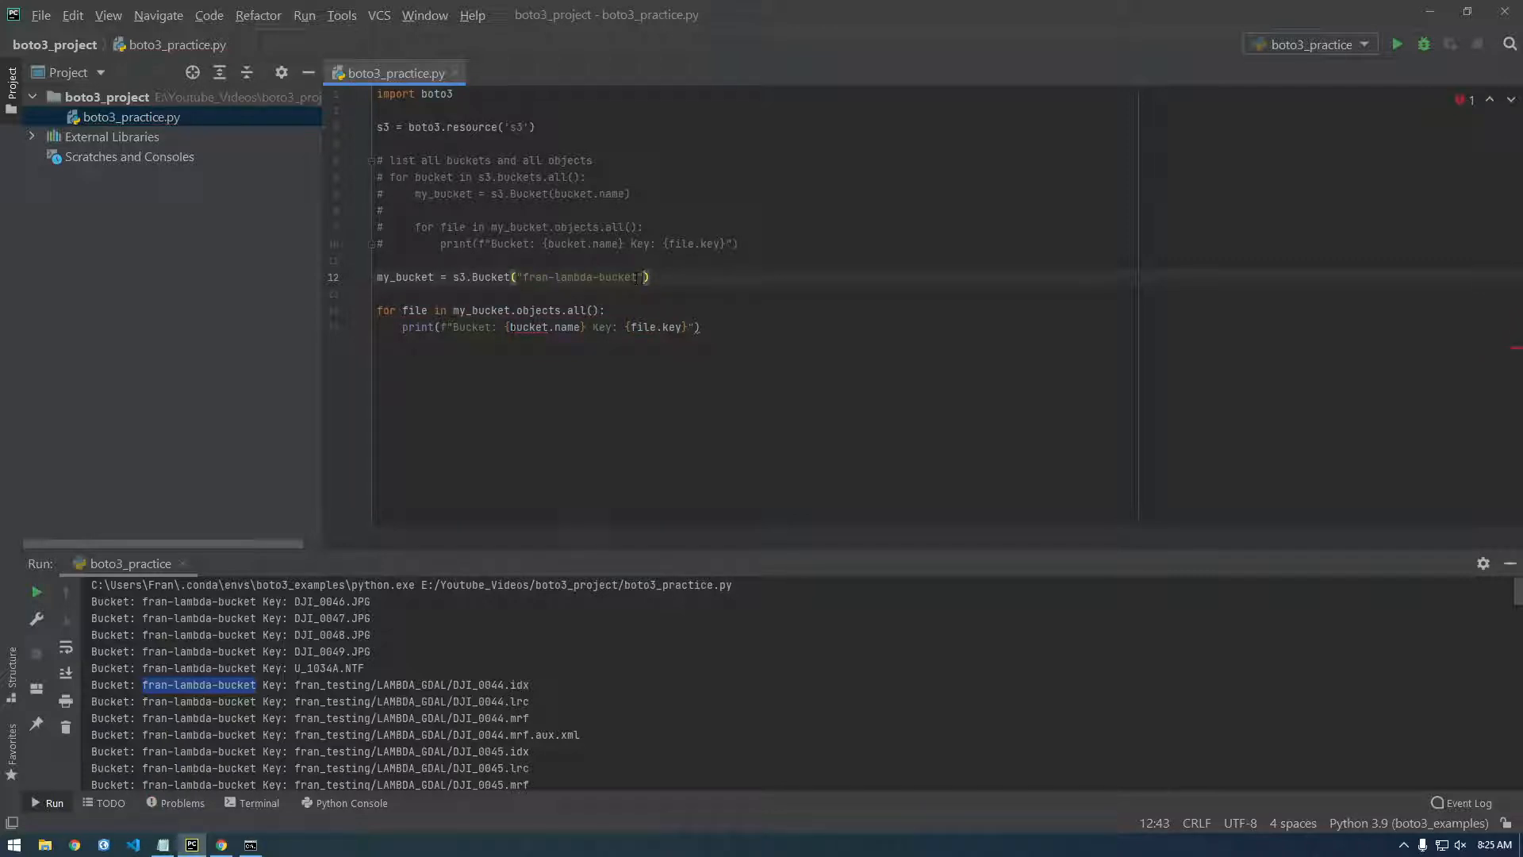
double_click(544, 326)
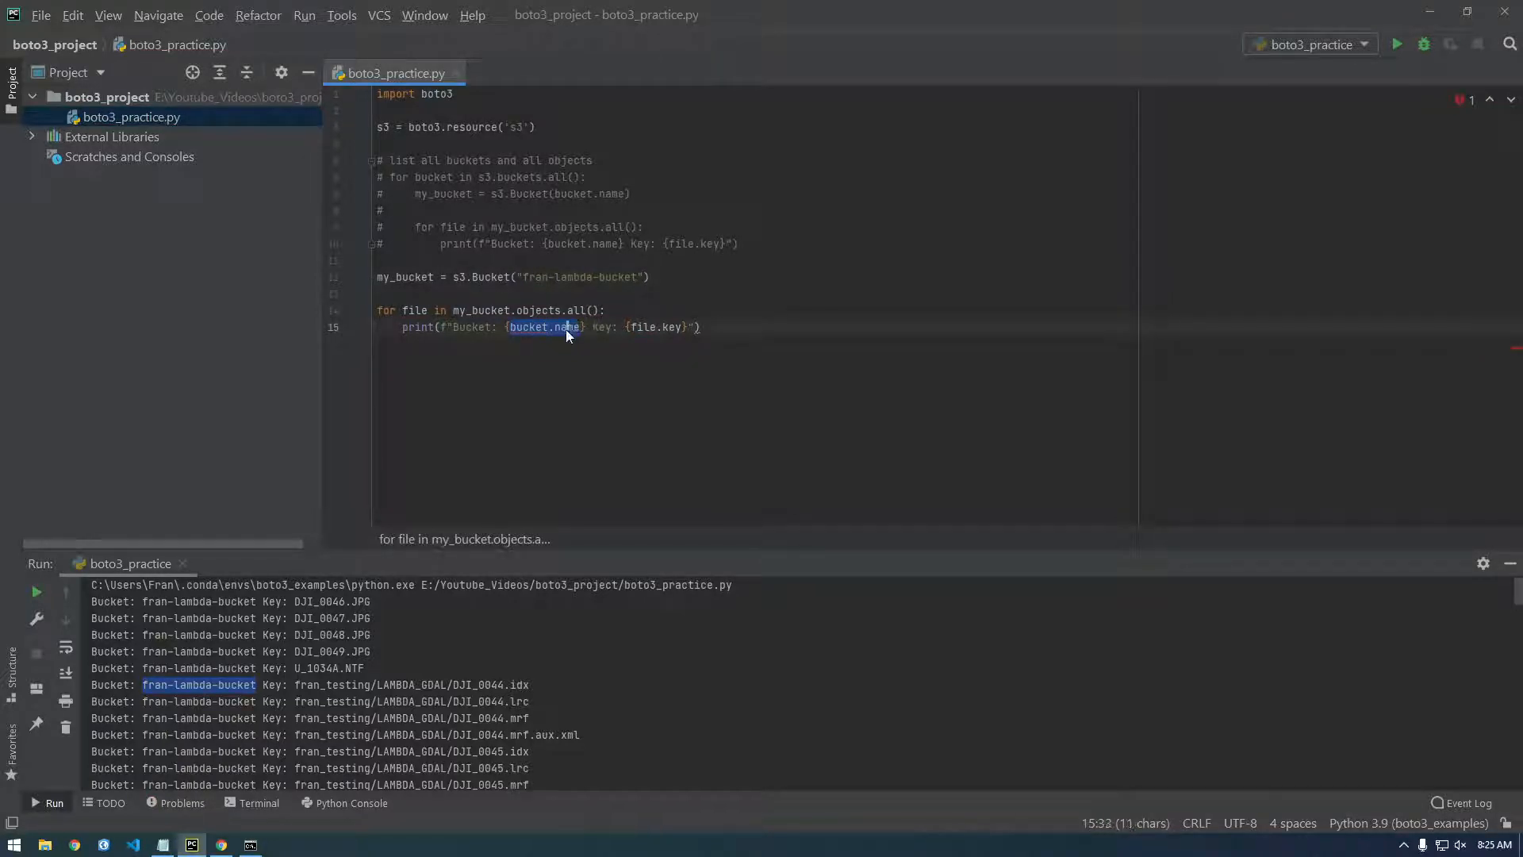
text(fran-lambda-bucket)
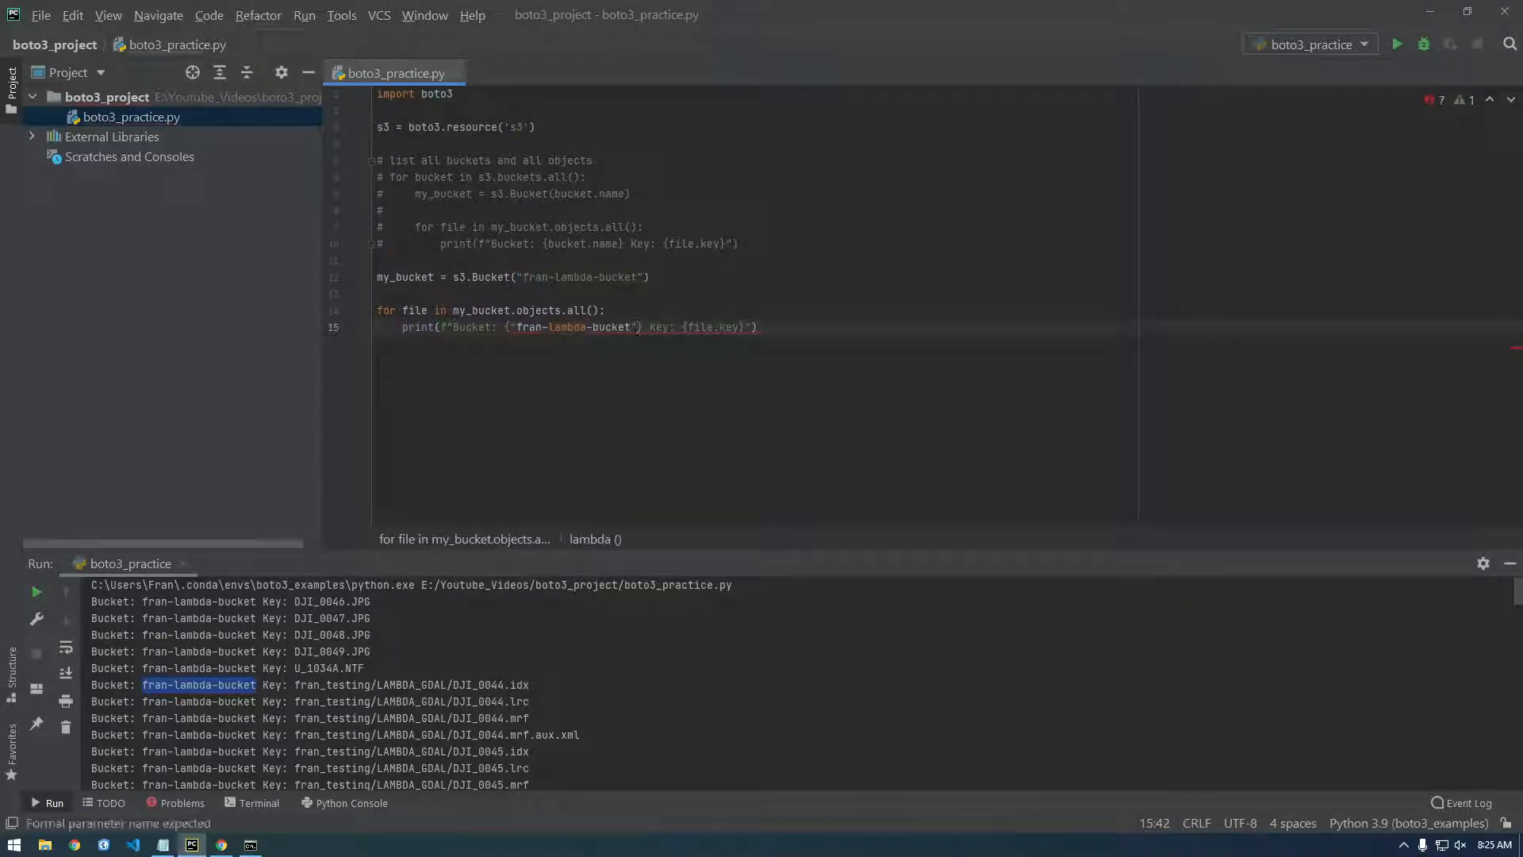
click(636, 328)
text(')
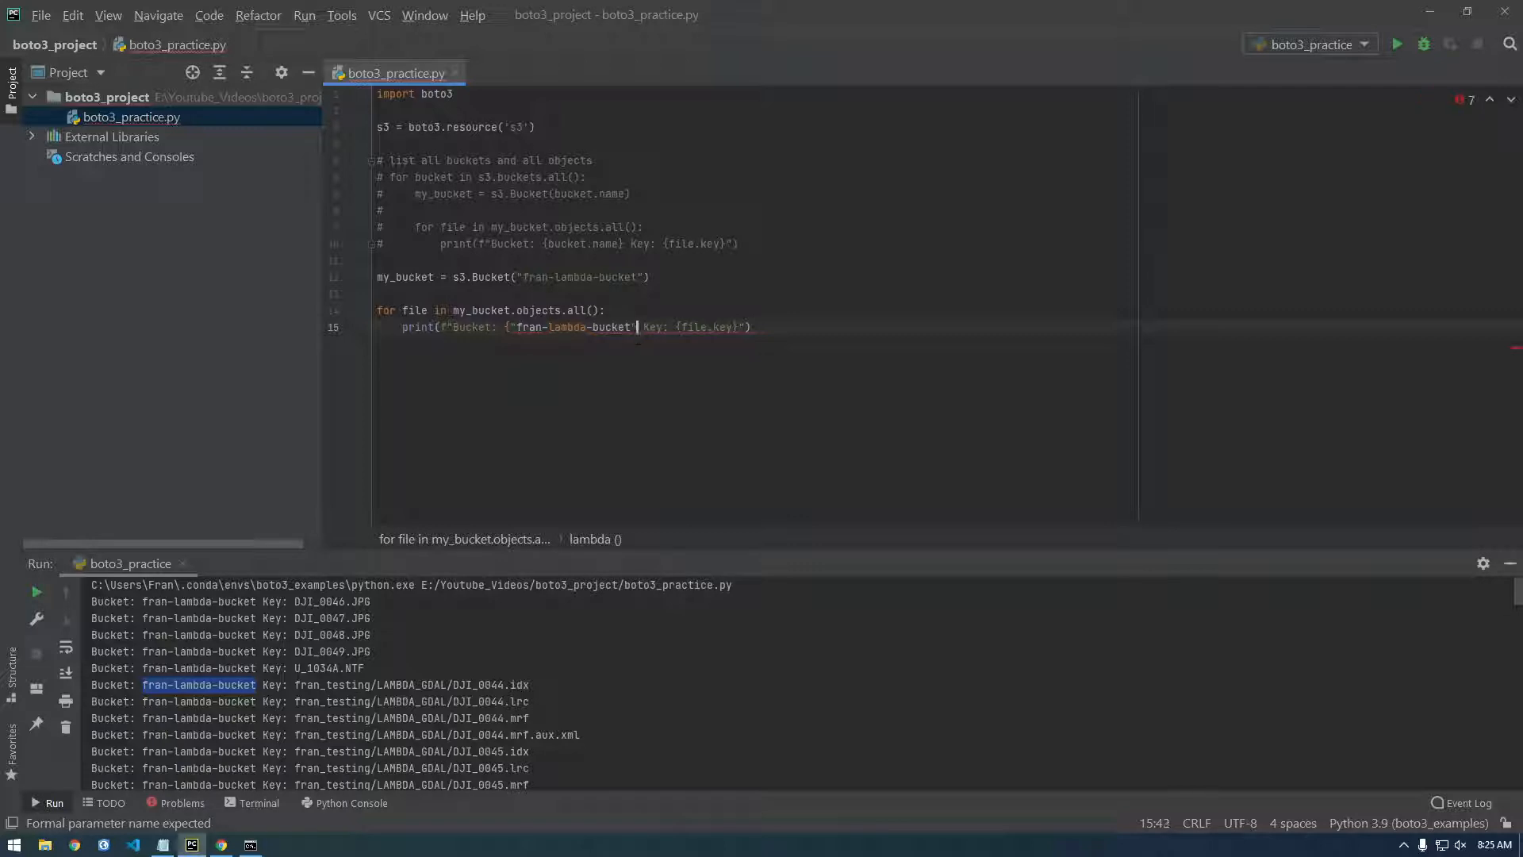
click(506, 326)
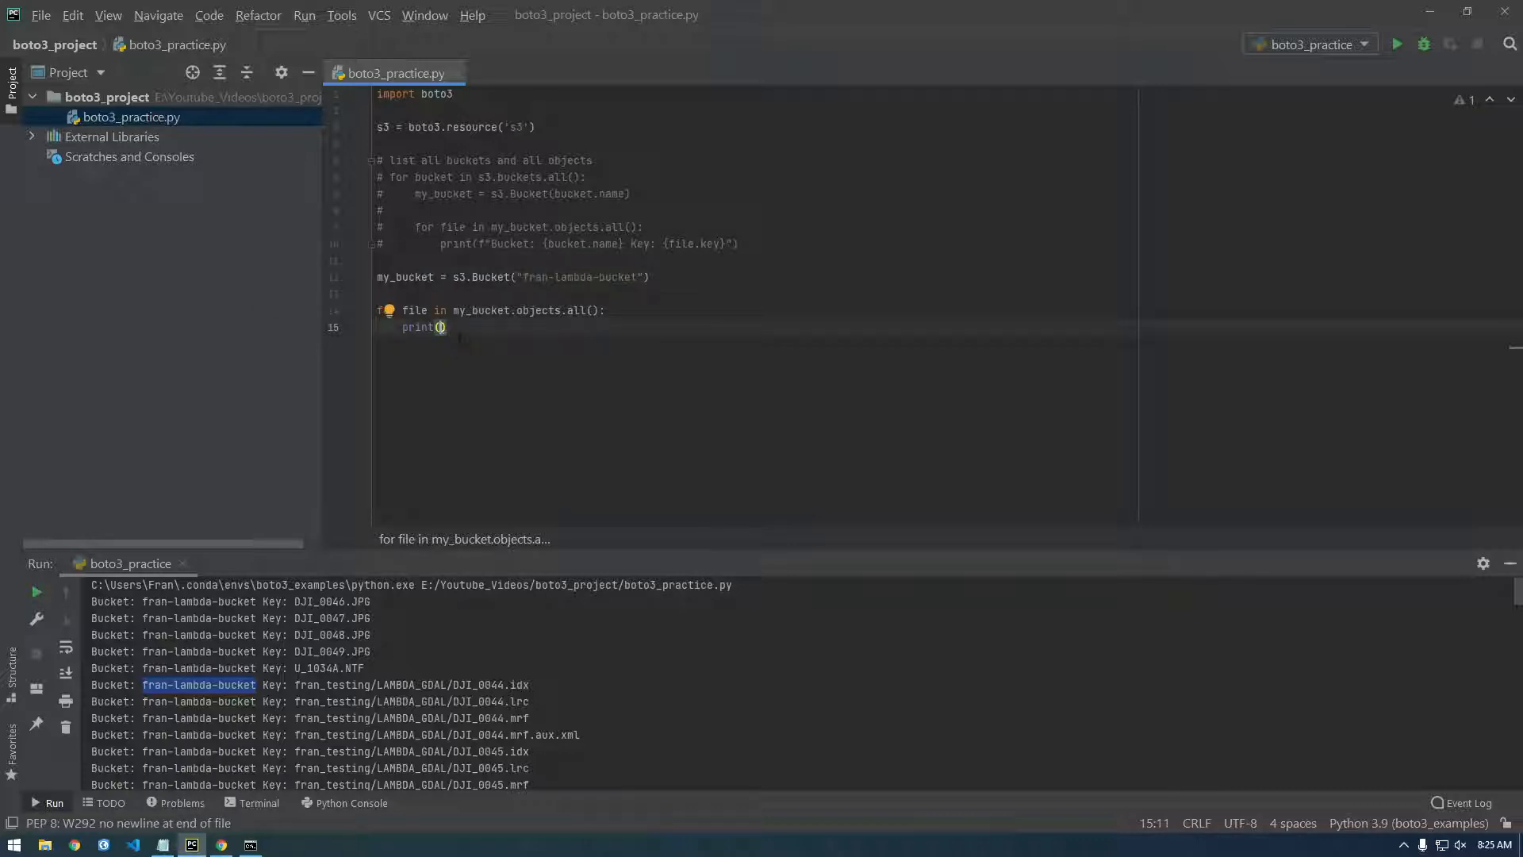
Print my_bucket.name inside the loop and run the script
text(my_bucket.)
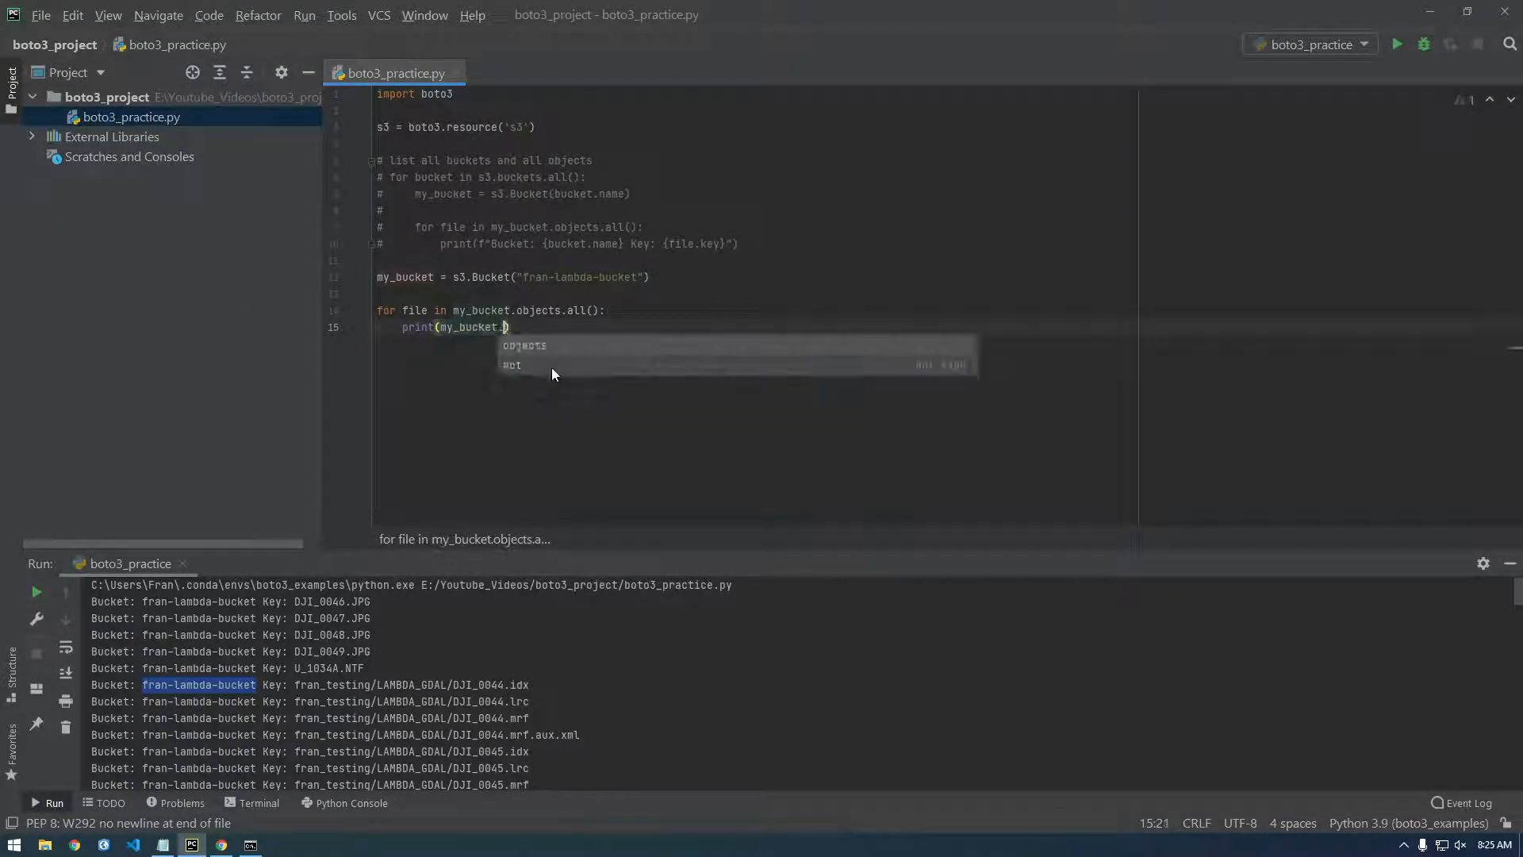
text(name)
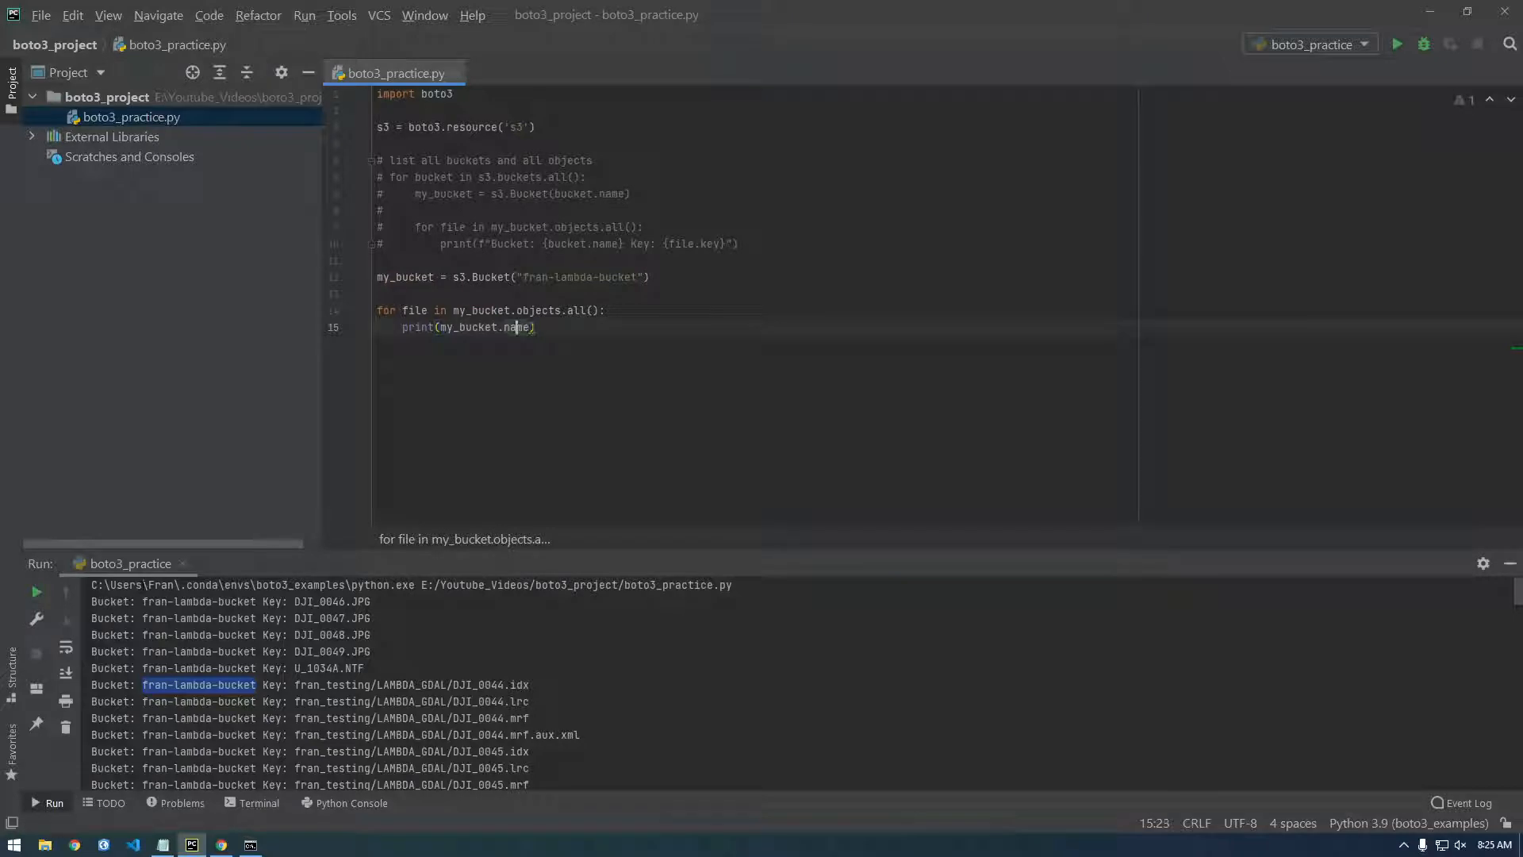
click(1397, 44)
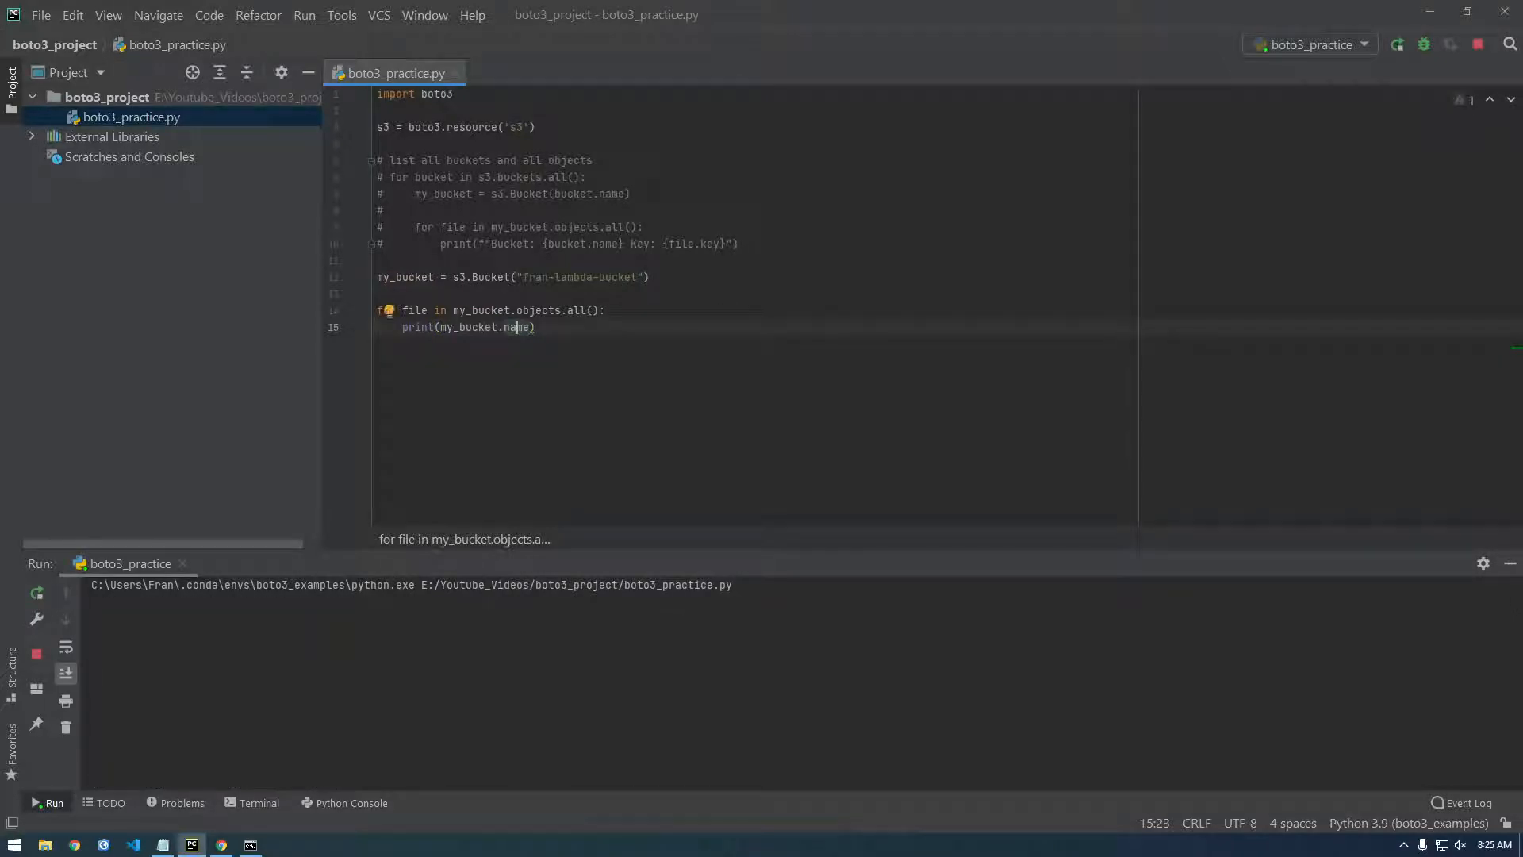
click(1397, 44)
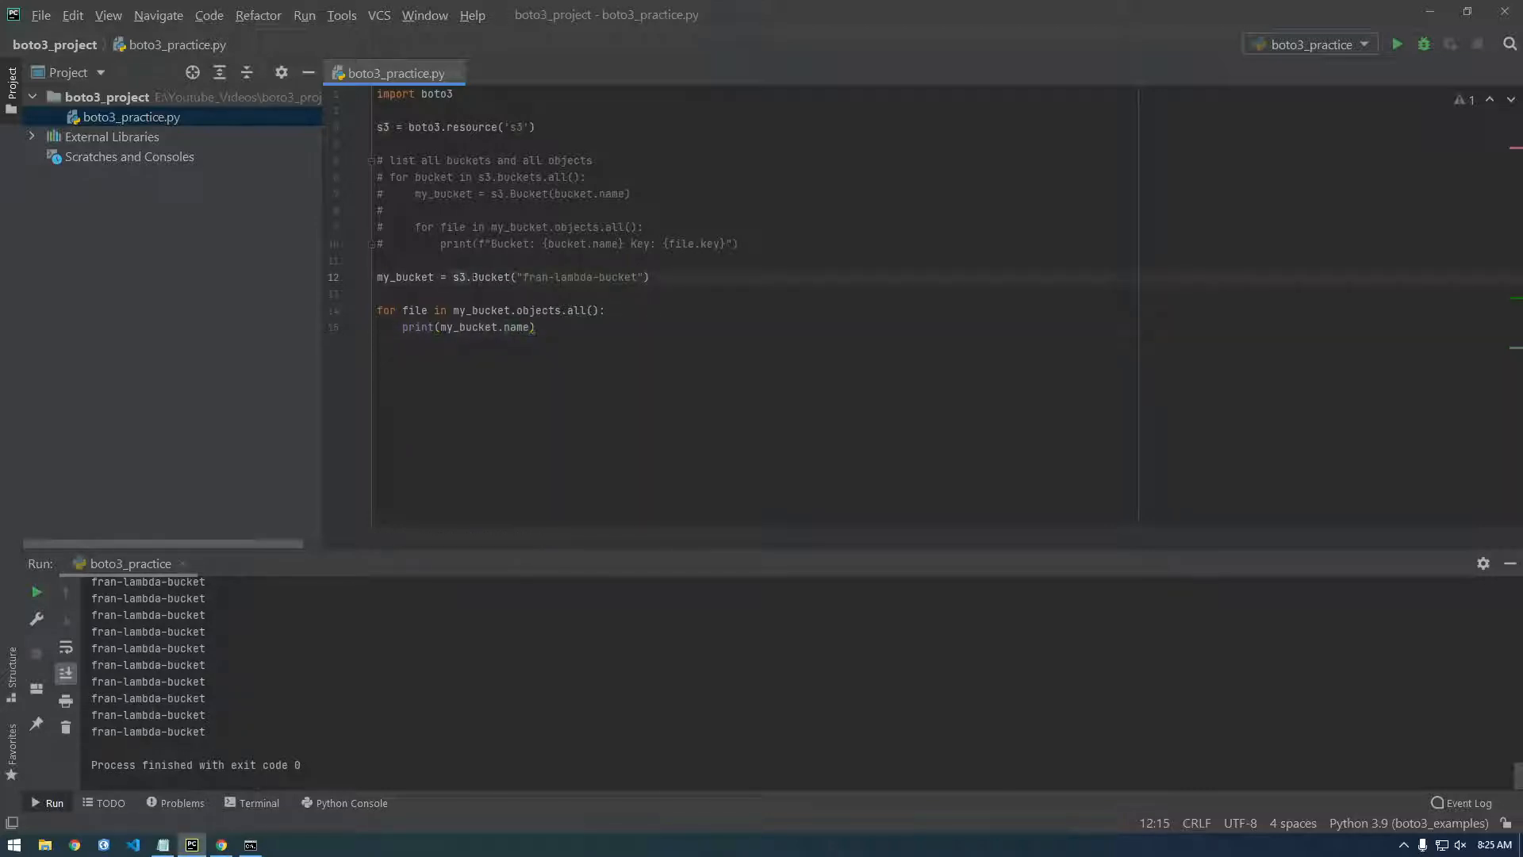
Add print(file.key) inside the loop to output each object key
click(491, 277)
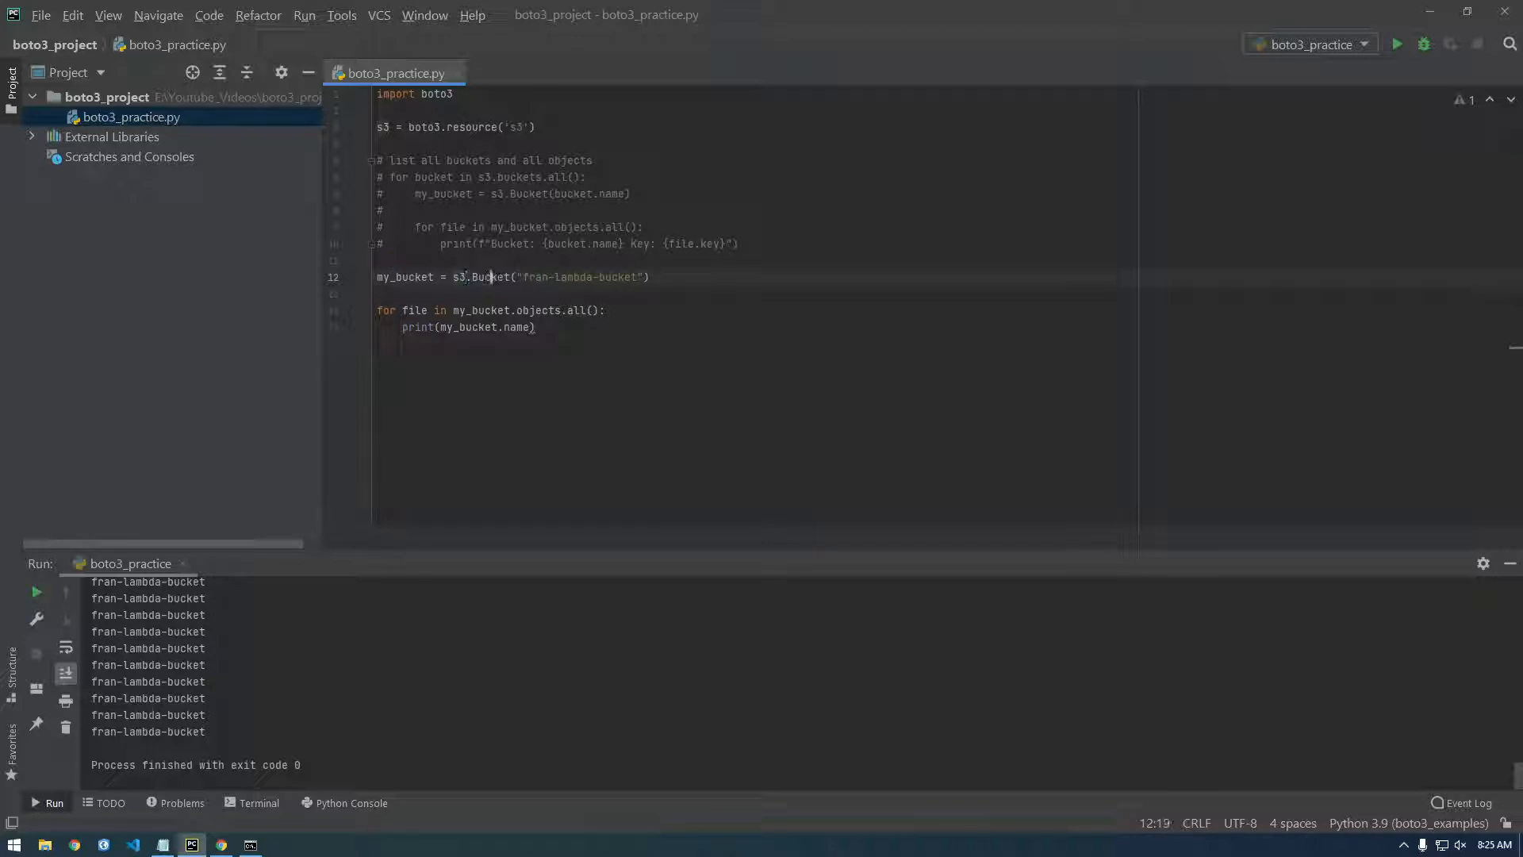
double_click(469, 328)
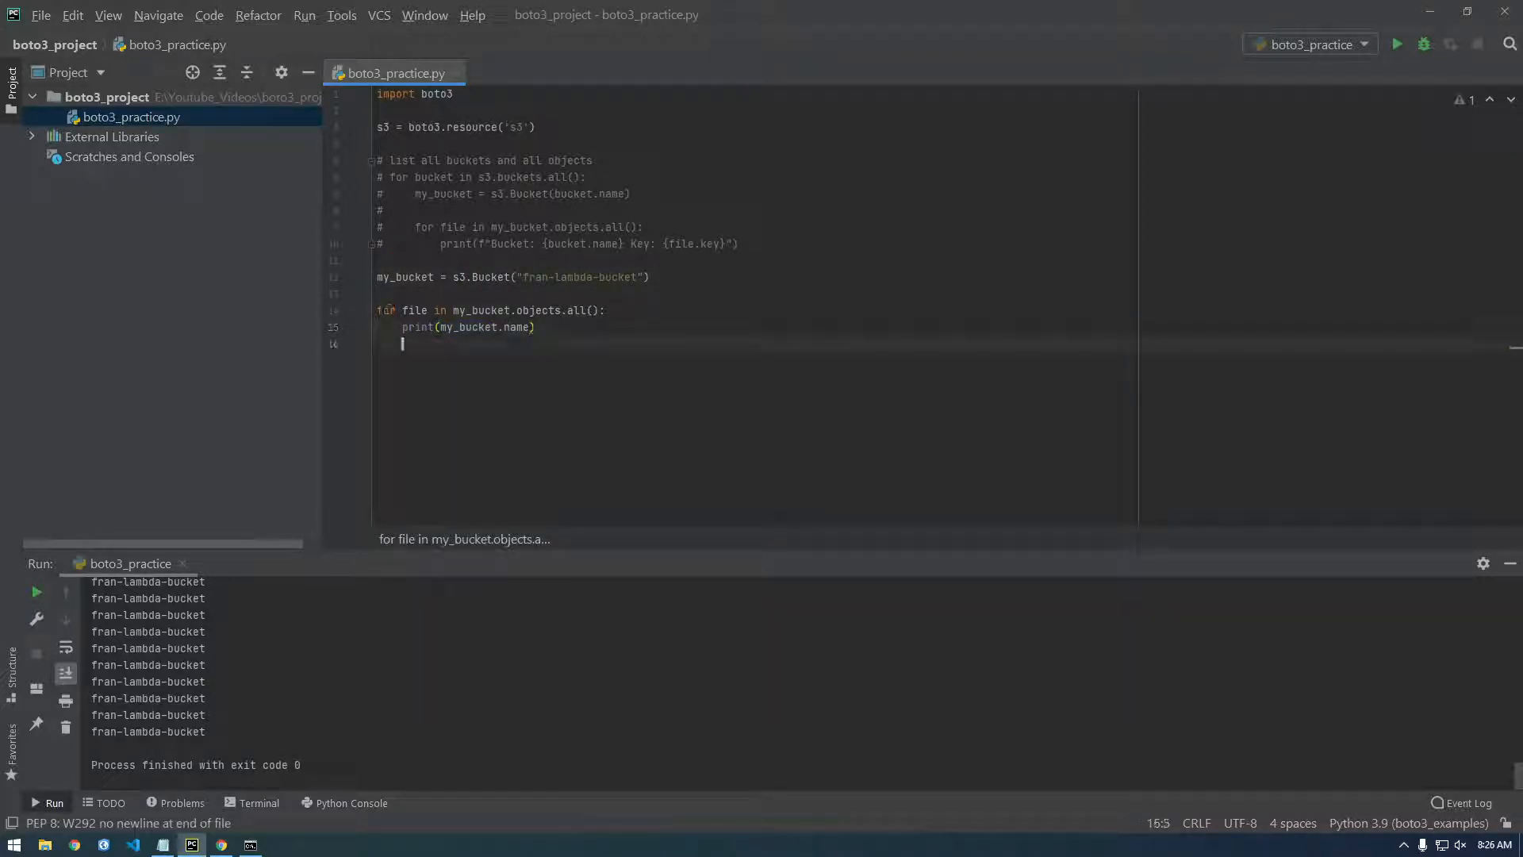
text(print(my)
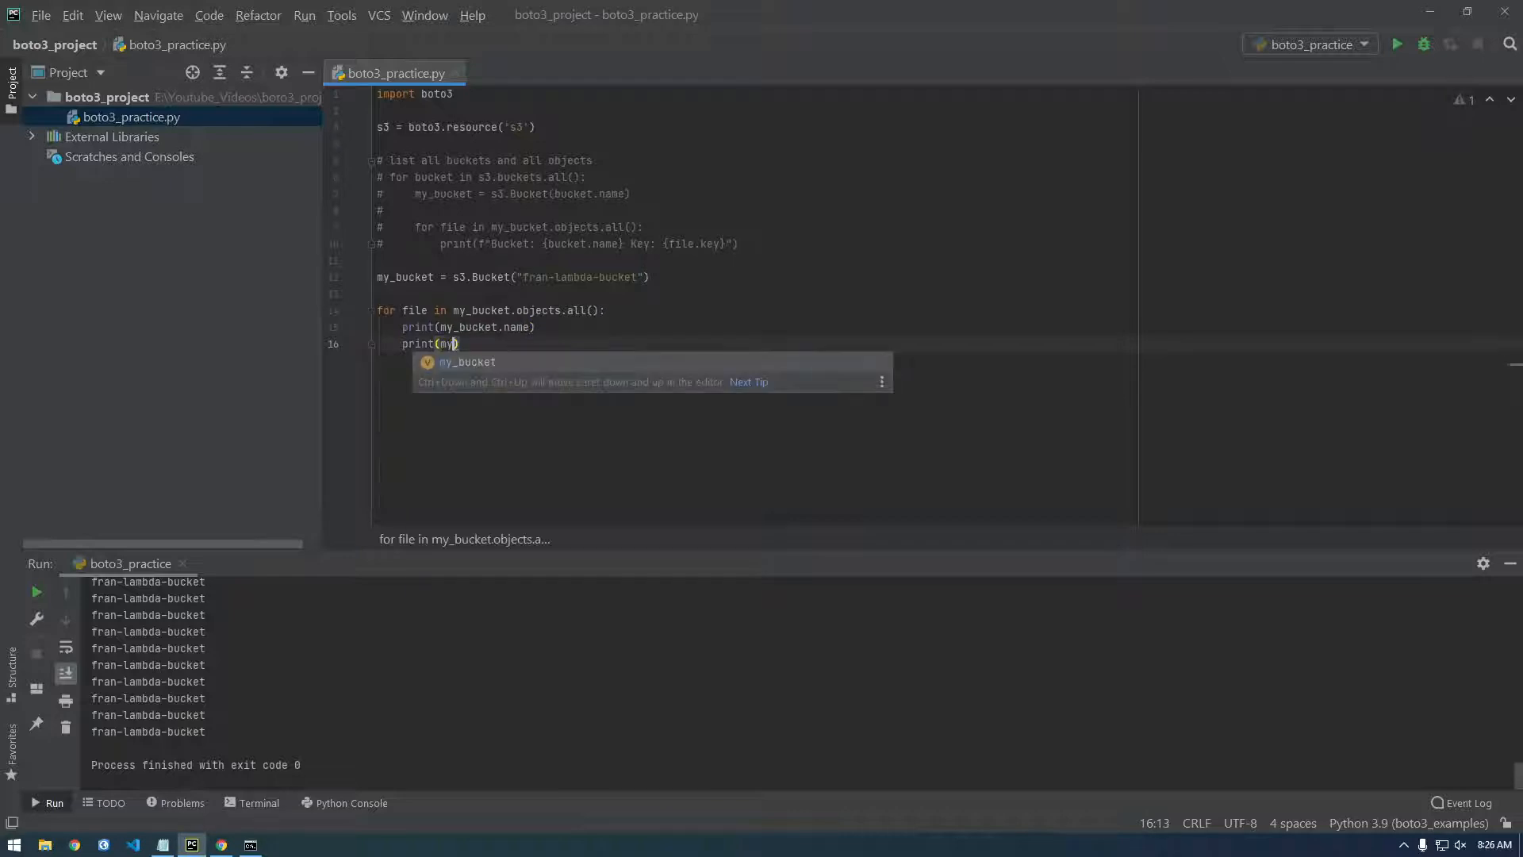
text(file)
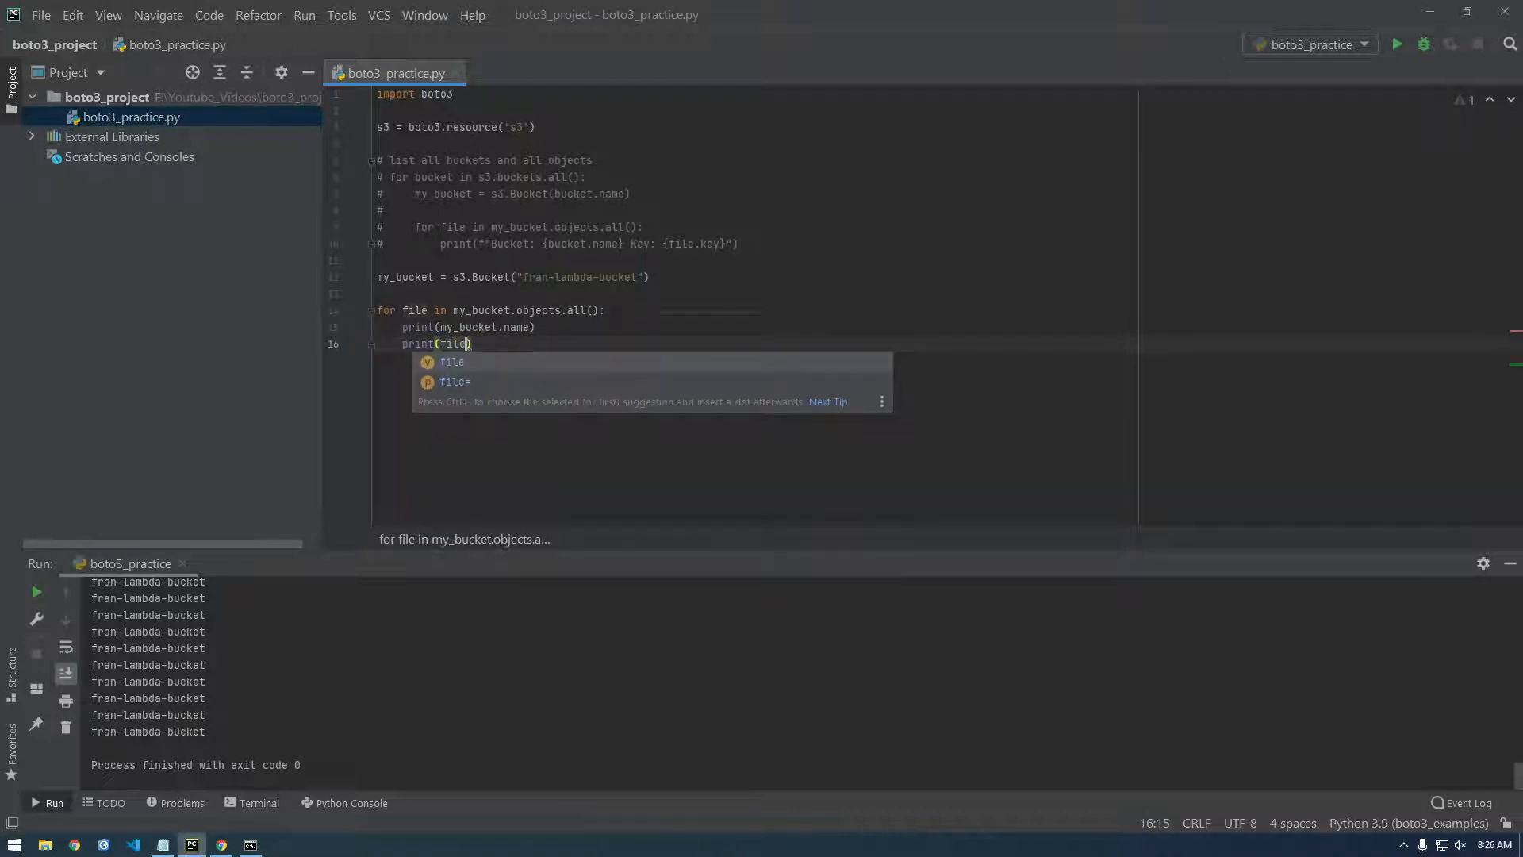
text(.key)
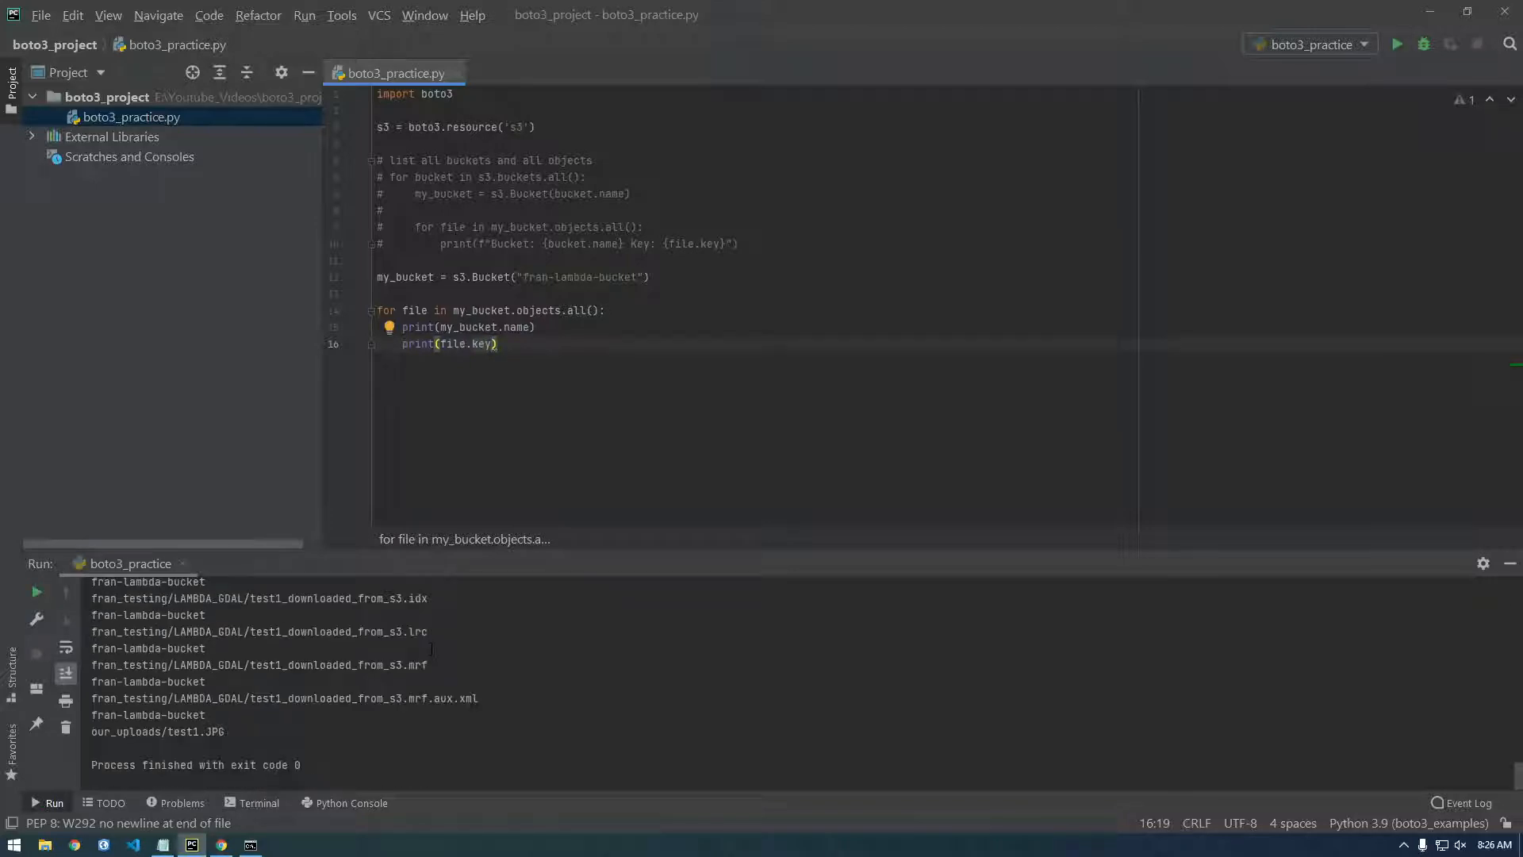
click(474, 310)
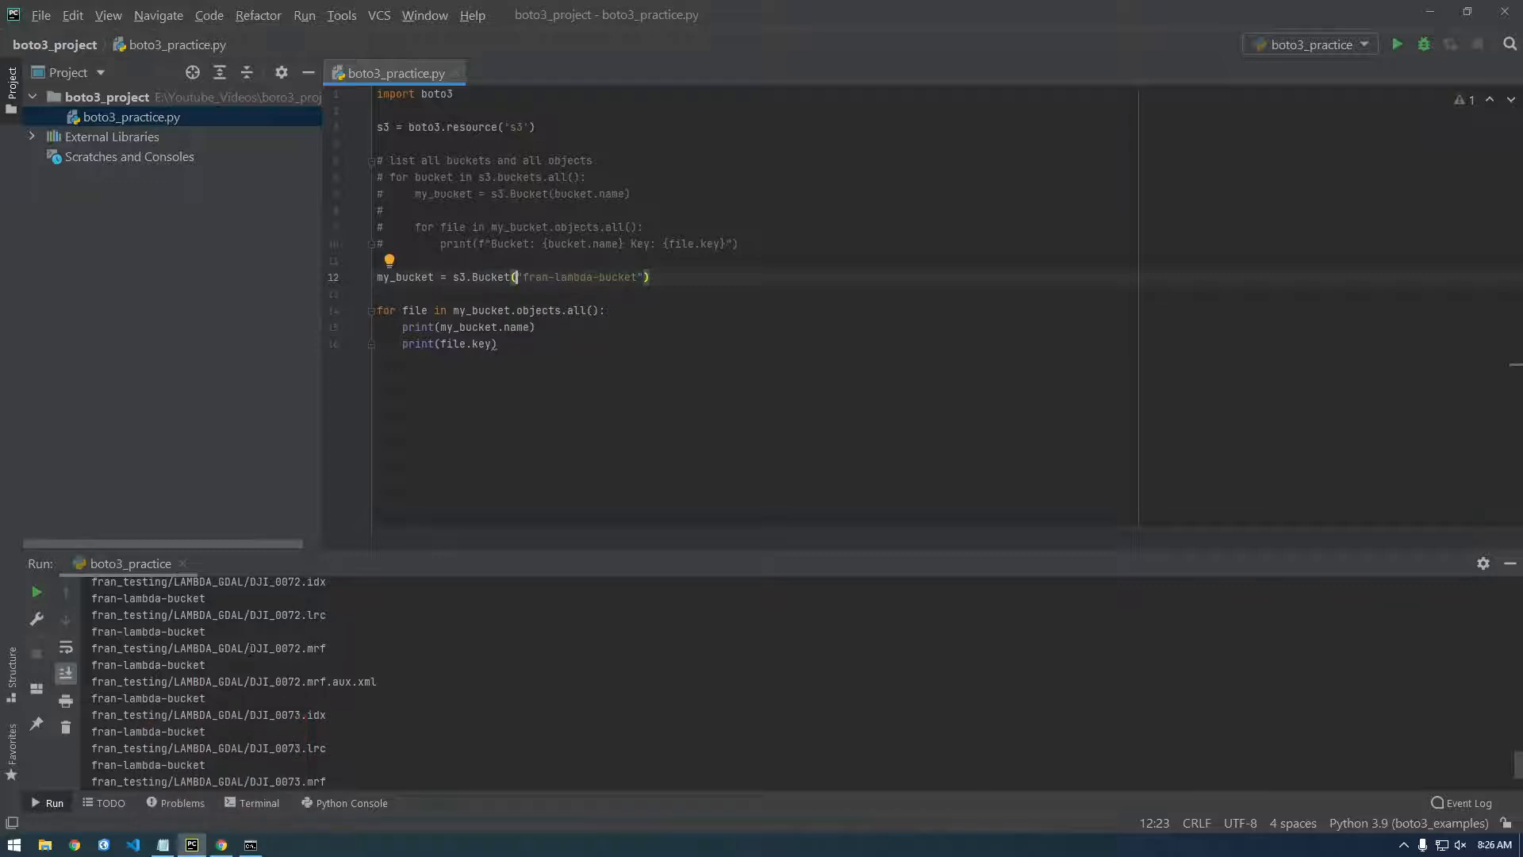
Search Google for 'aws', open aws.amazon.com, and switch to the signed-in Chrome window
click(222, 844)
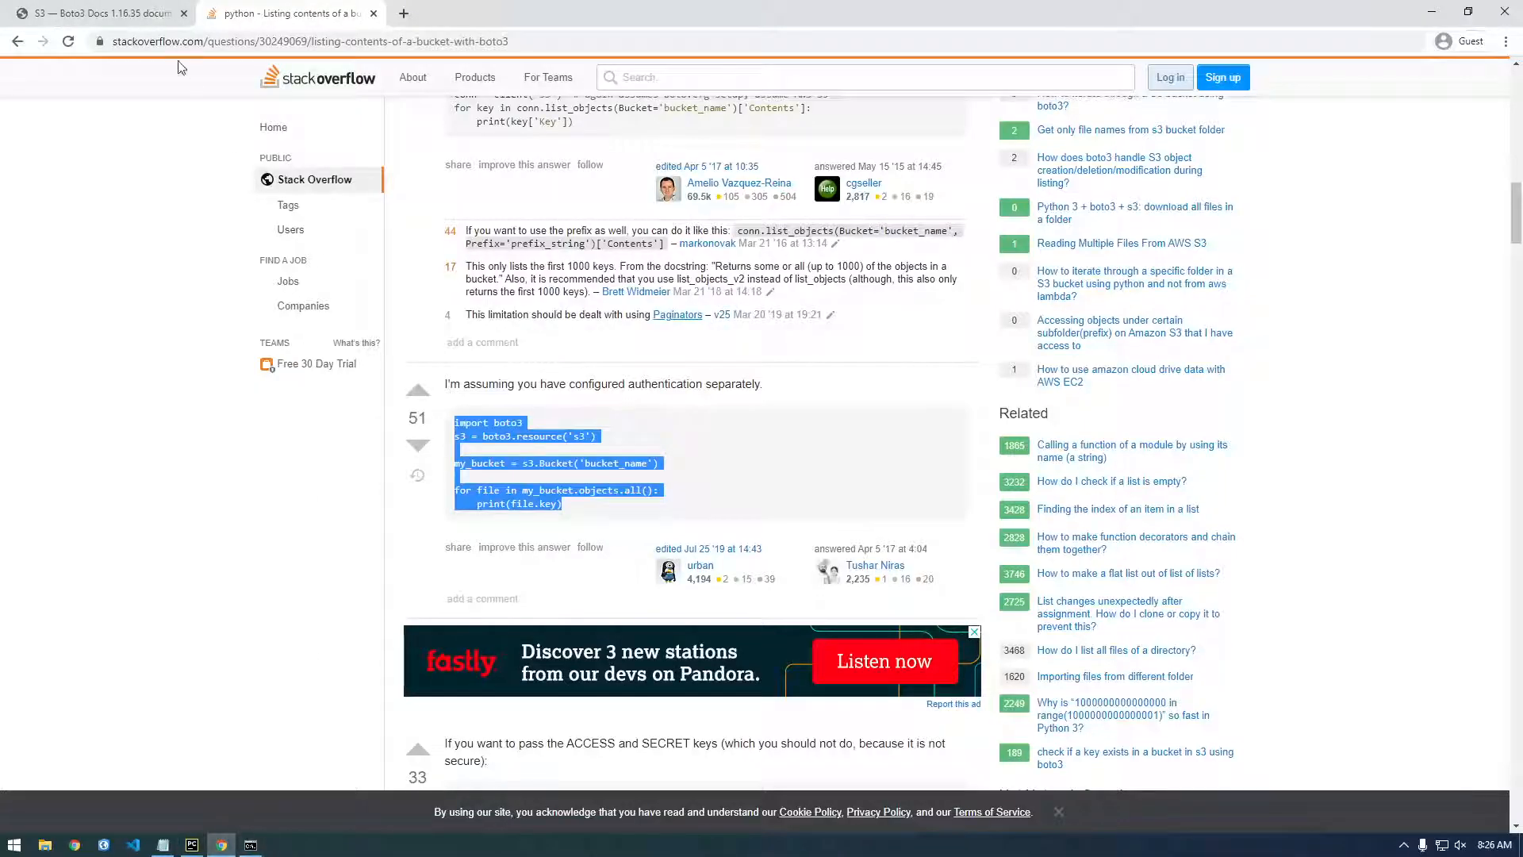
mouse_move(222, 843)
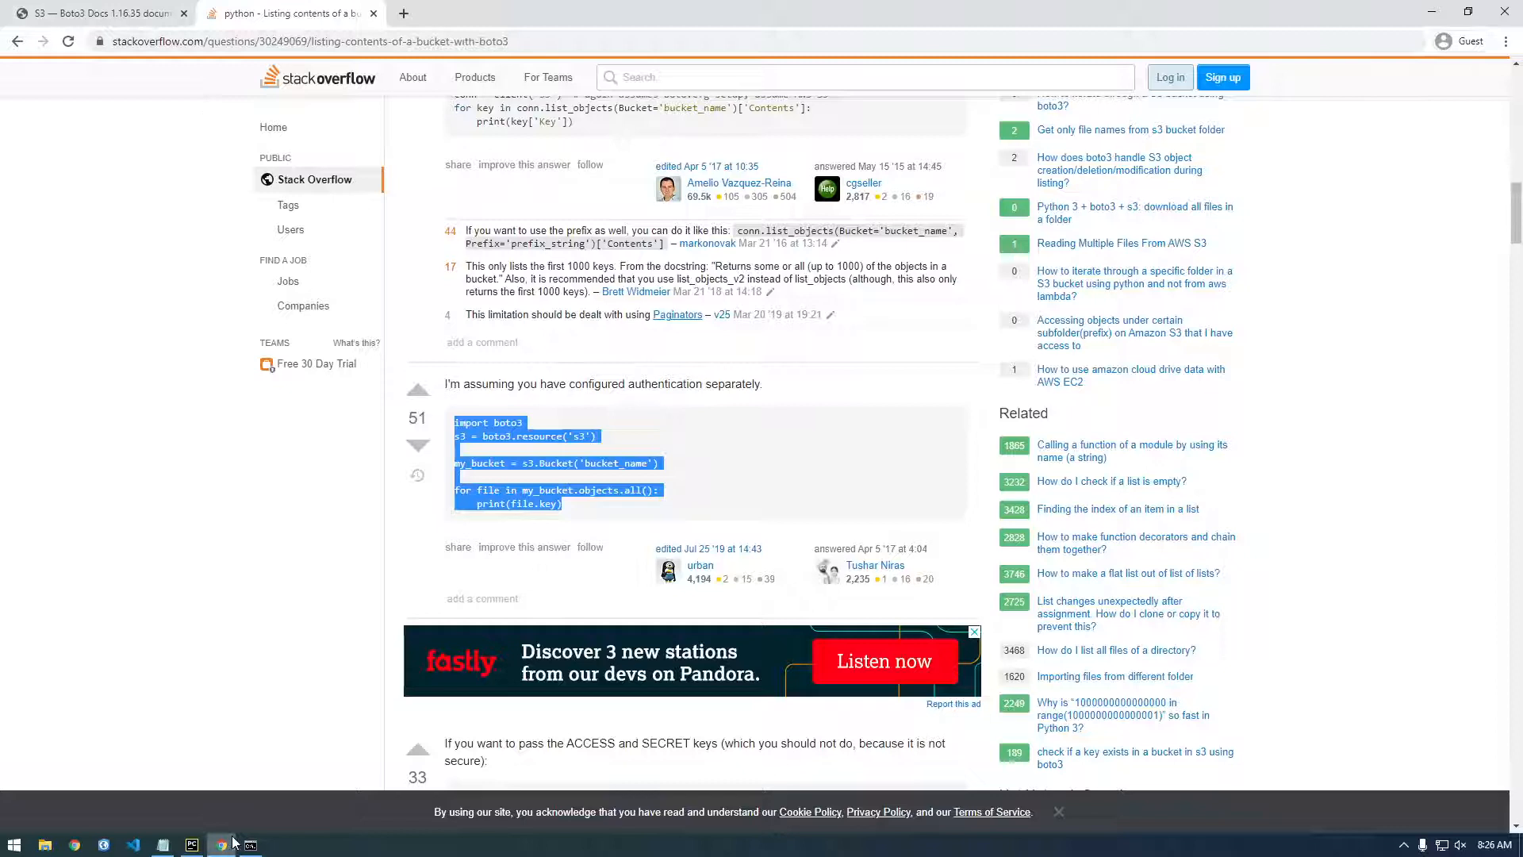
text(aws)
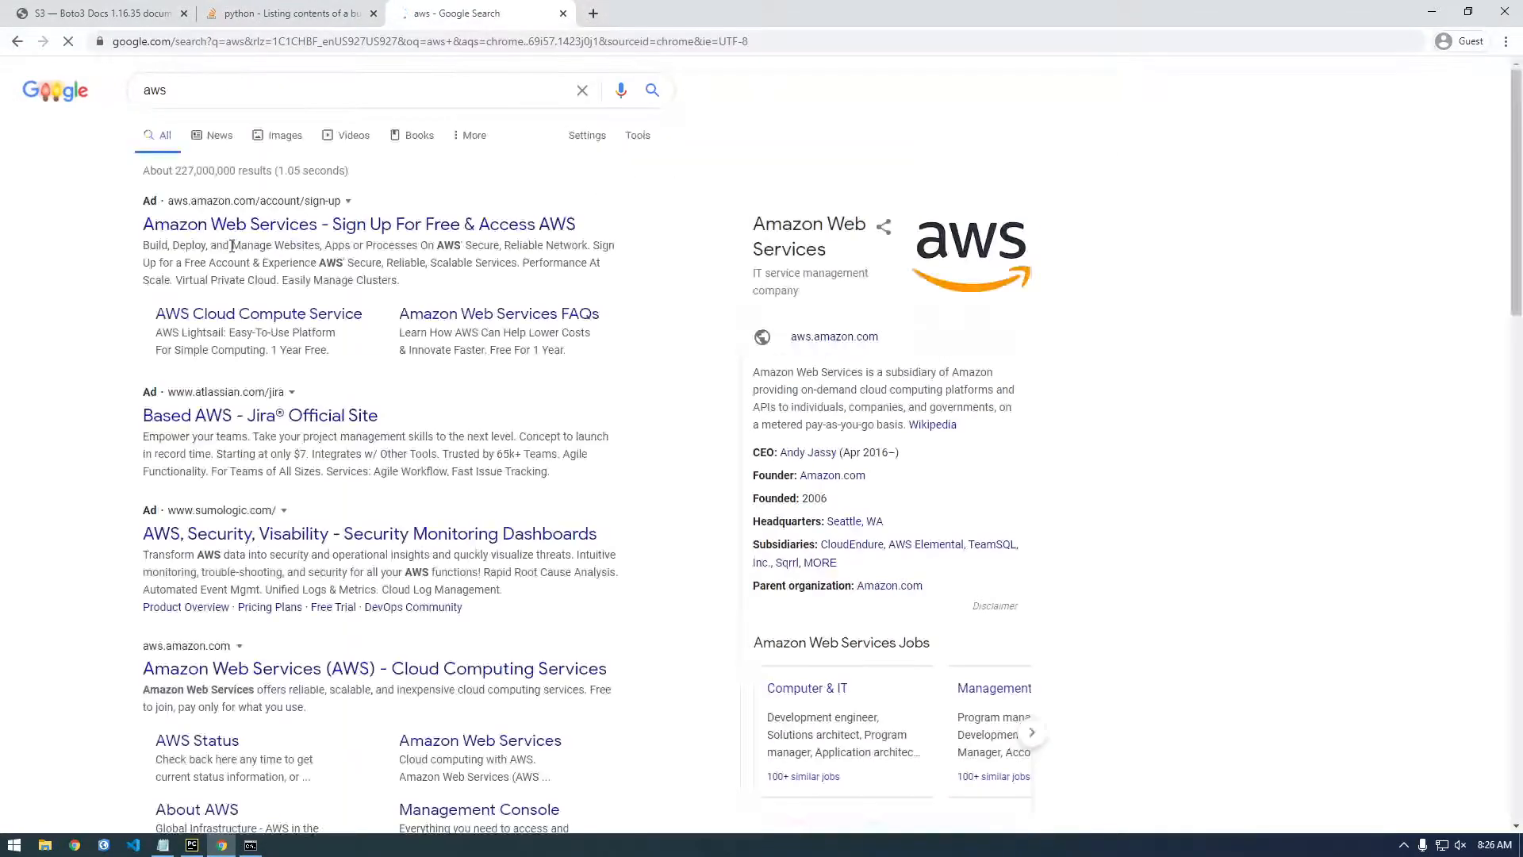
click(375, 668)
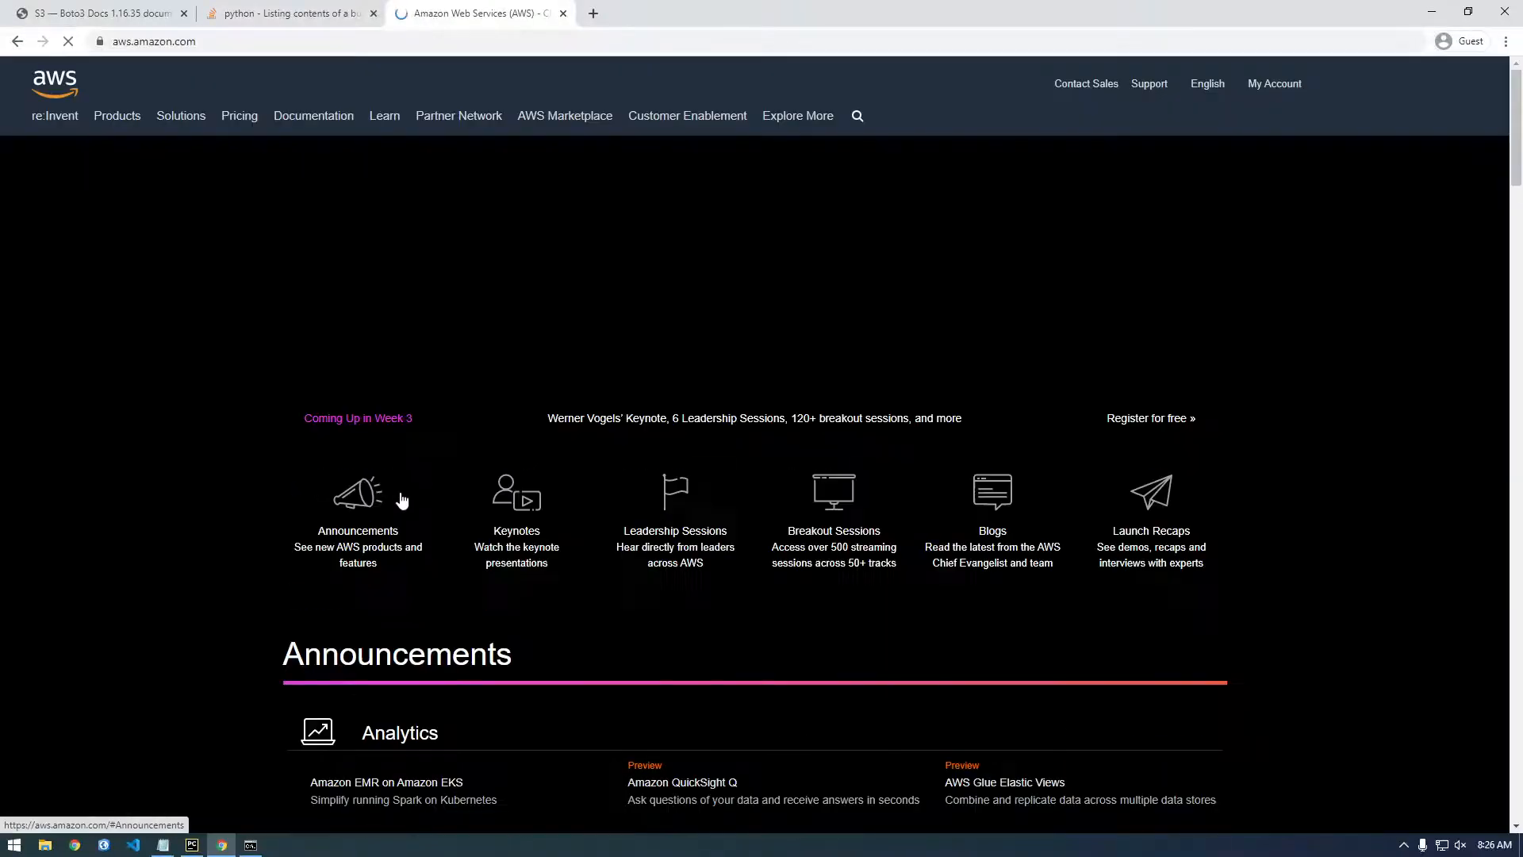
click(1273, 84)
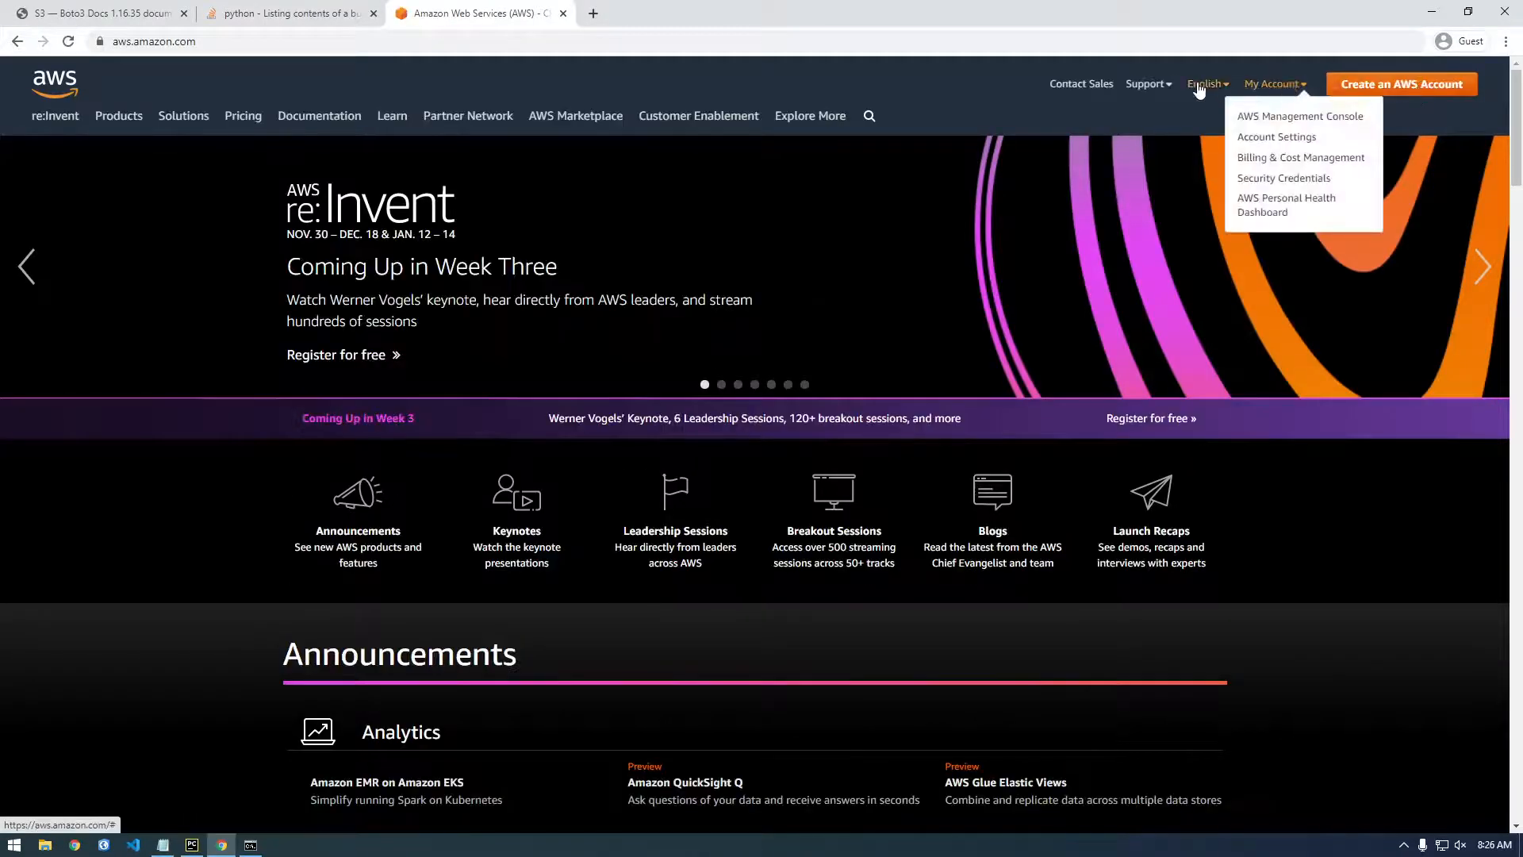
click(1458, 40)
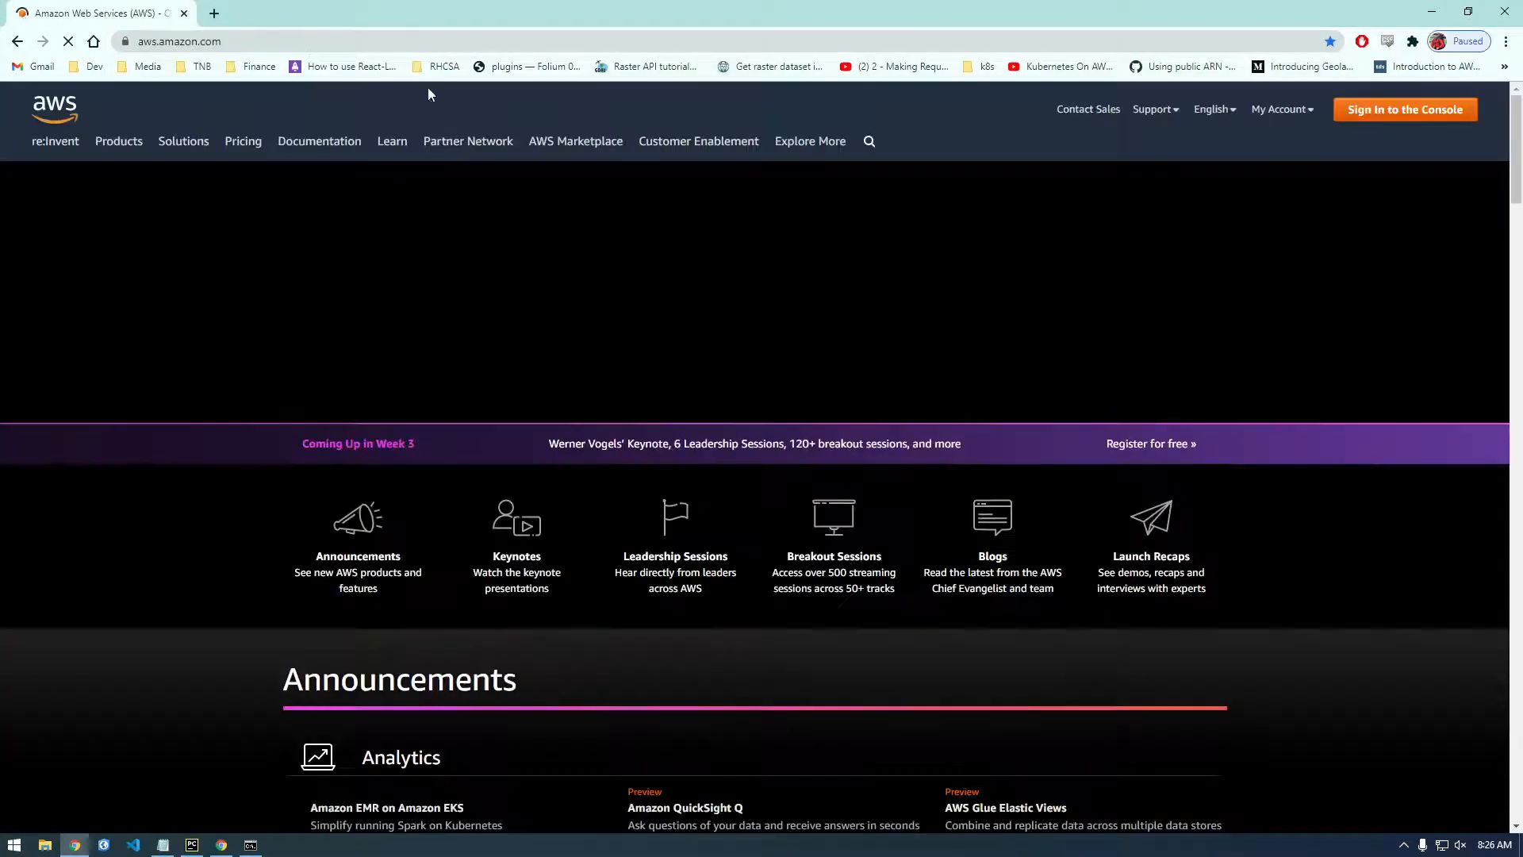
Sign in to the AWS Console, go to S3, and open fran-lambda-bucket
click(1403, 109)
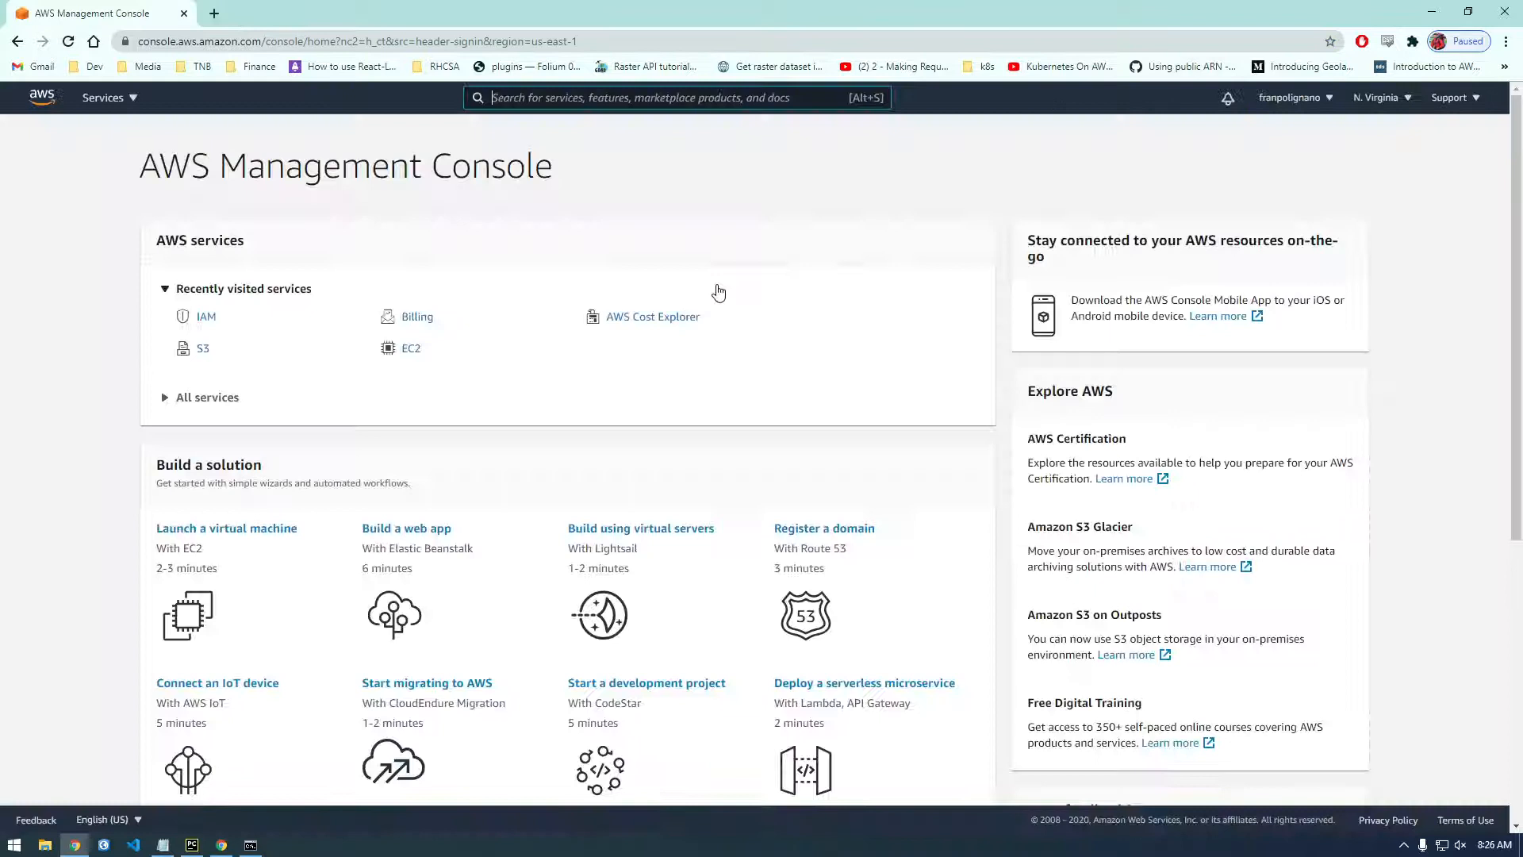
click(203, 347)
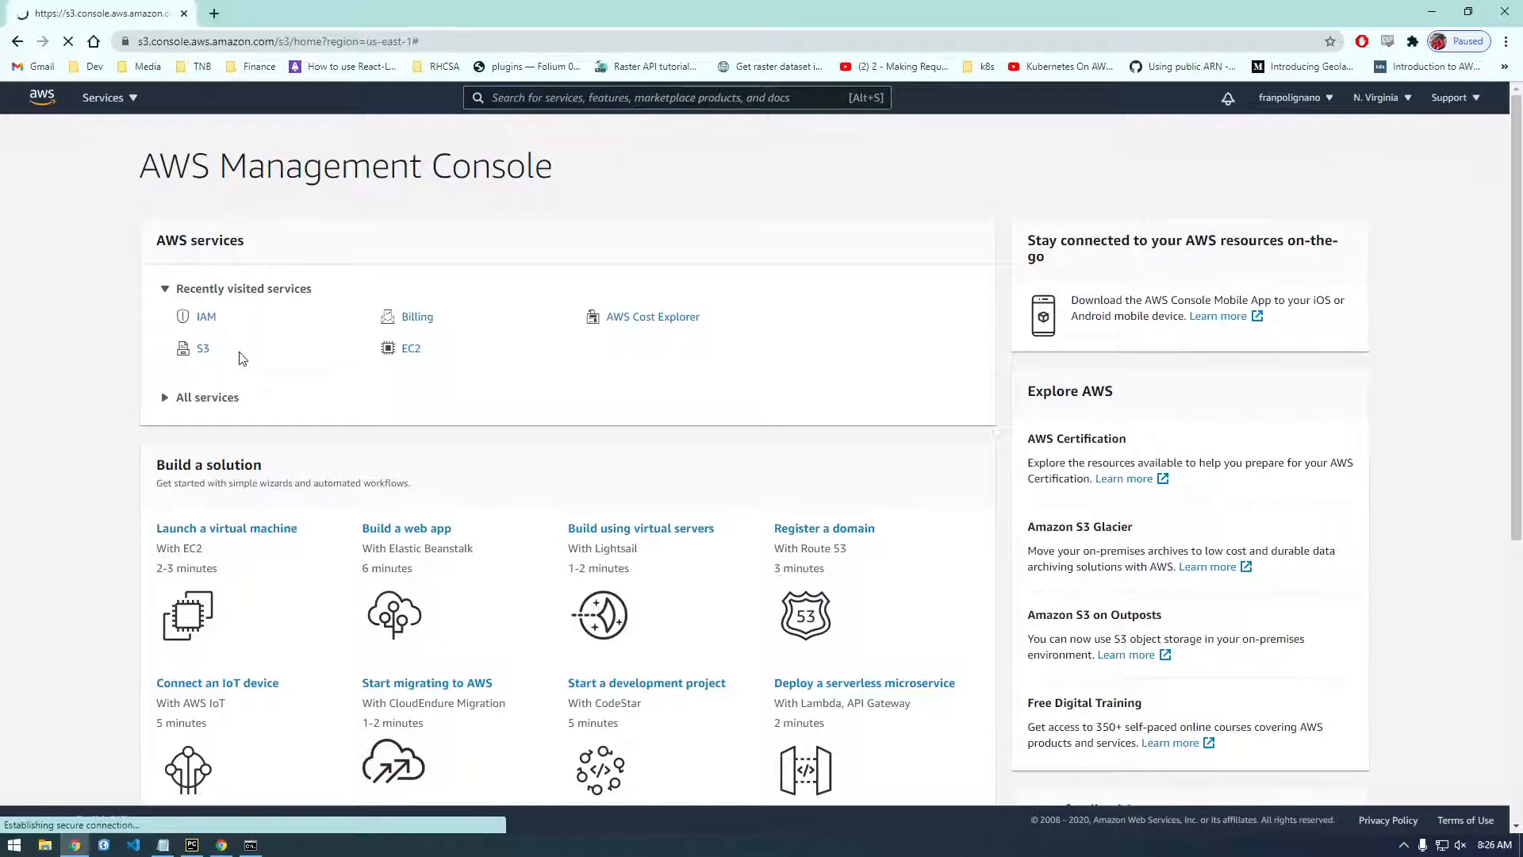
click(202, 348)
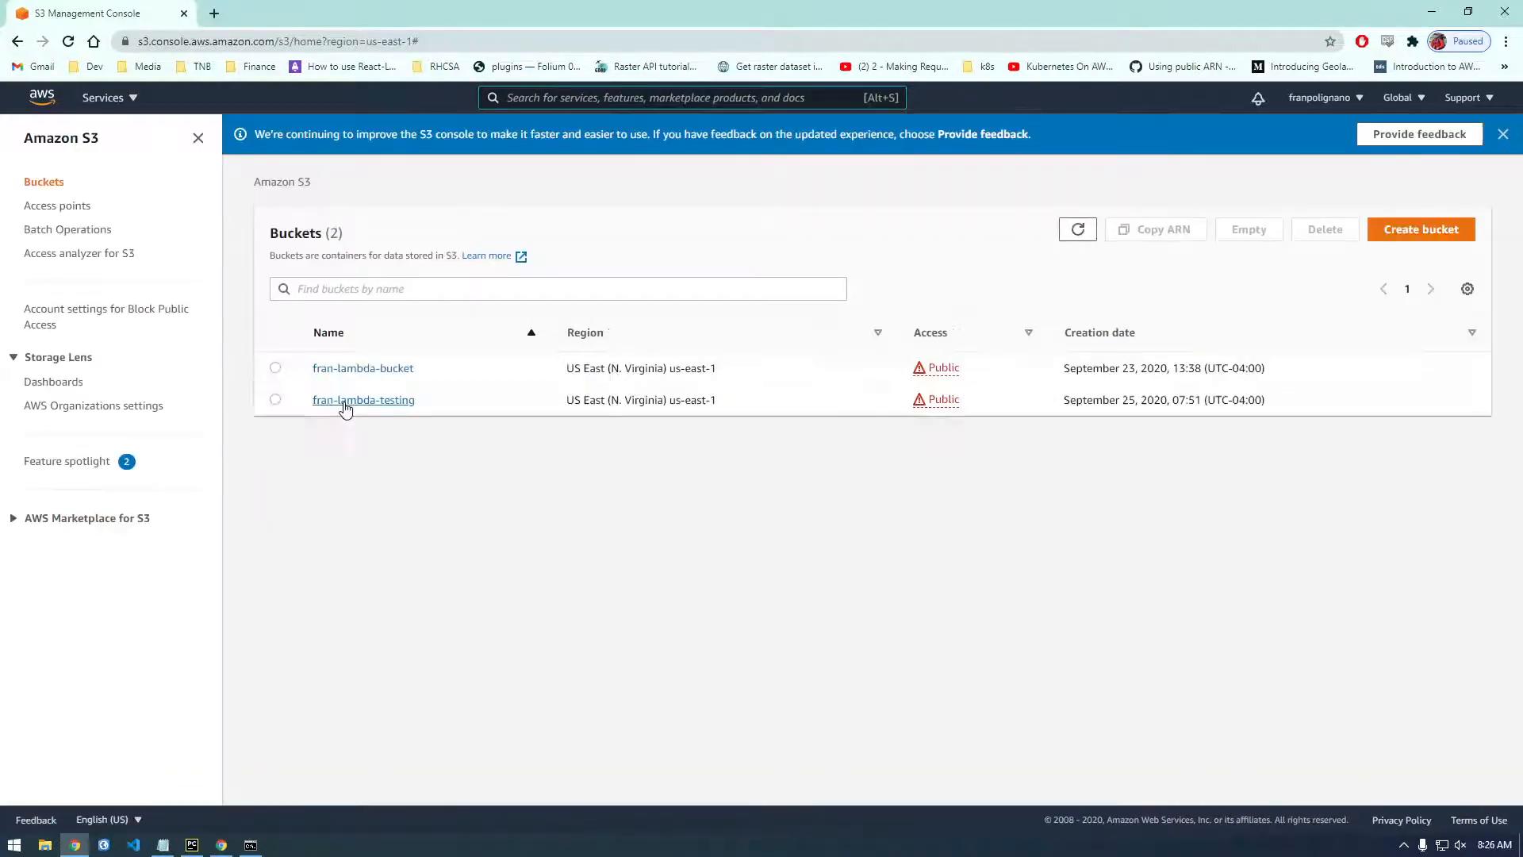
click(362, 368)
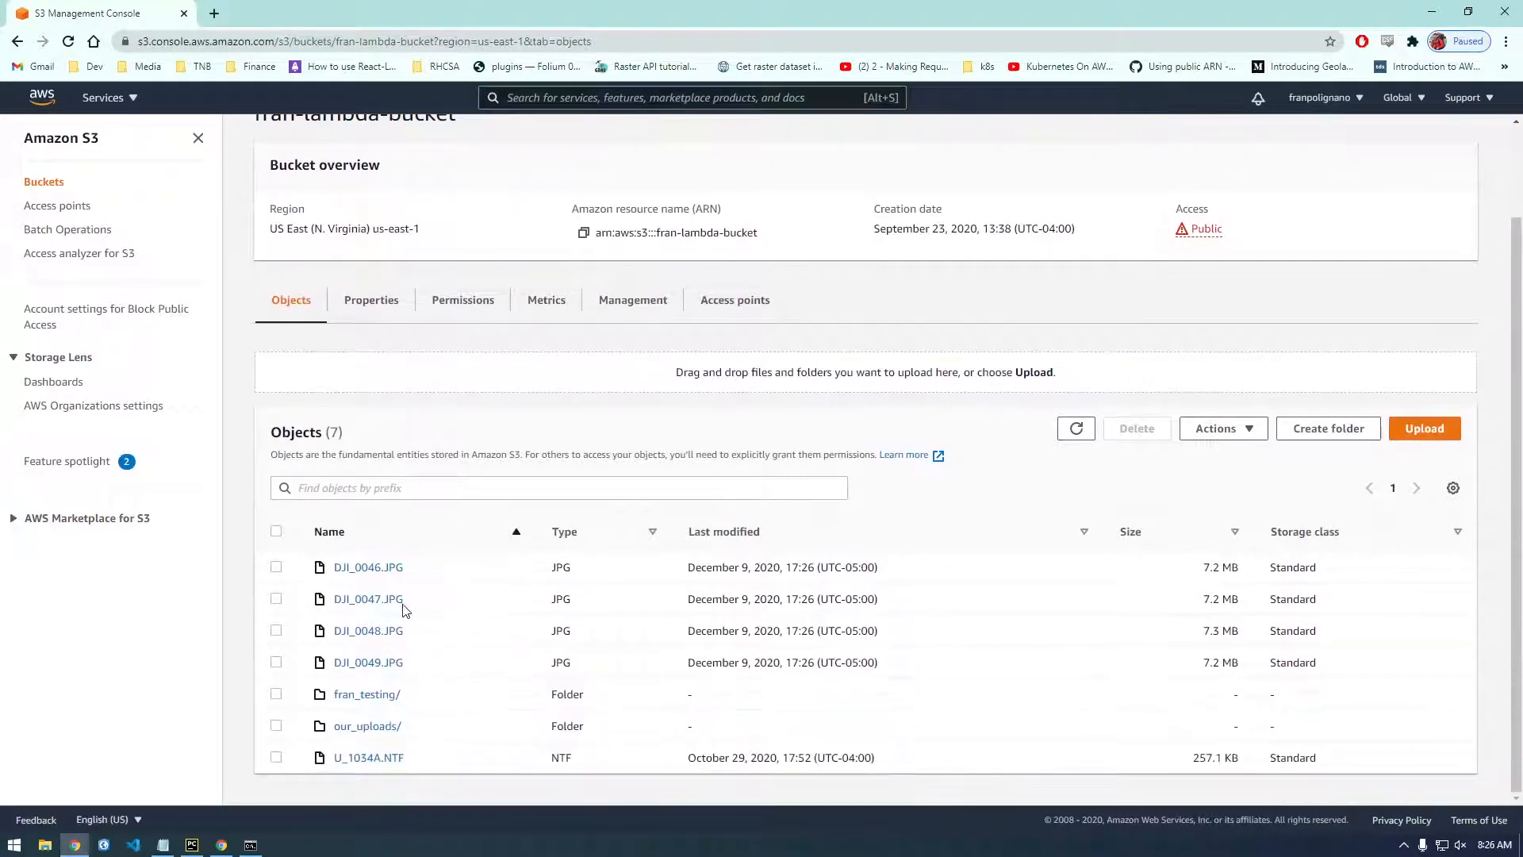
mouse_move(364, 581)
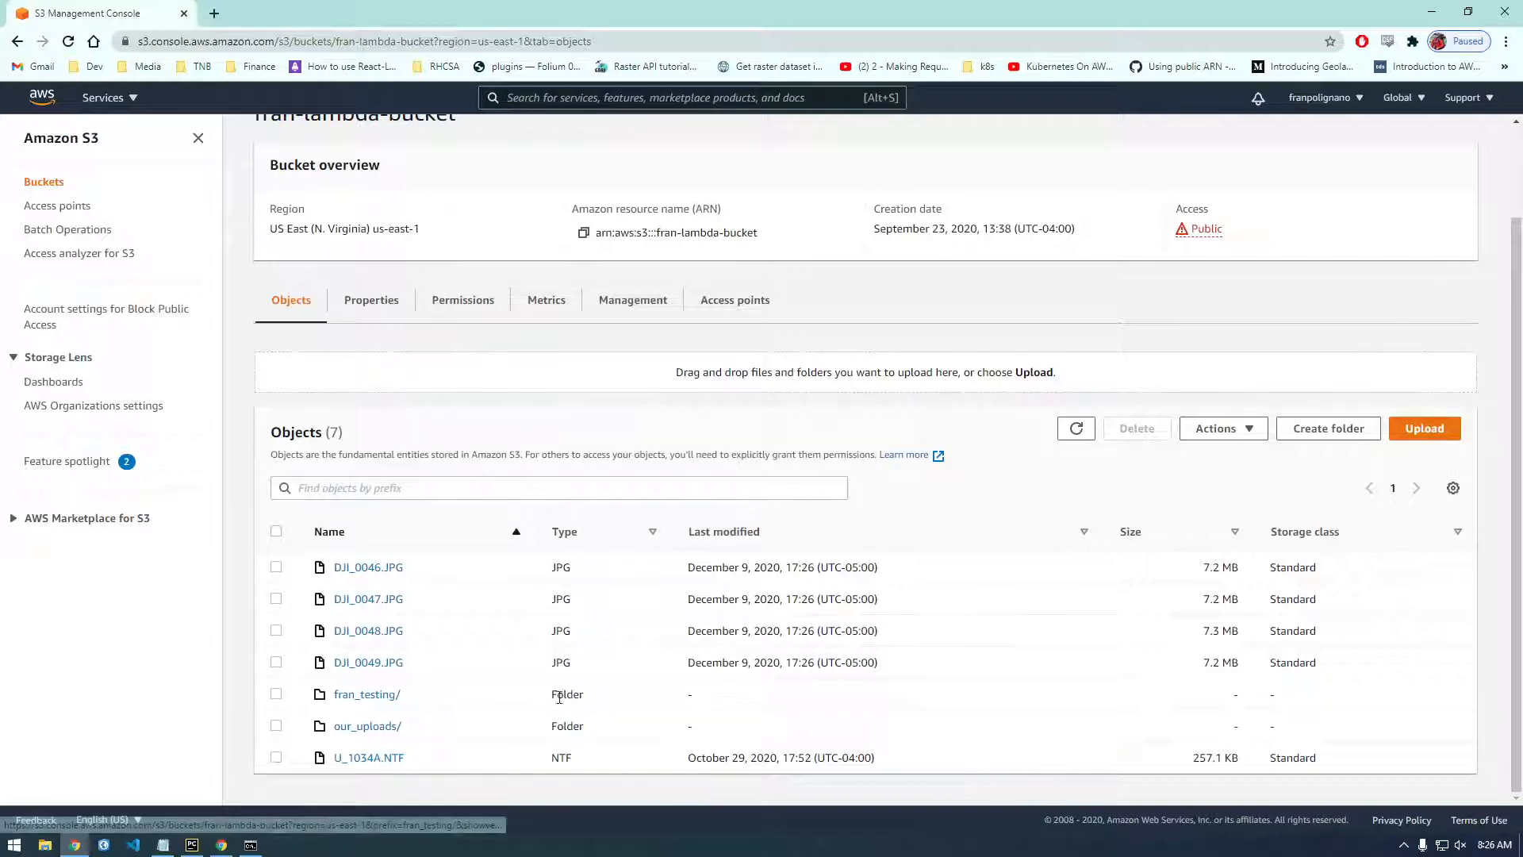
mouse_move(367, 693)
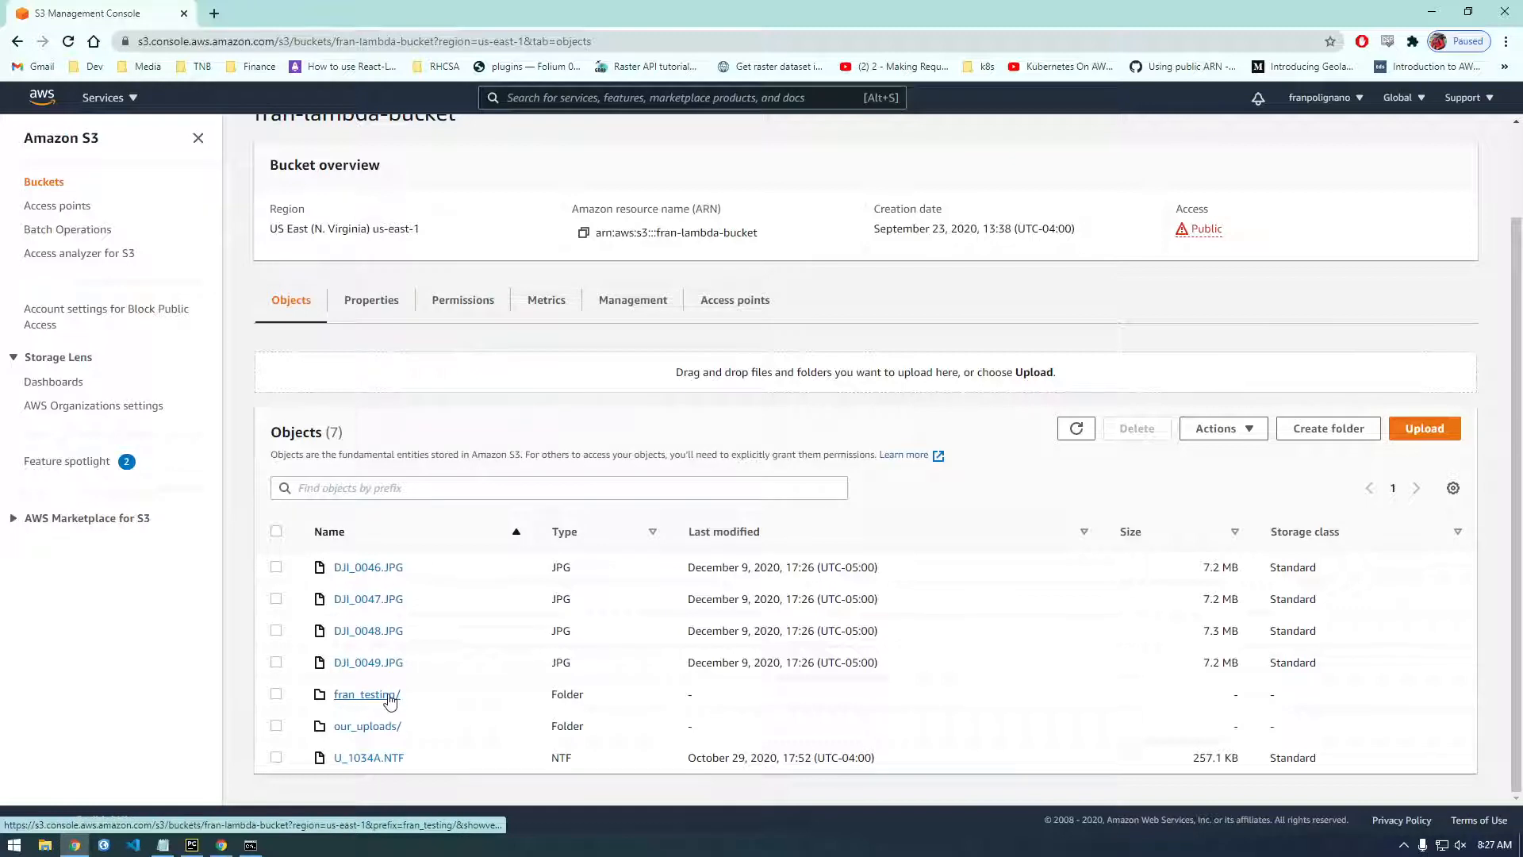
Browse fran_testing/LAMBDA_GDAL/ to view its 124 objects, then switch back to the aws.amazon.com window
click(366, 693)
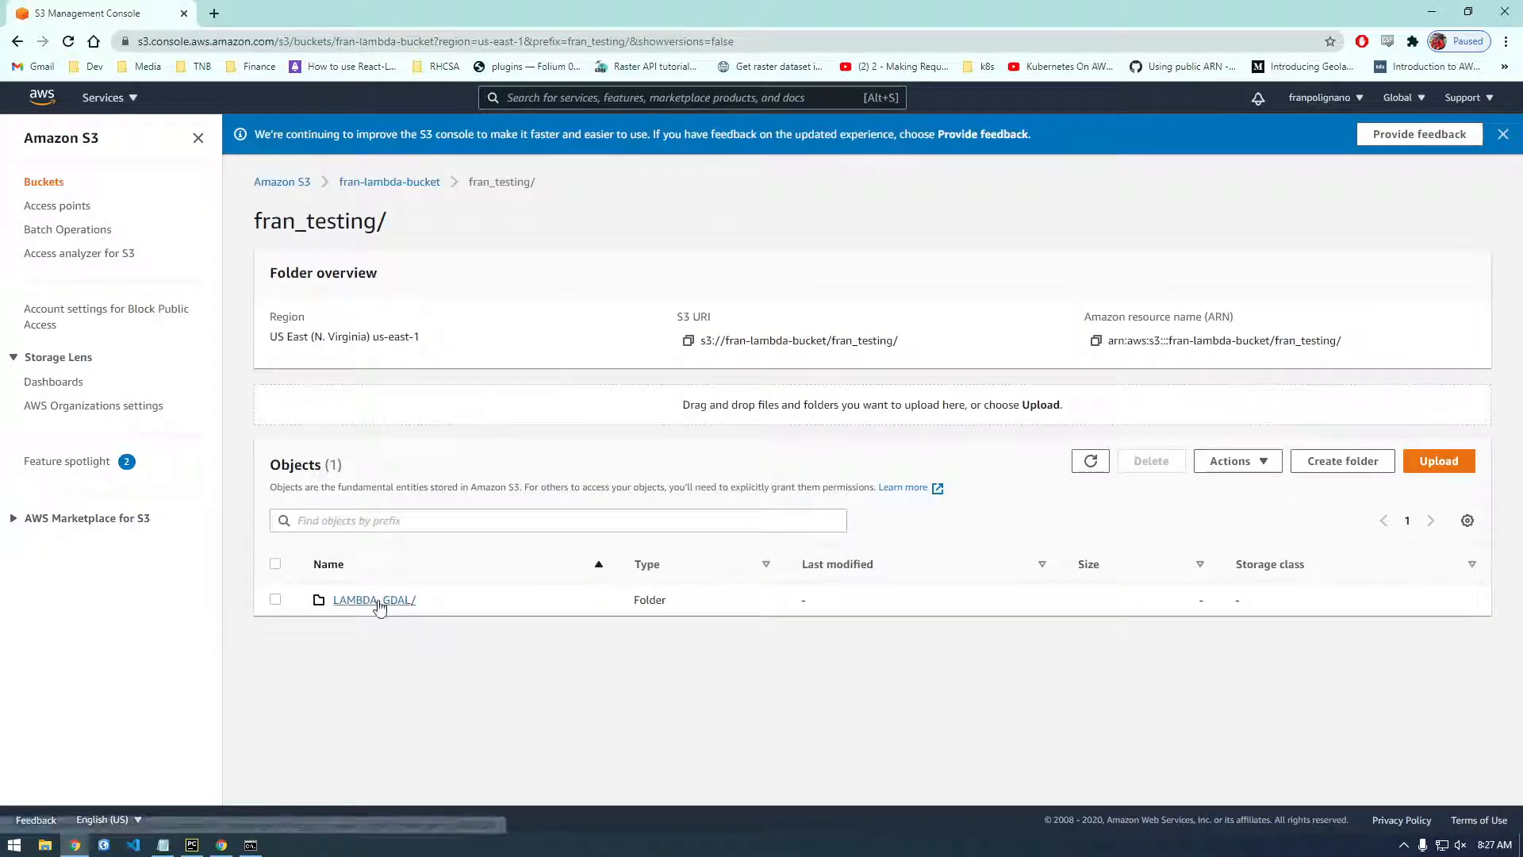
click(374, 600)
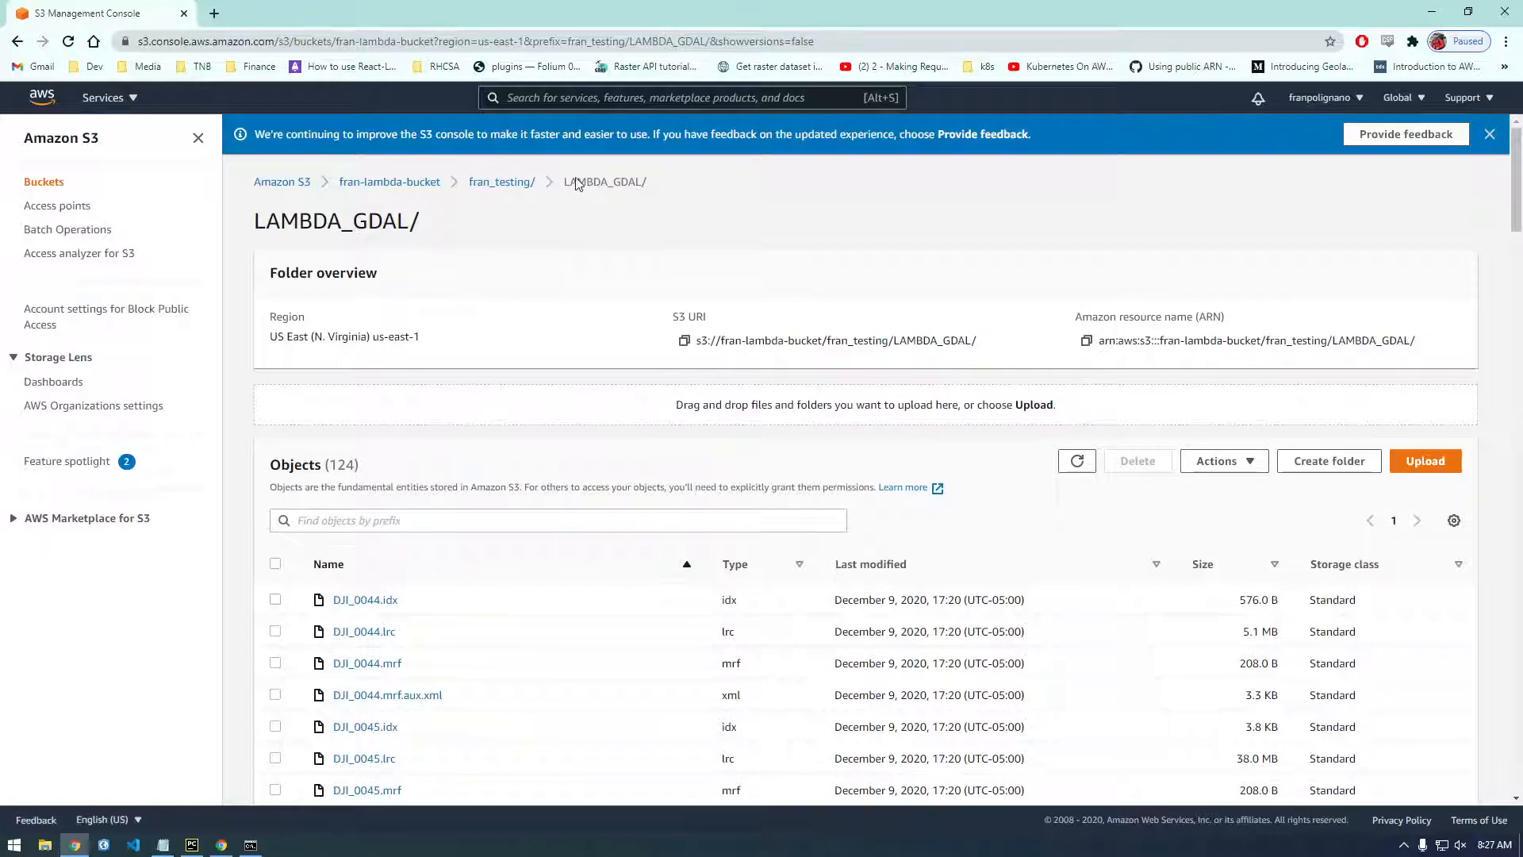
scroll(down, 3)
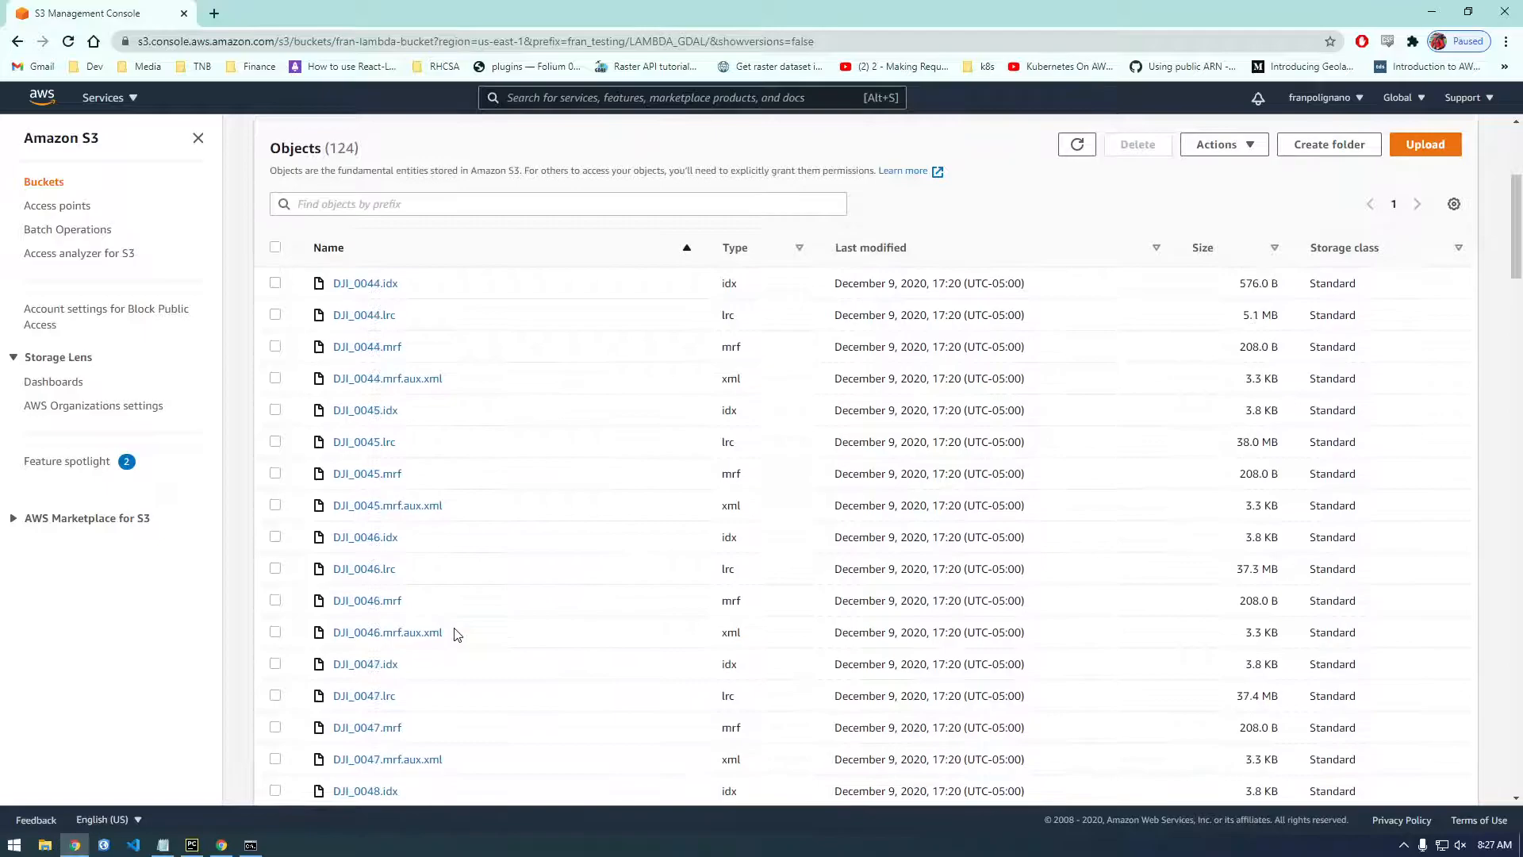
click(476, 13)
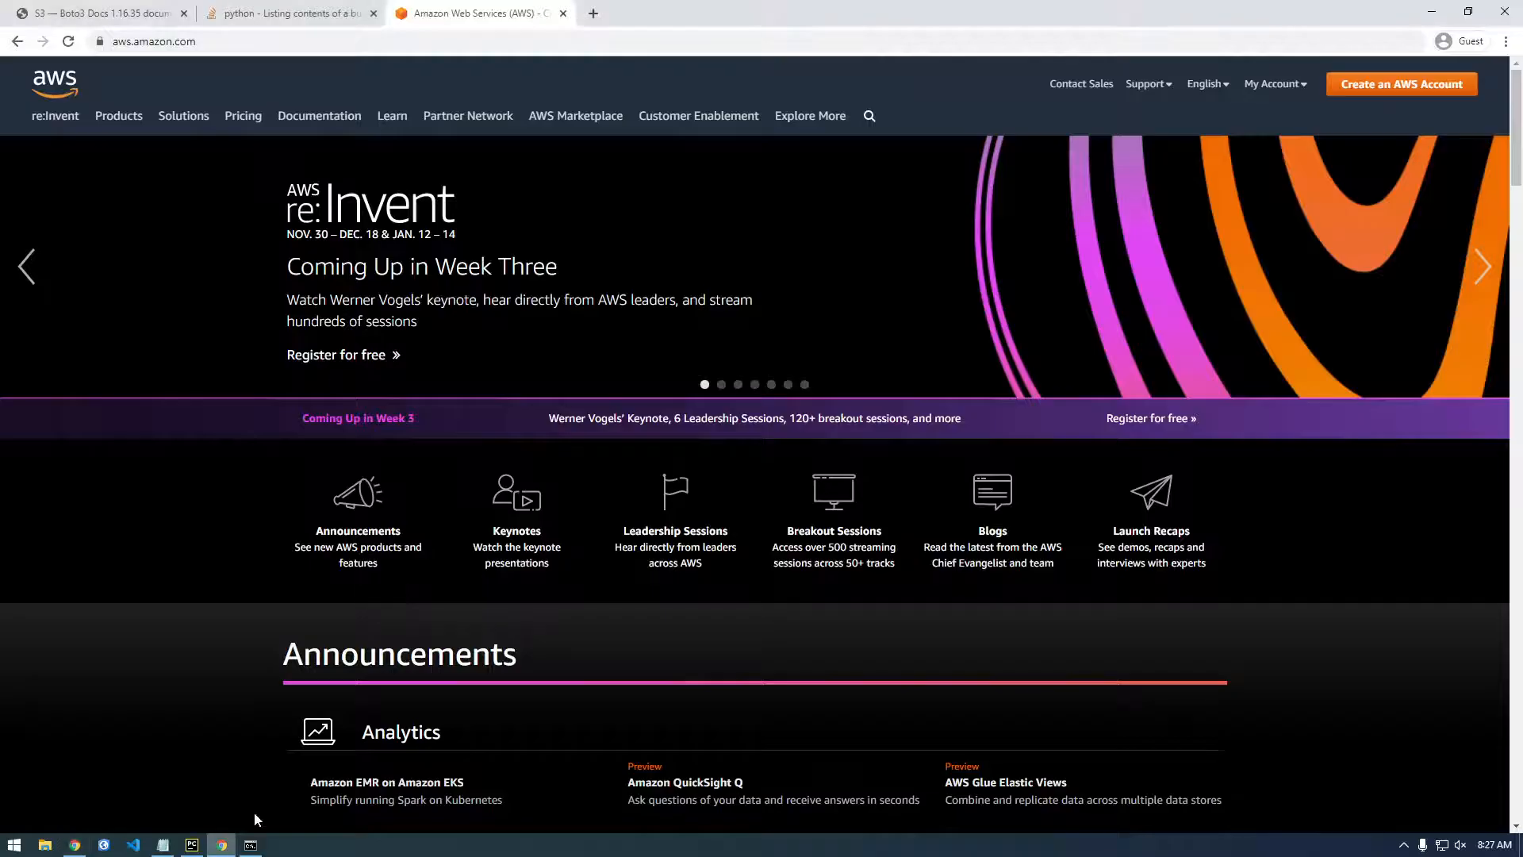
click(194, 40)
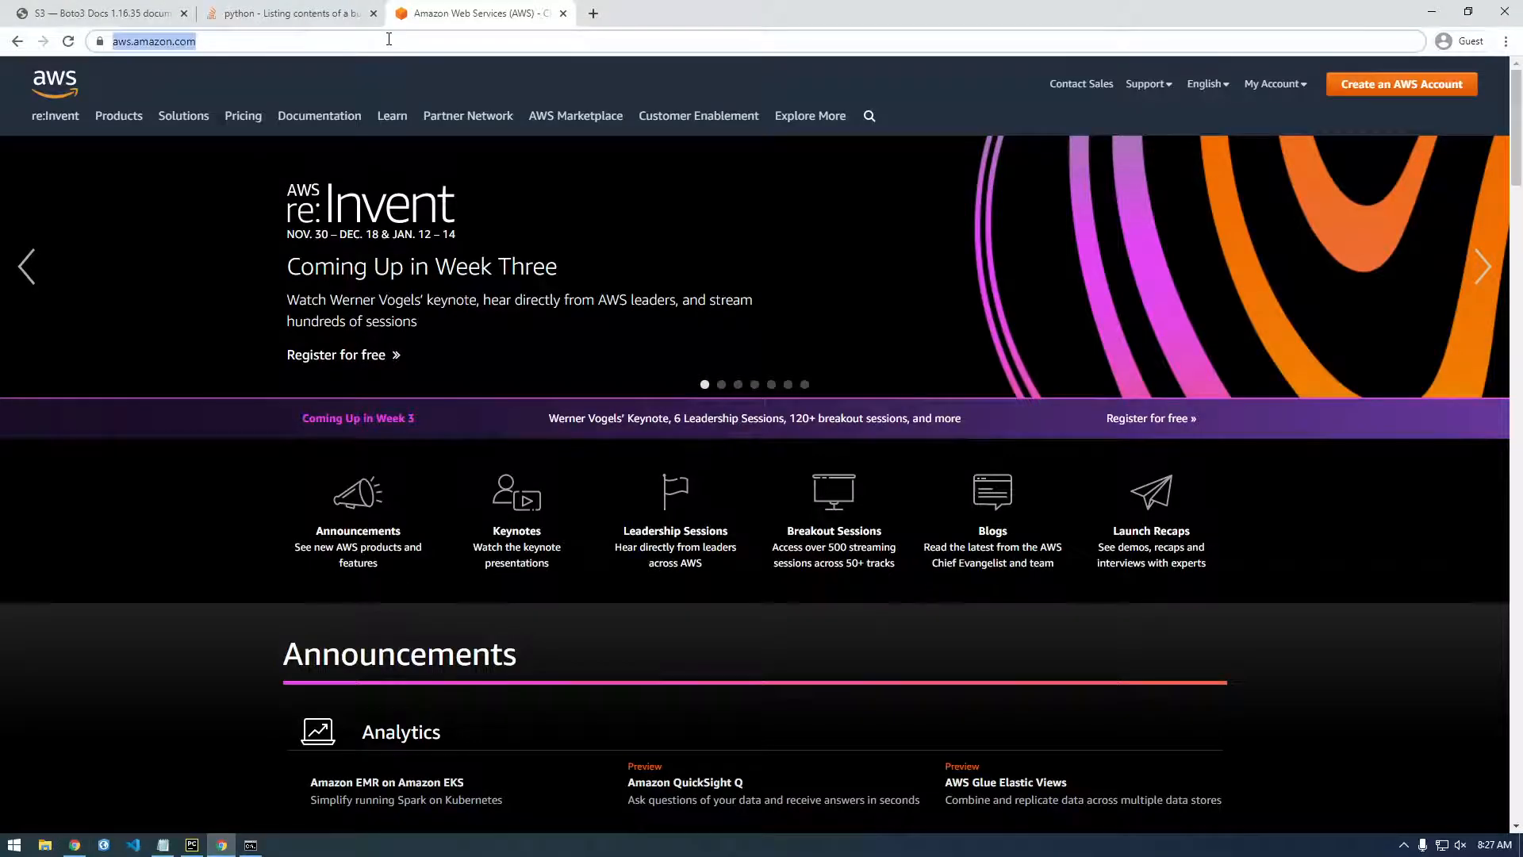
Search 'boto3 how to list objects in folder' and read the Stack Overflow objects.filter(Prefix=...) answer
text(boto3 how to)
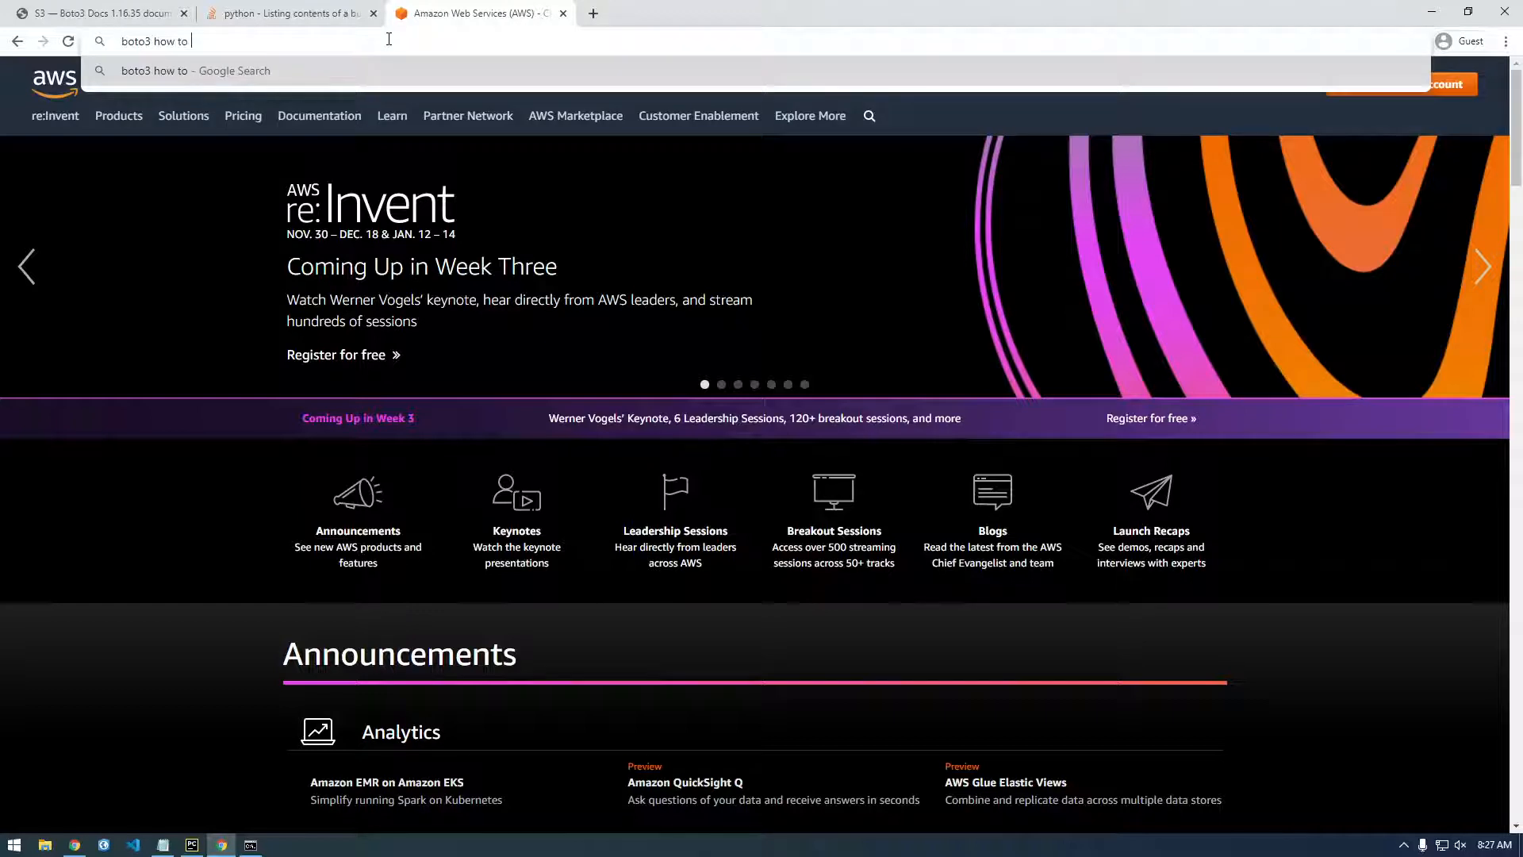
text(list ob)
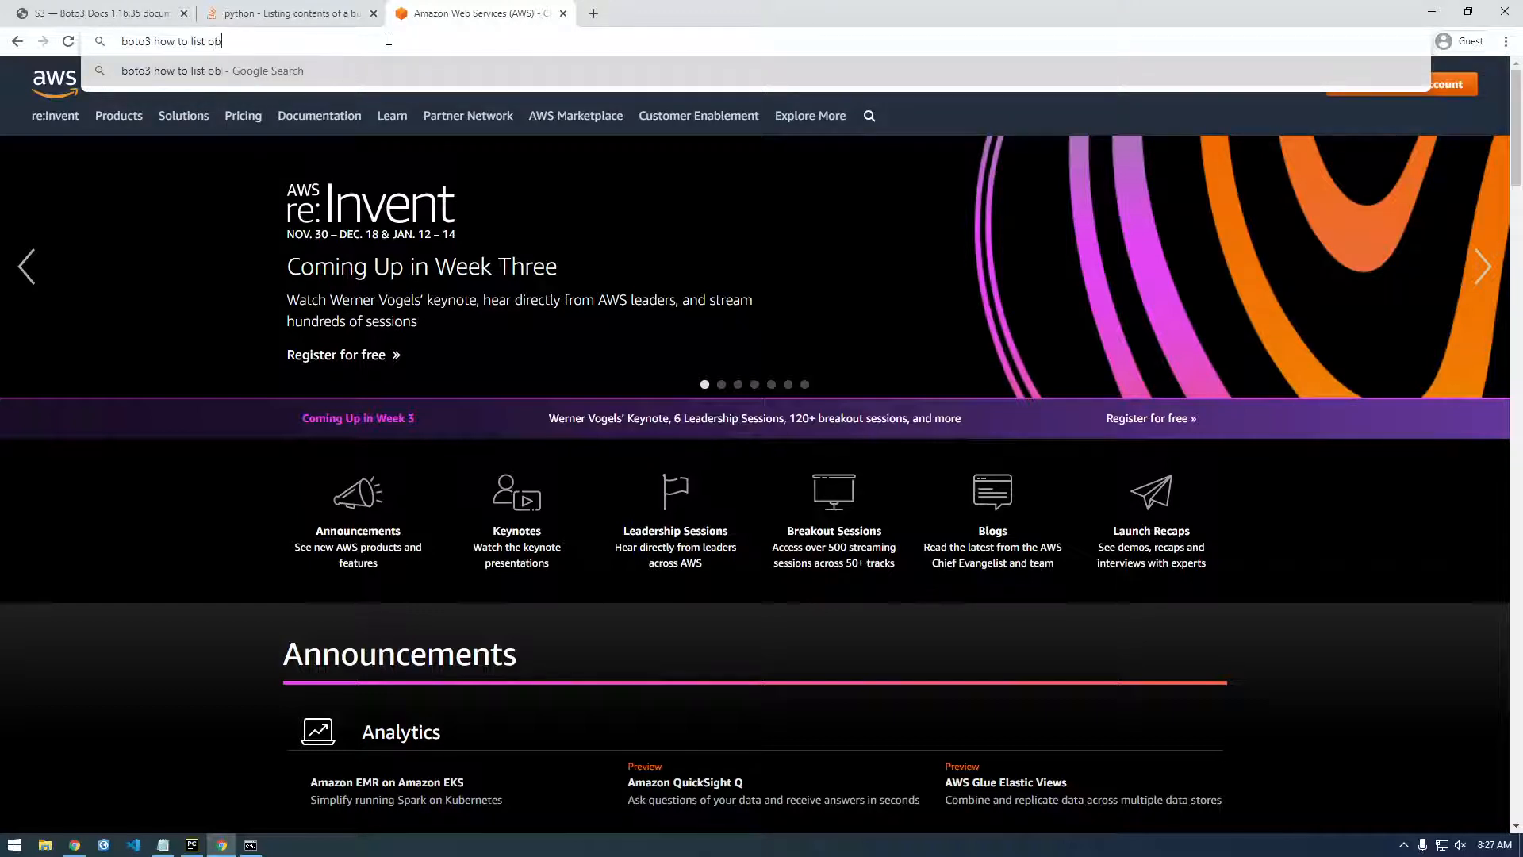
text(jects in fo)
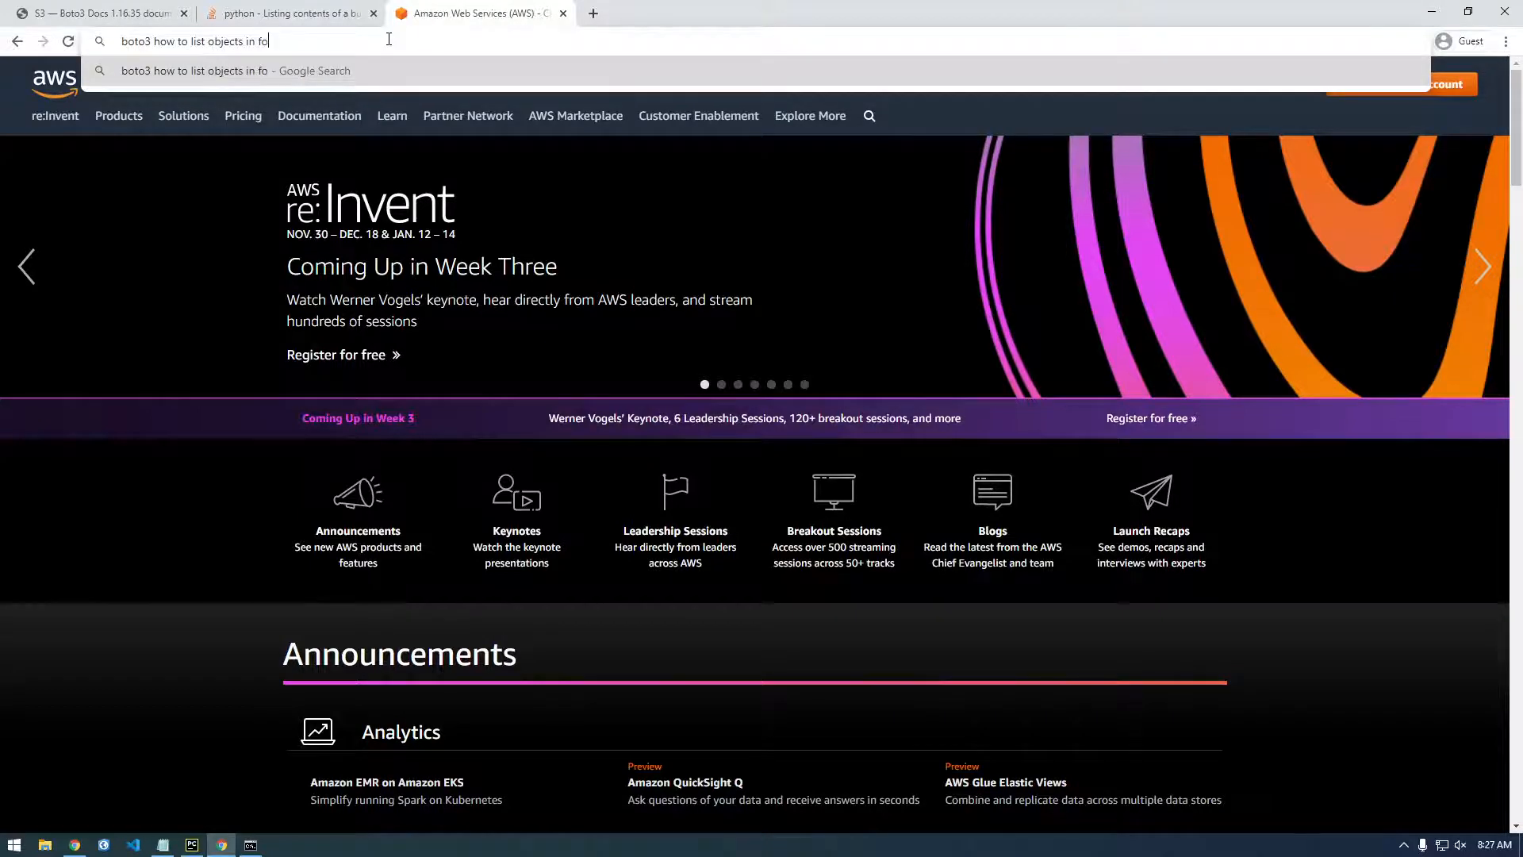
key(Return)
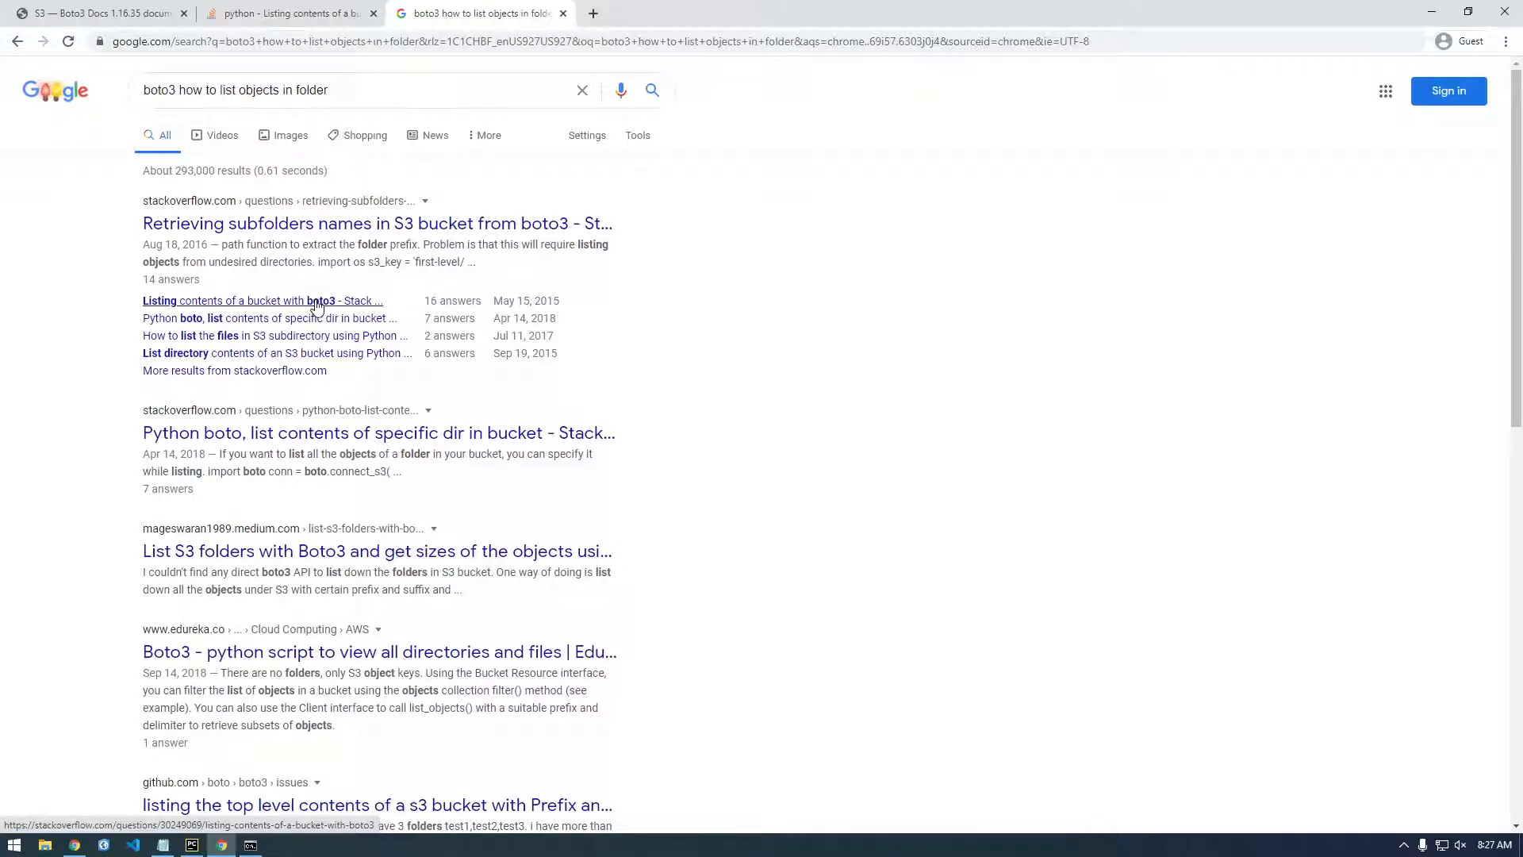
click(378, 432)
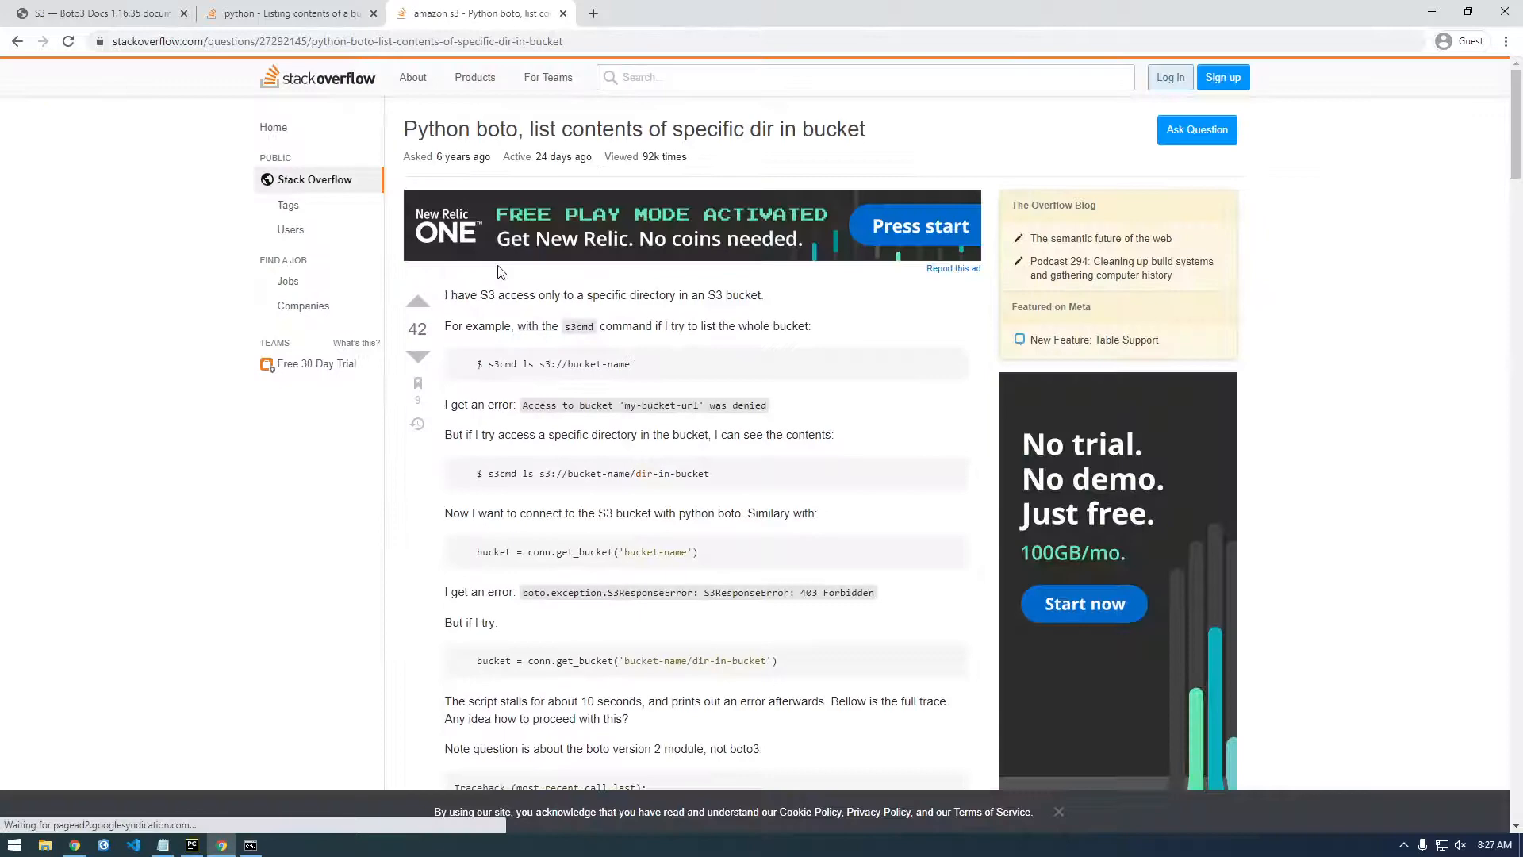
mouse_move(356, 528)
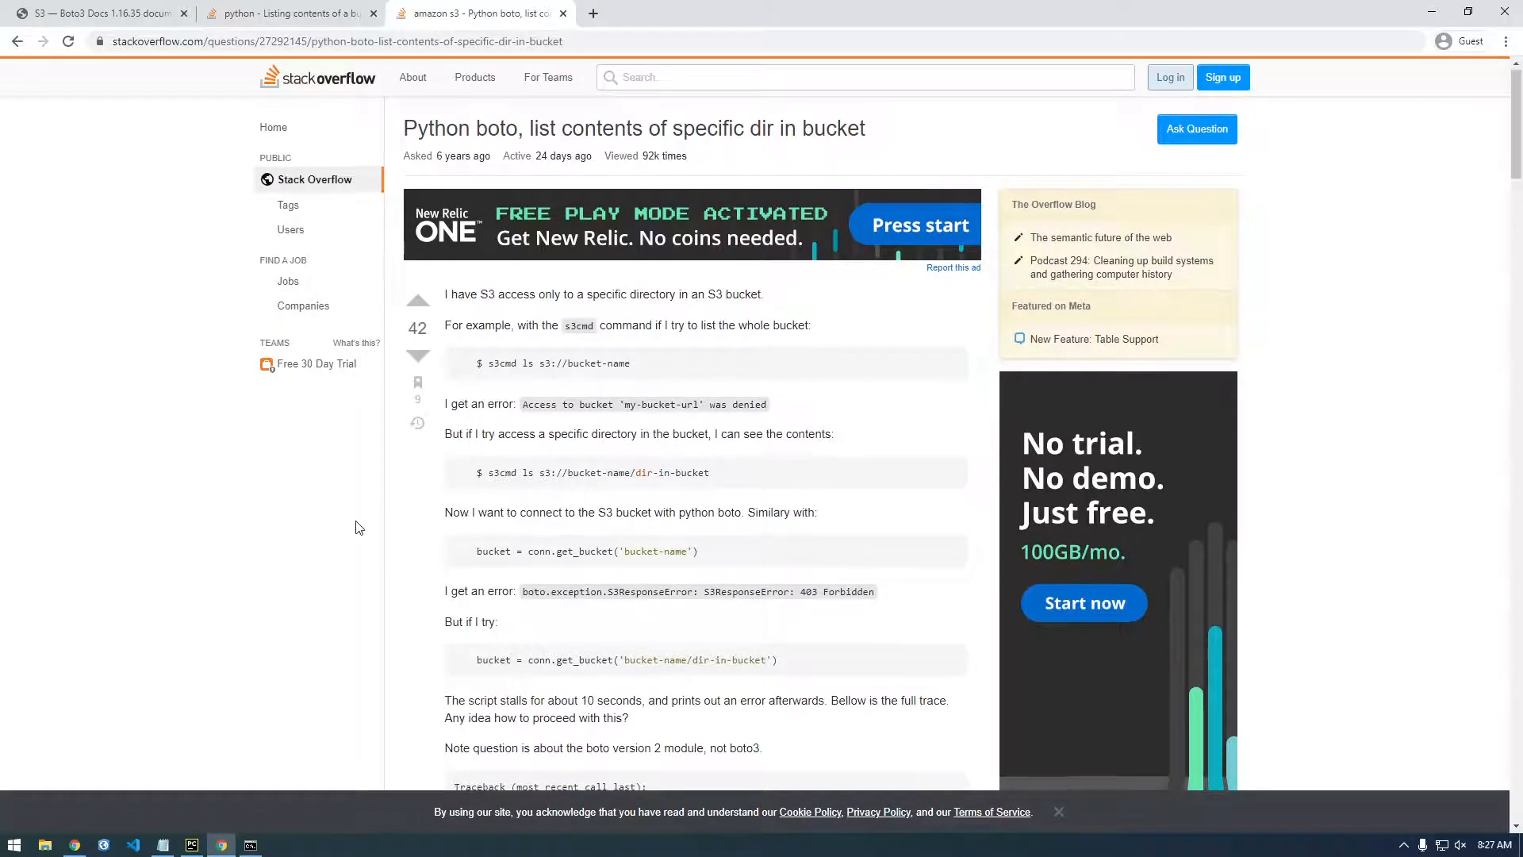
scroll(down, 3)
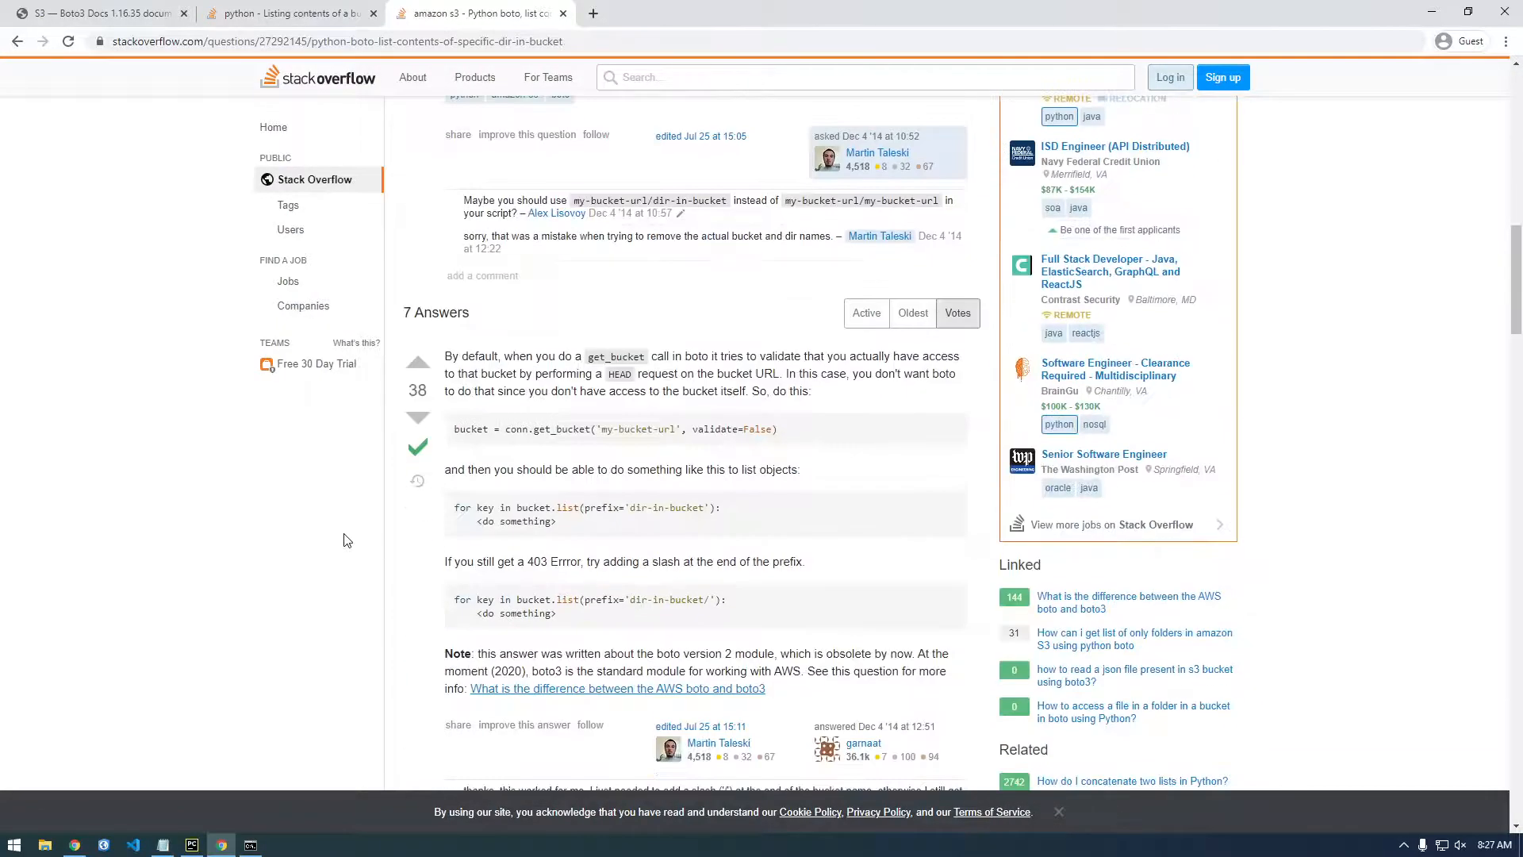
scroll(down, 3)
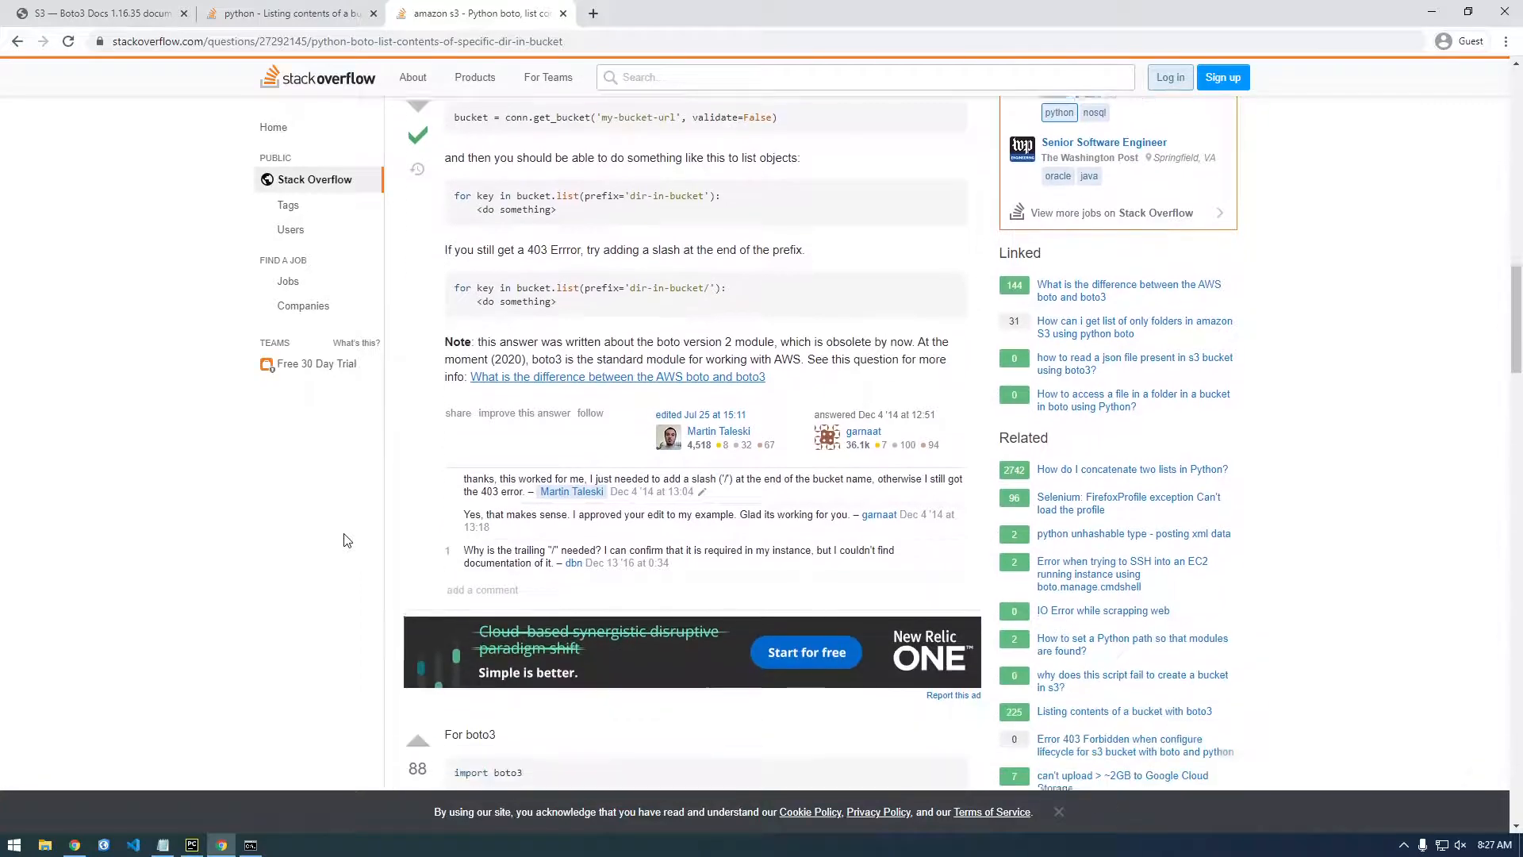
scroll(down, 3)
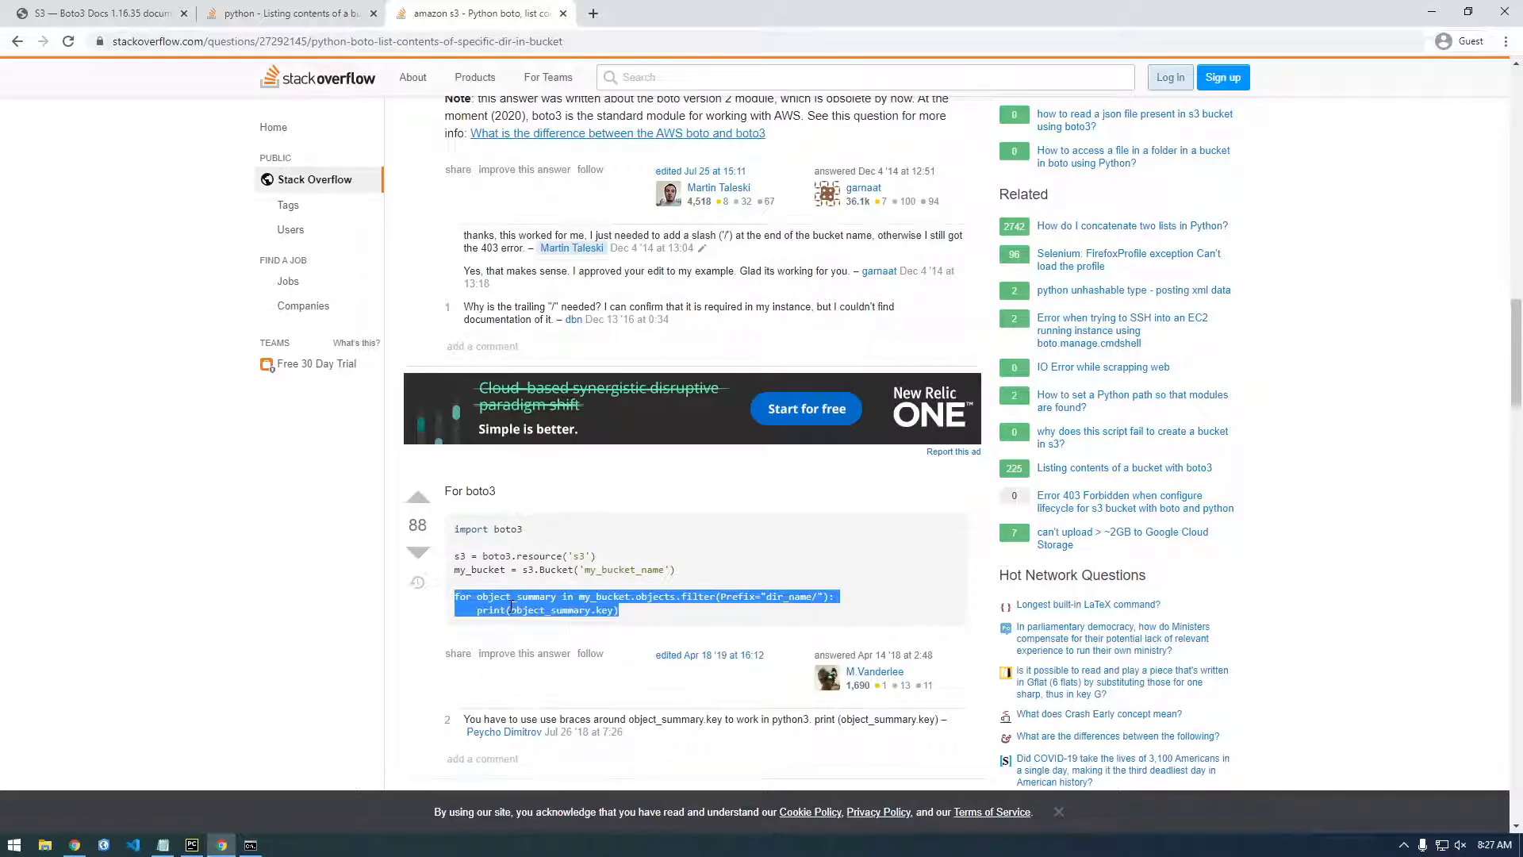
click(191, 843)
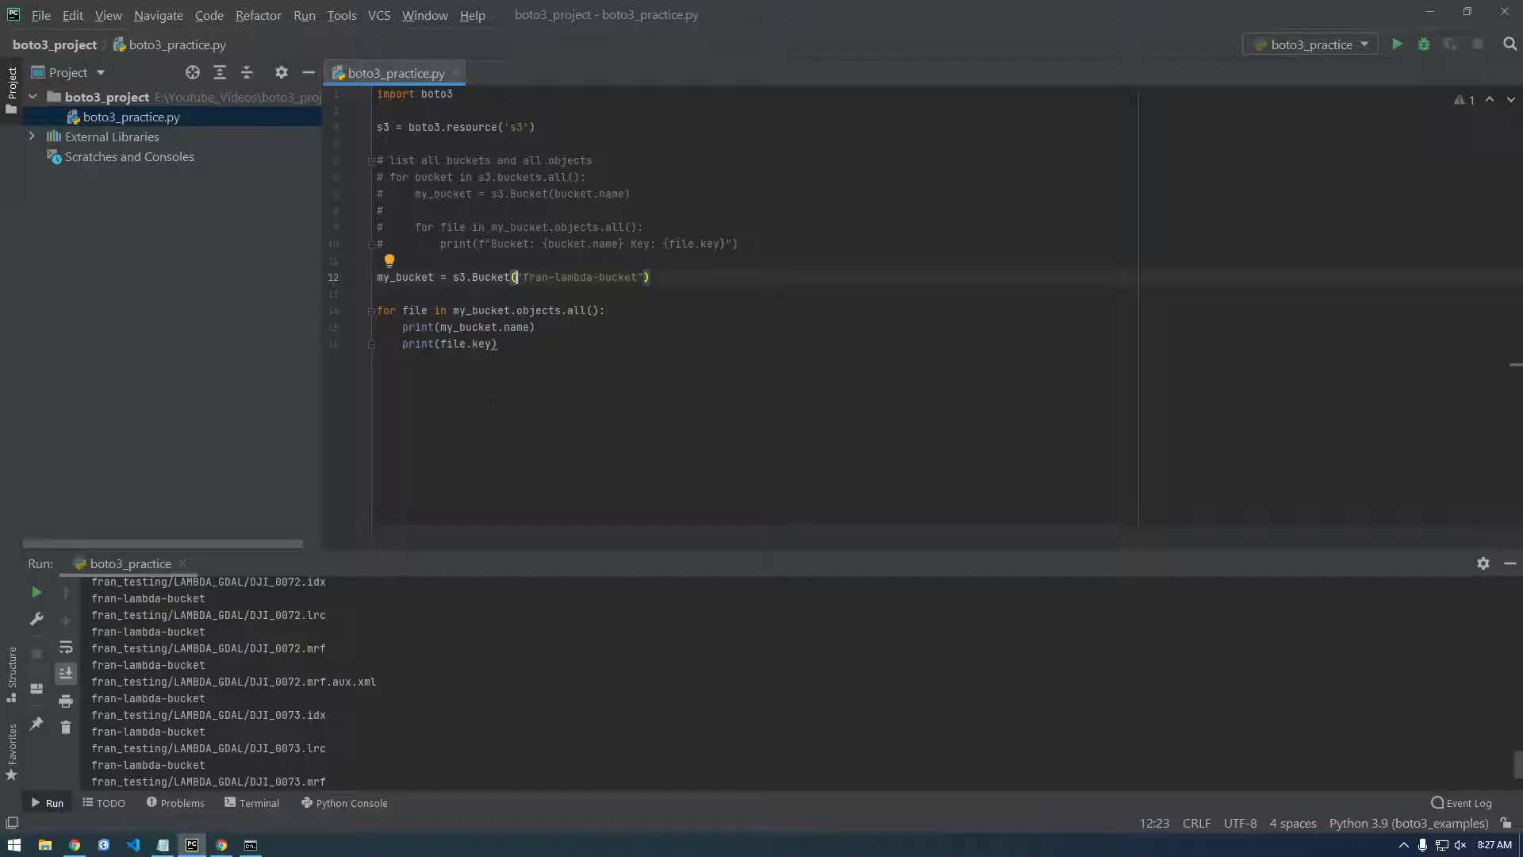
Delete the duplicate pasted object_summary loop
click(498, 342)
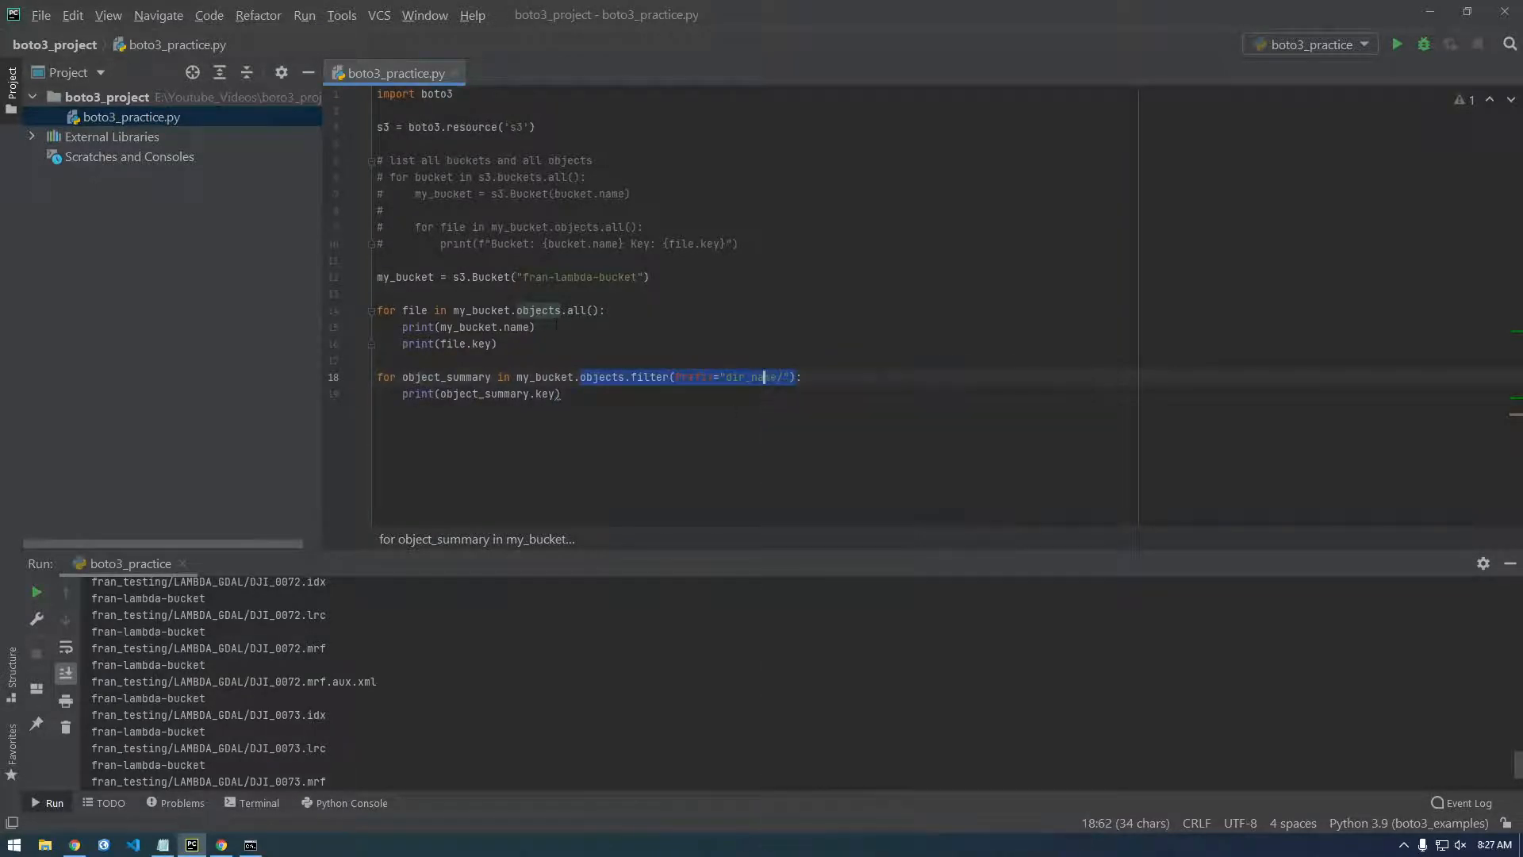
click(554, 311)
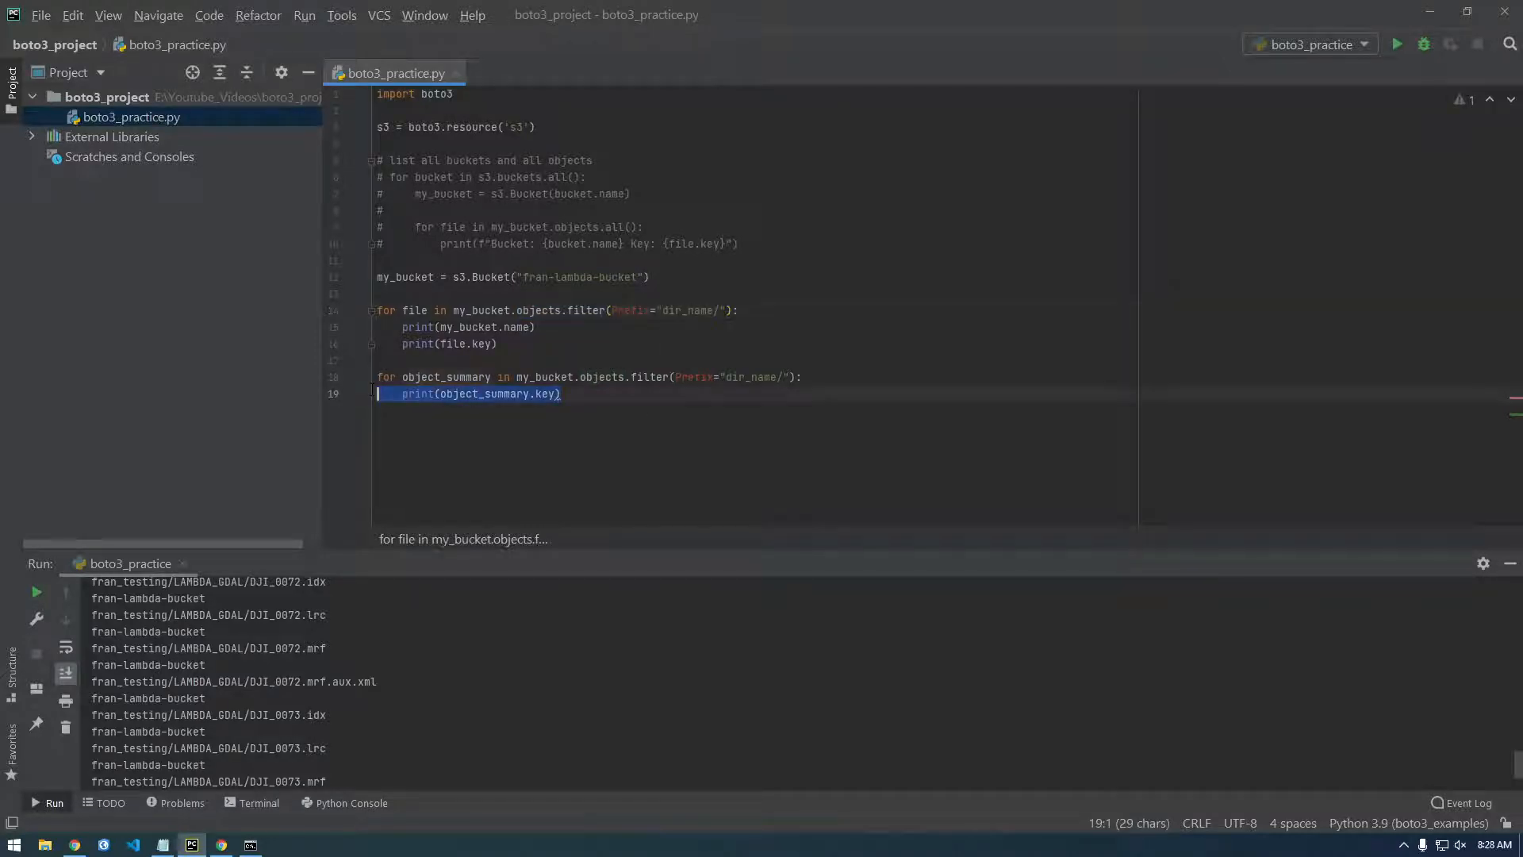
key(Delete)
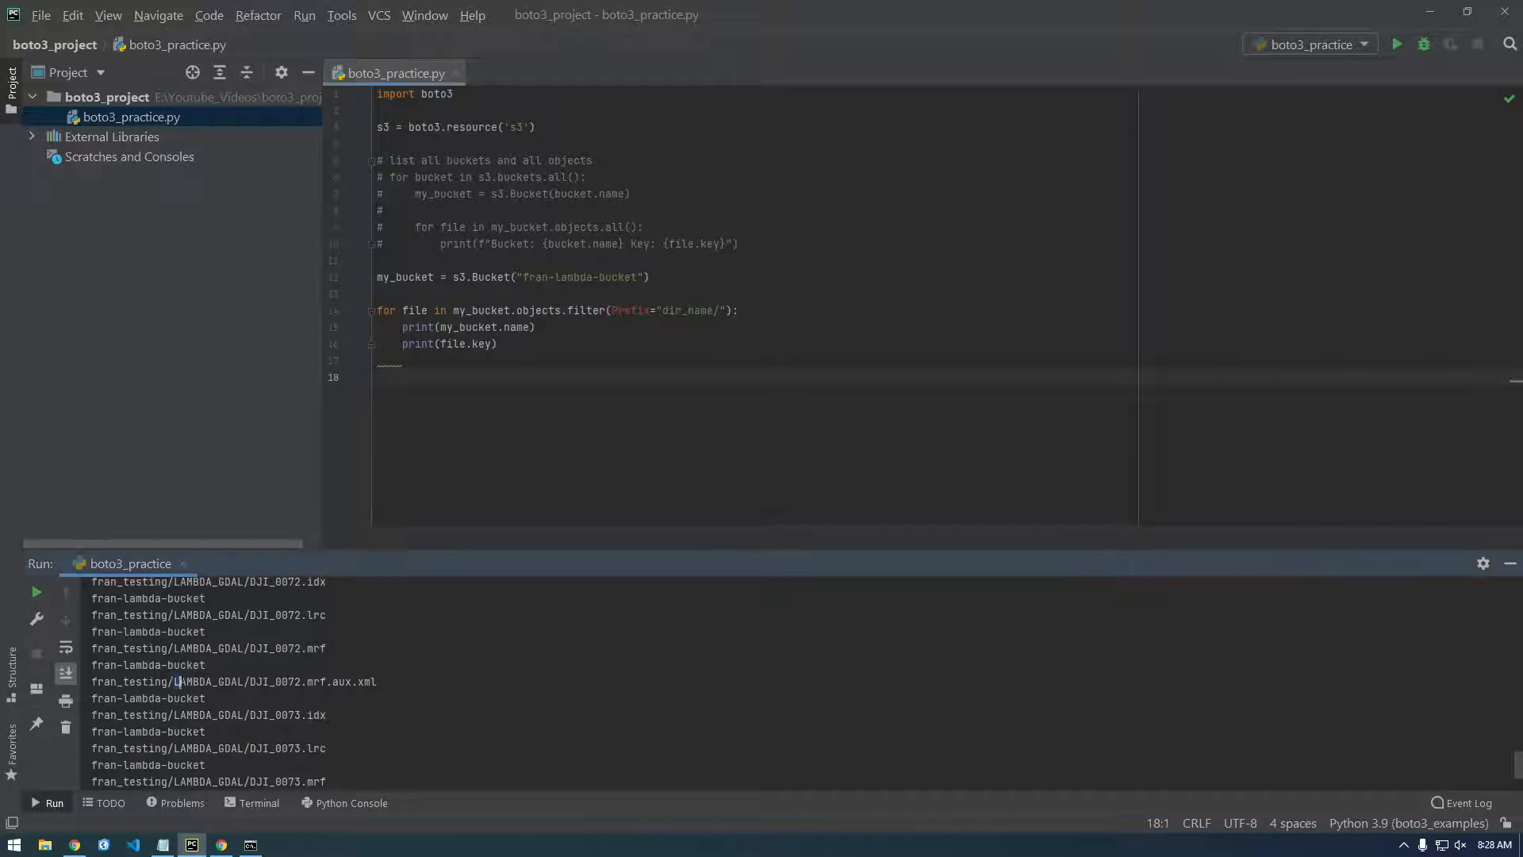
Replace the dir_name/ prefix with LAMBDA_GDAL/
double_click(202, 680)
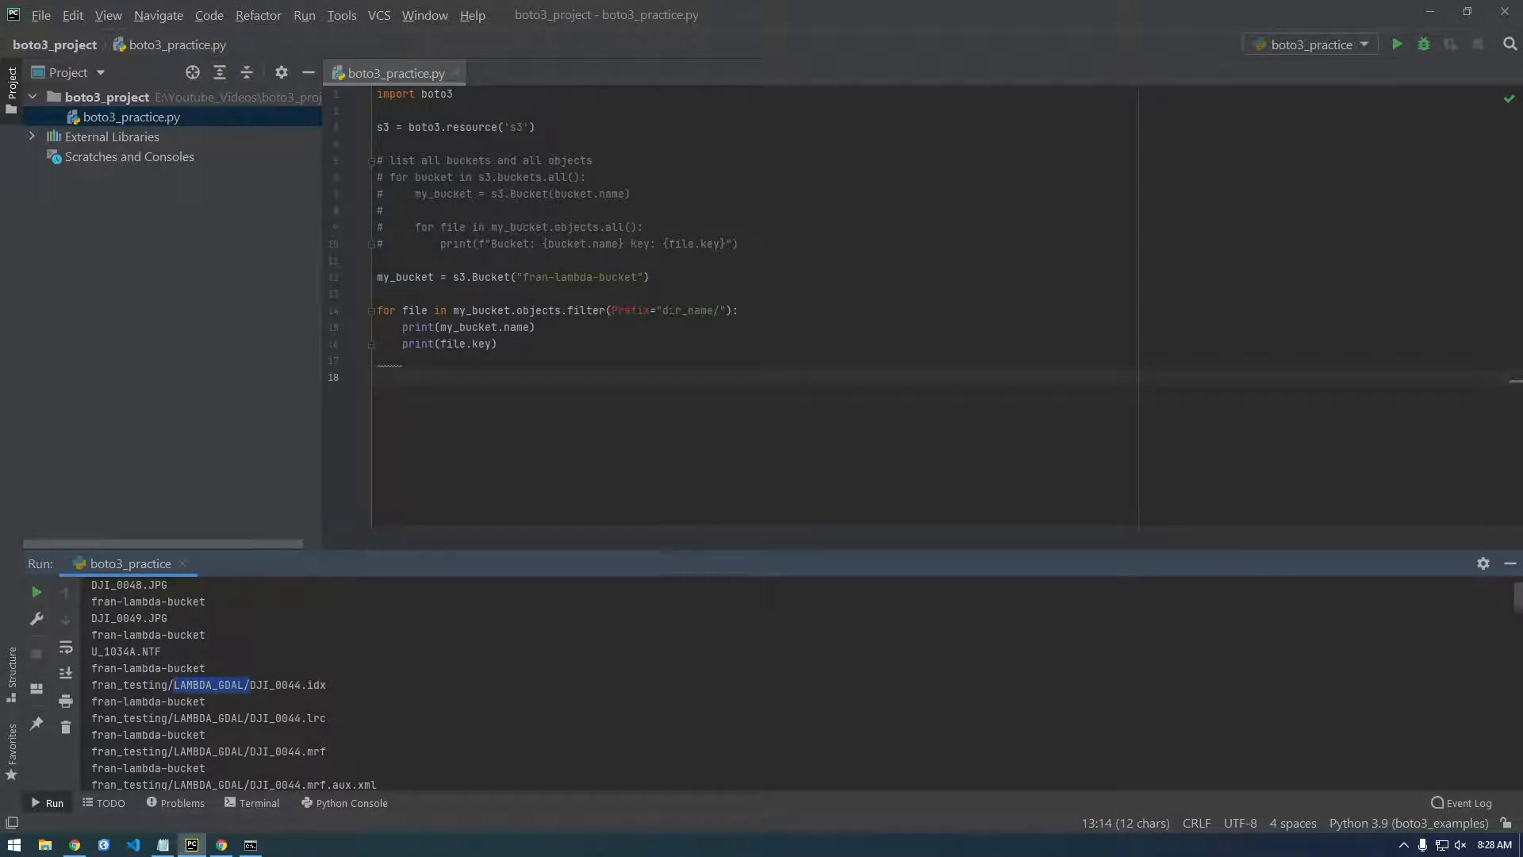
double_click(685, 310)
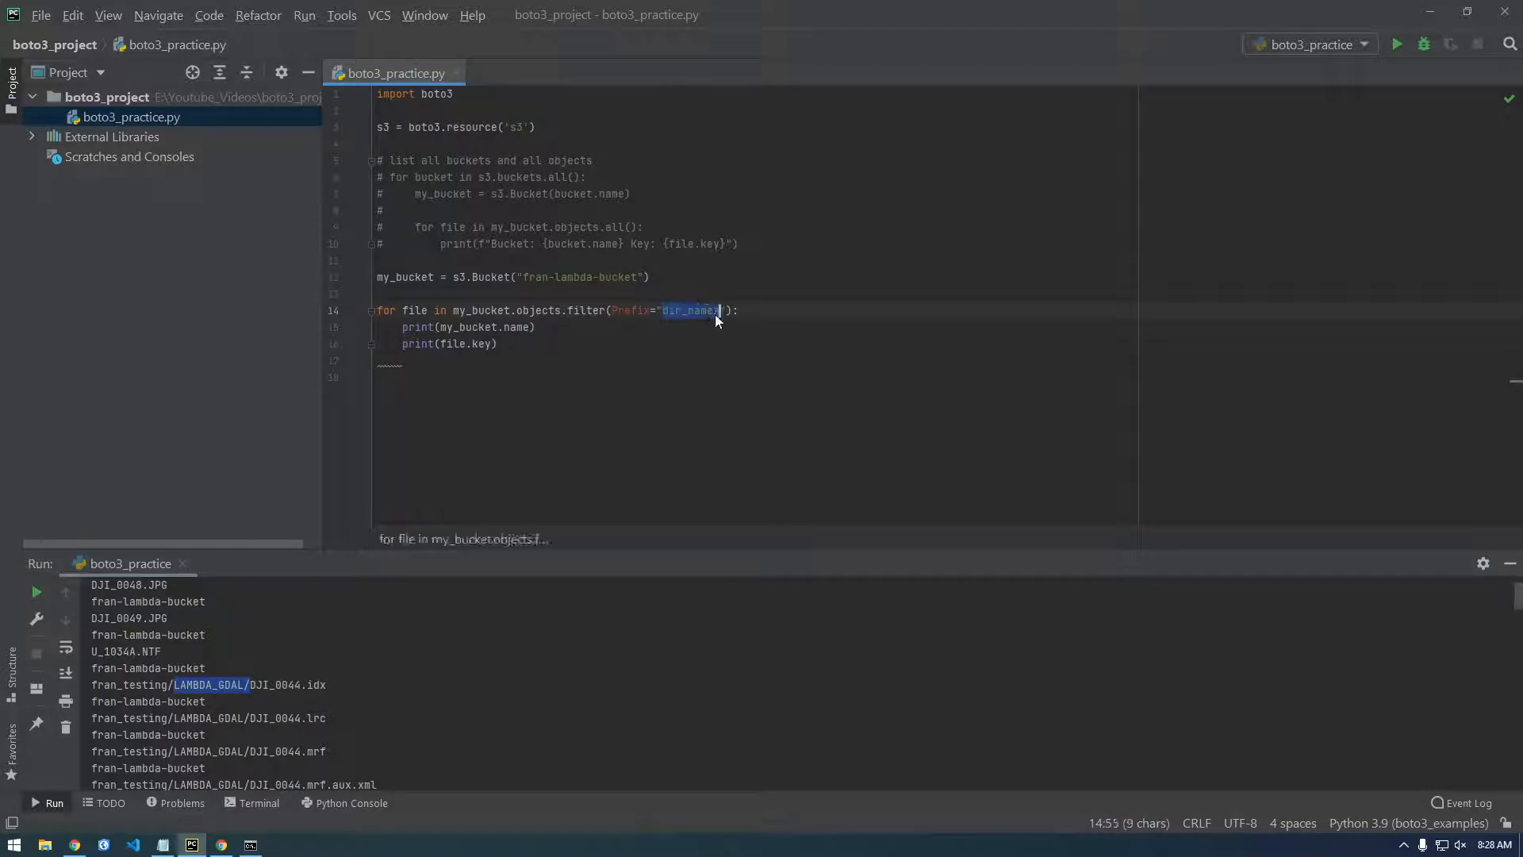
text(LAMBDA_GDAL/)
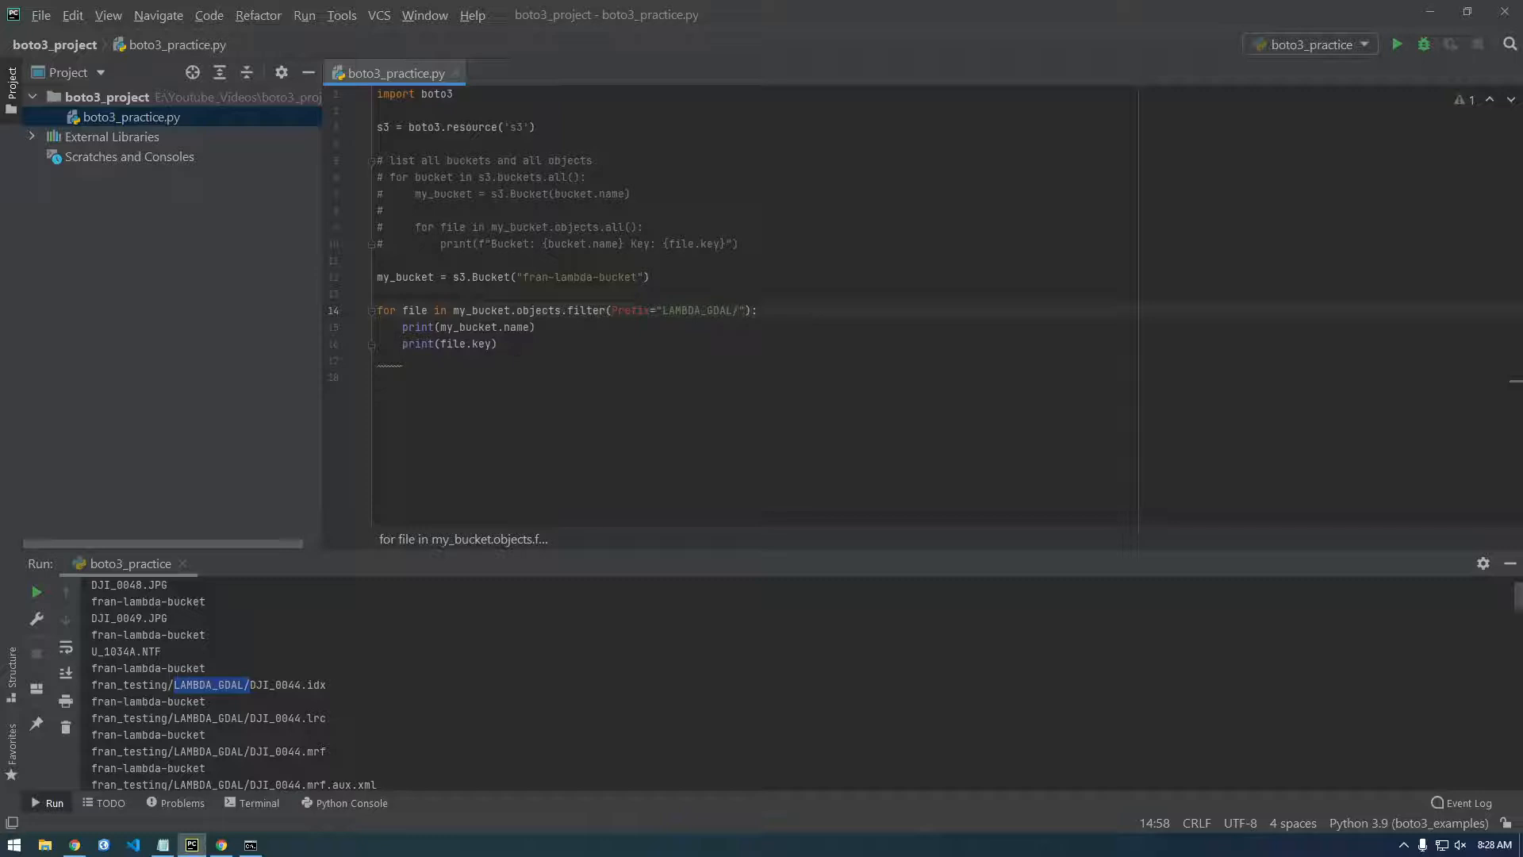
Run with the LAMBDA_GDAL/ prefix, change it to "/LAMBDA_GDAL/", and rerun
click(1397, 44)
text(/)
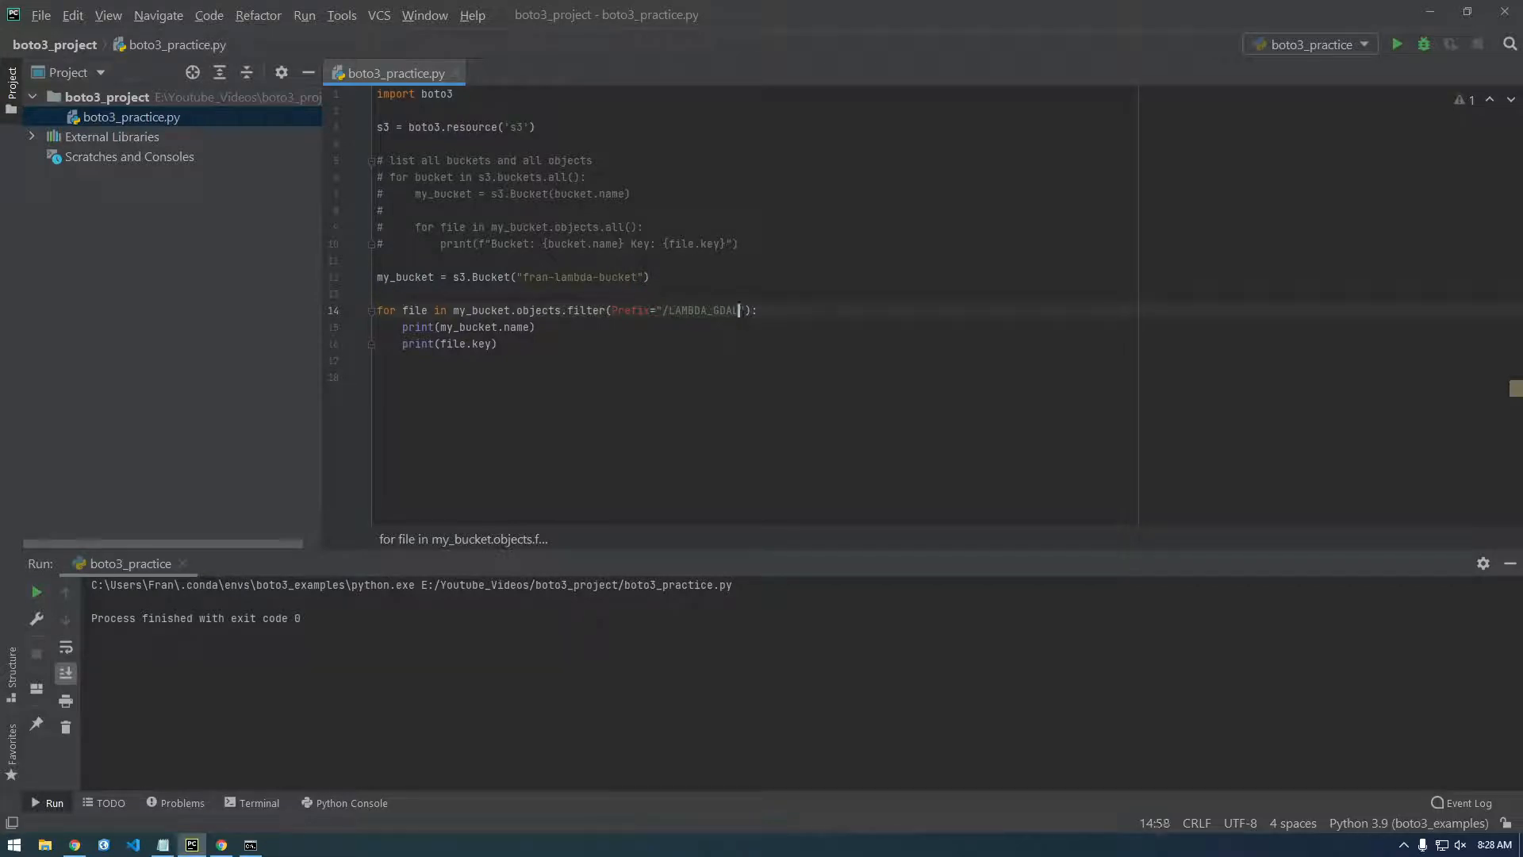
text(L)
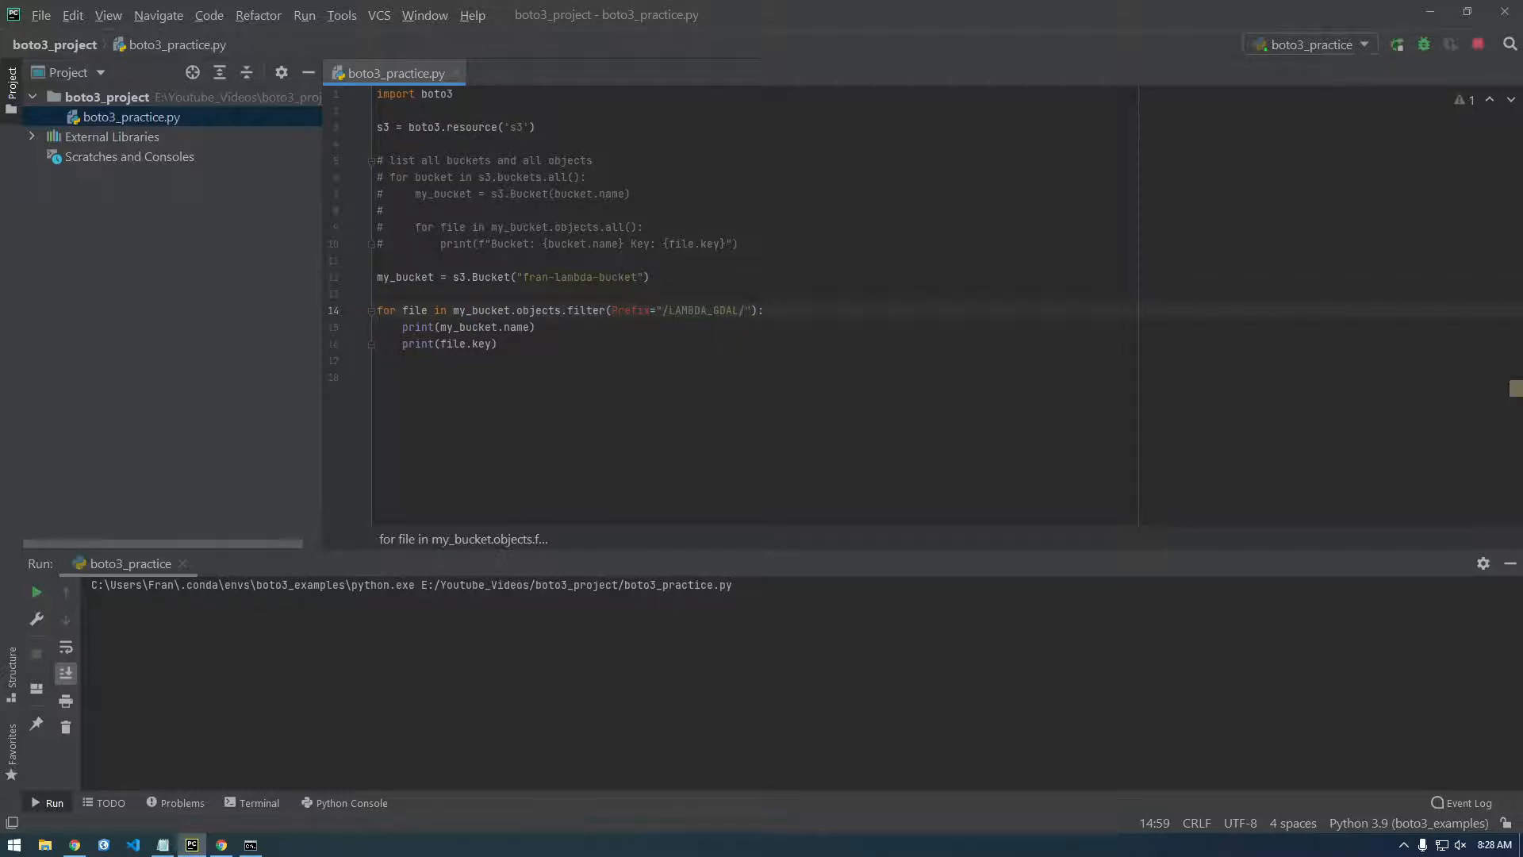
click(1397, 44)
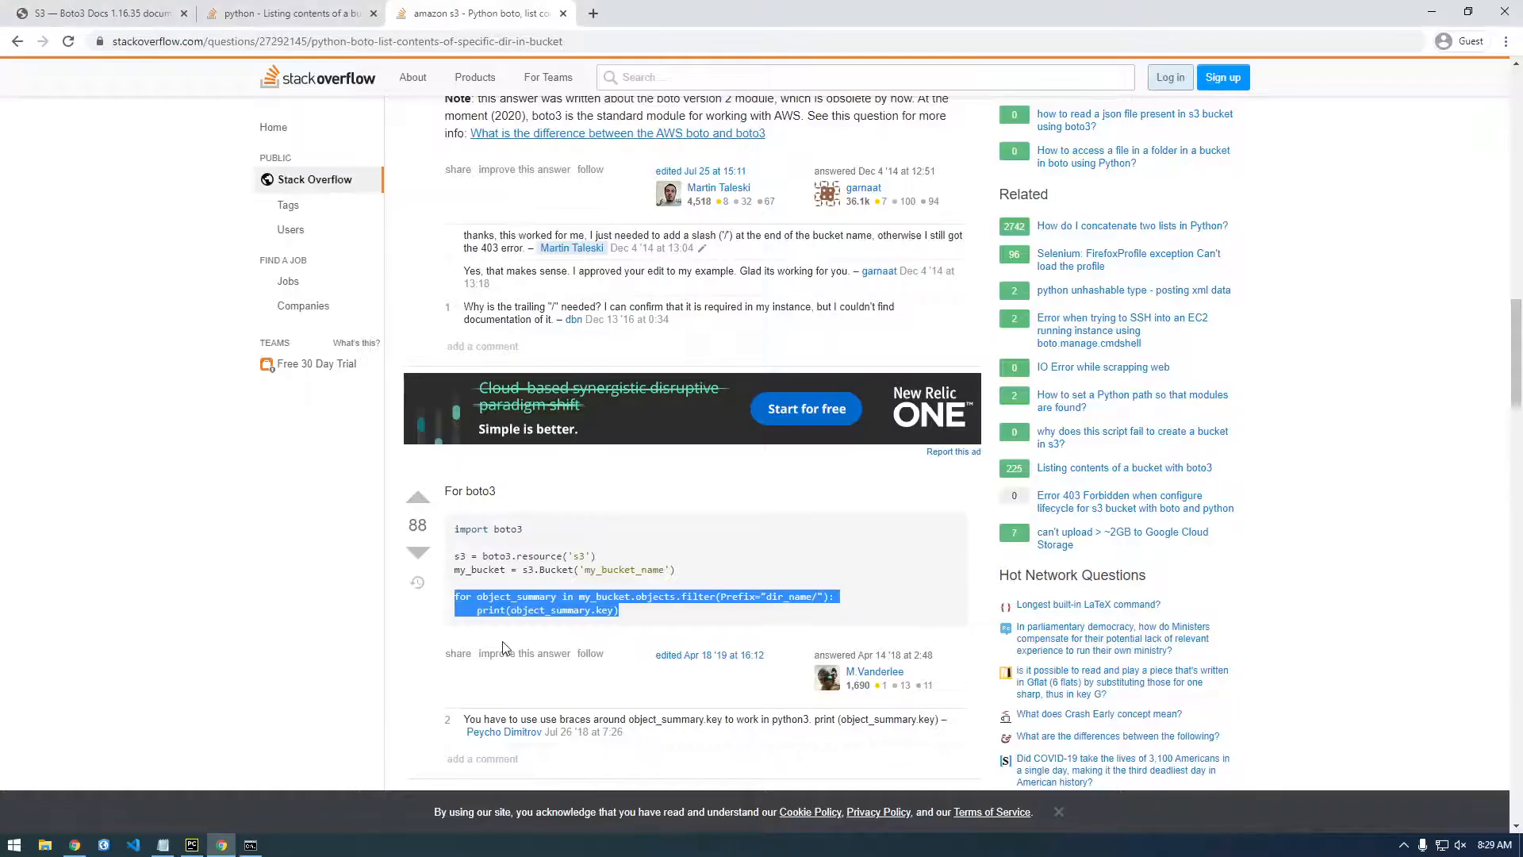
mouse_move(703, 613)
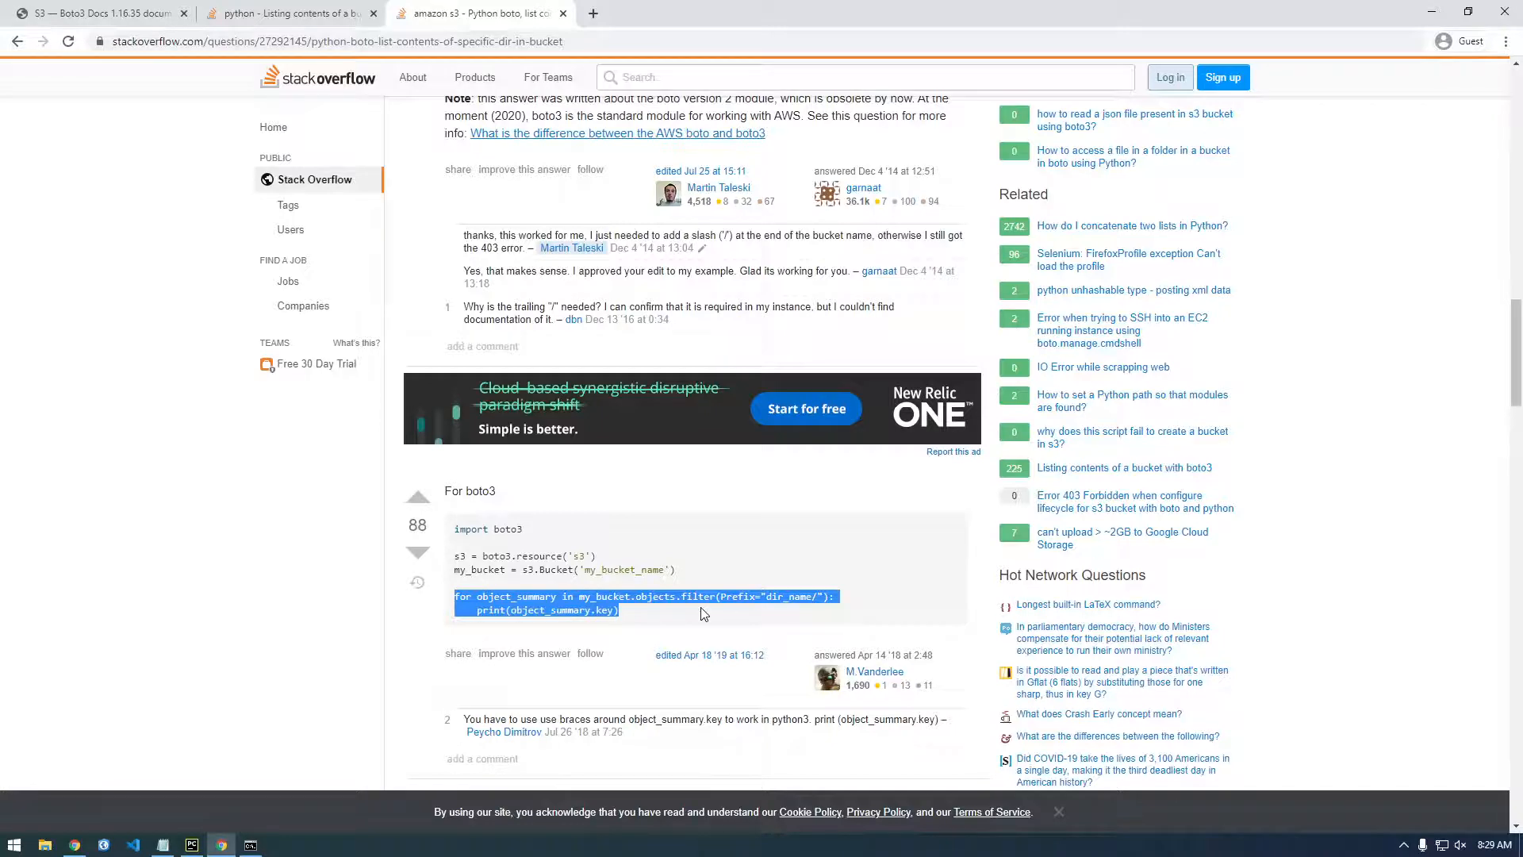
Recheck the Stack Overflow filter(Prefix=...) example in Chrome, then return to the PyCharm script
click(190, 841)
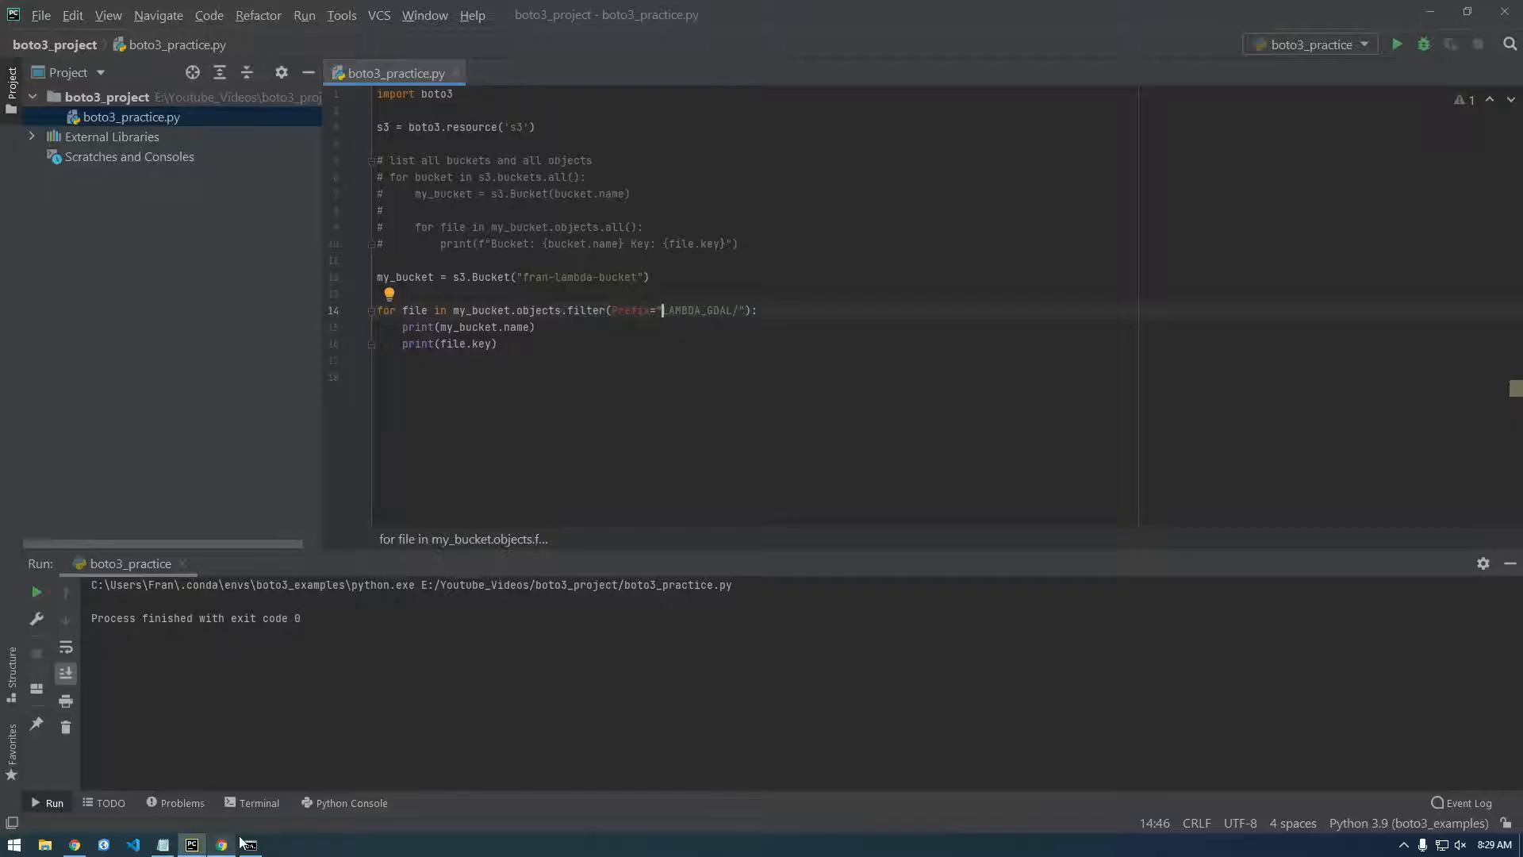
click(222, 843)
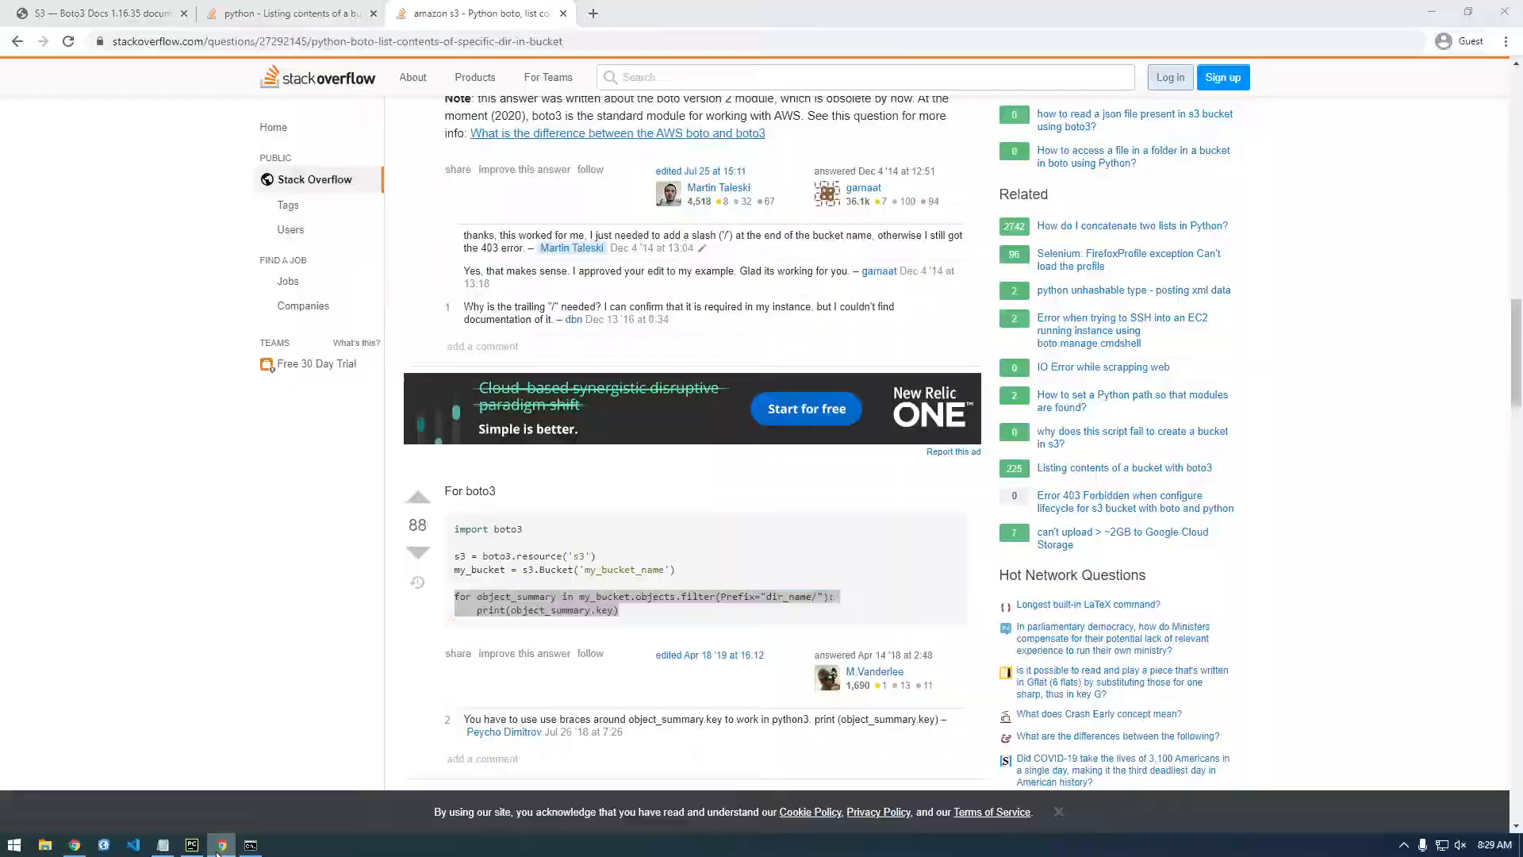
click(191, 844)
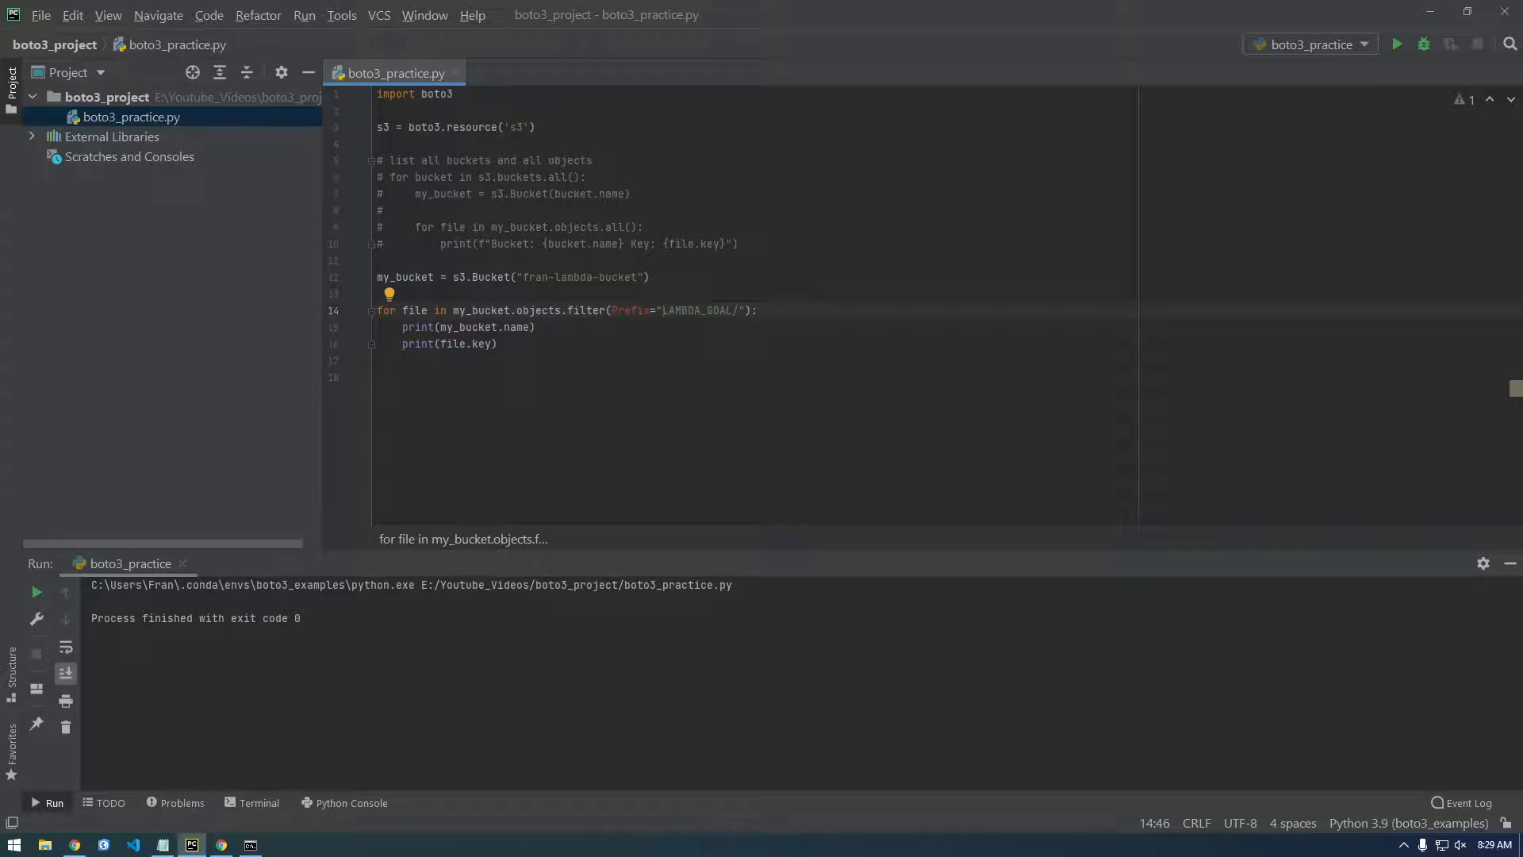
Replace filter(Prefix=...) with all(), rerun, and select fran_testing/LAMBDA_GDAL/ in the output
double_click(583, 310)
text(all)
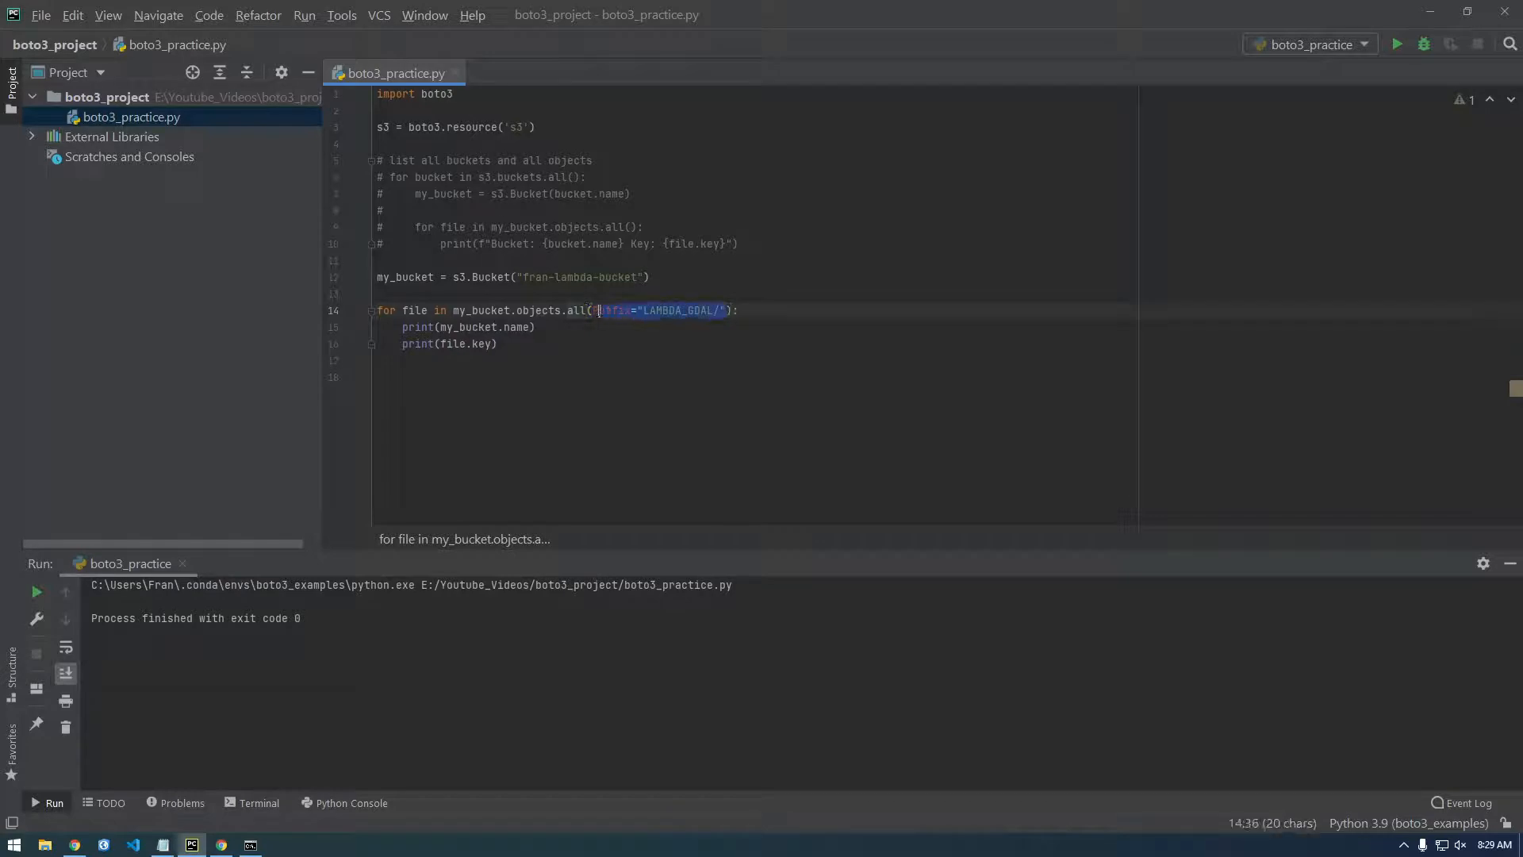
key(Delete)
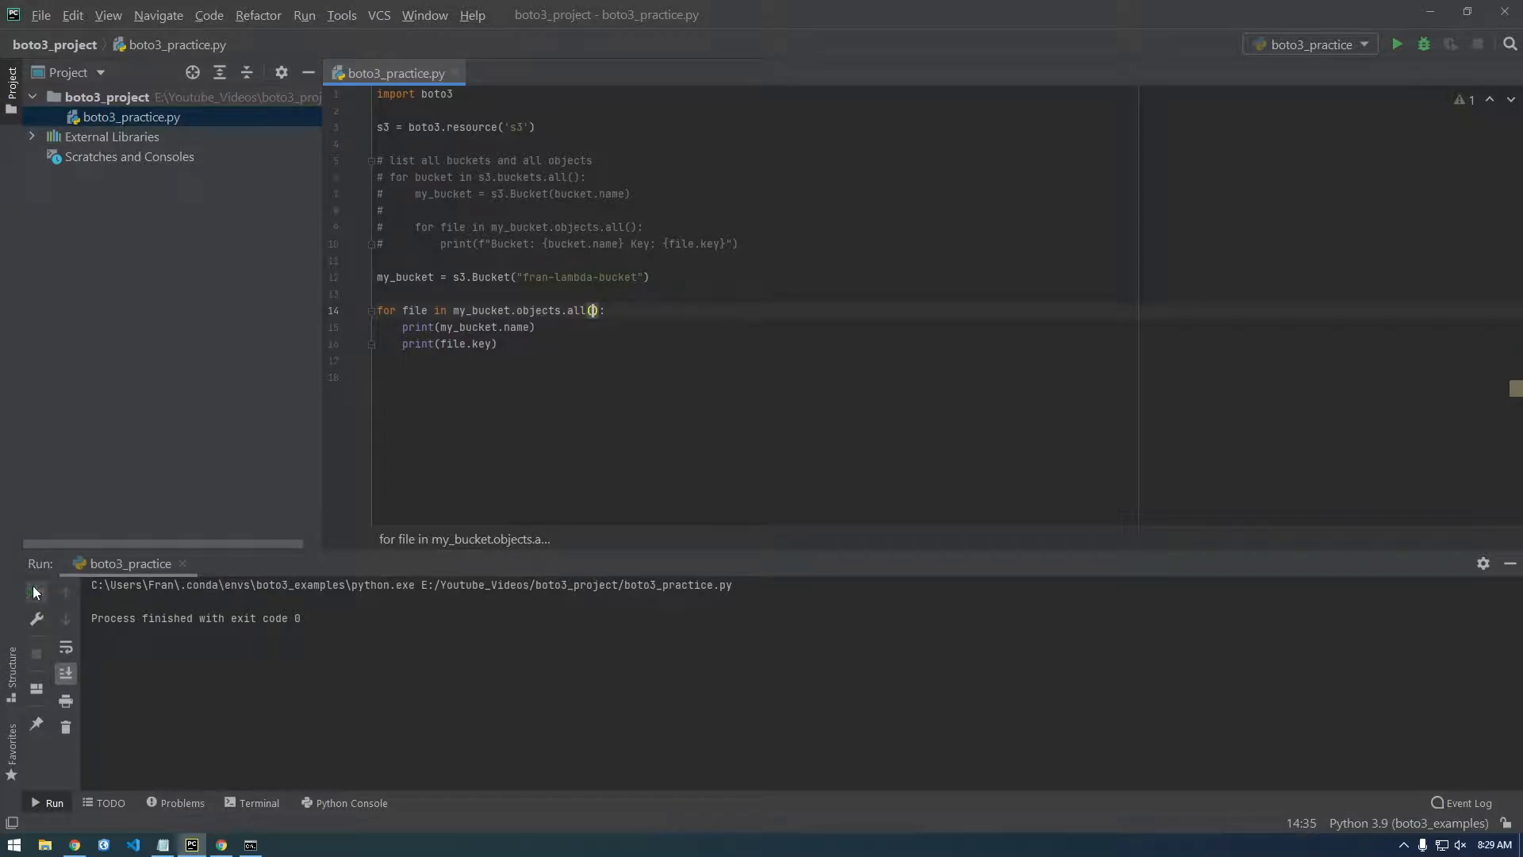
click(1397, 43)
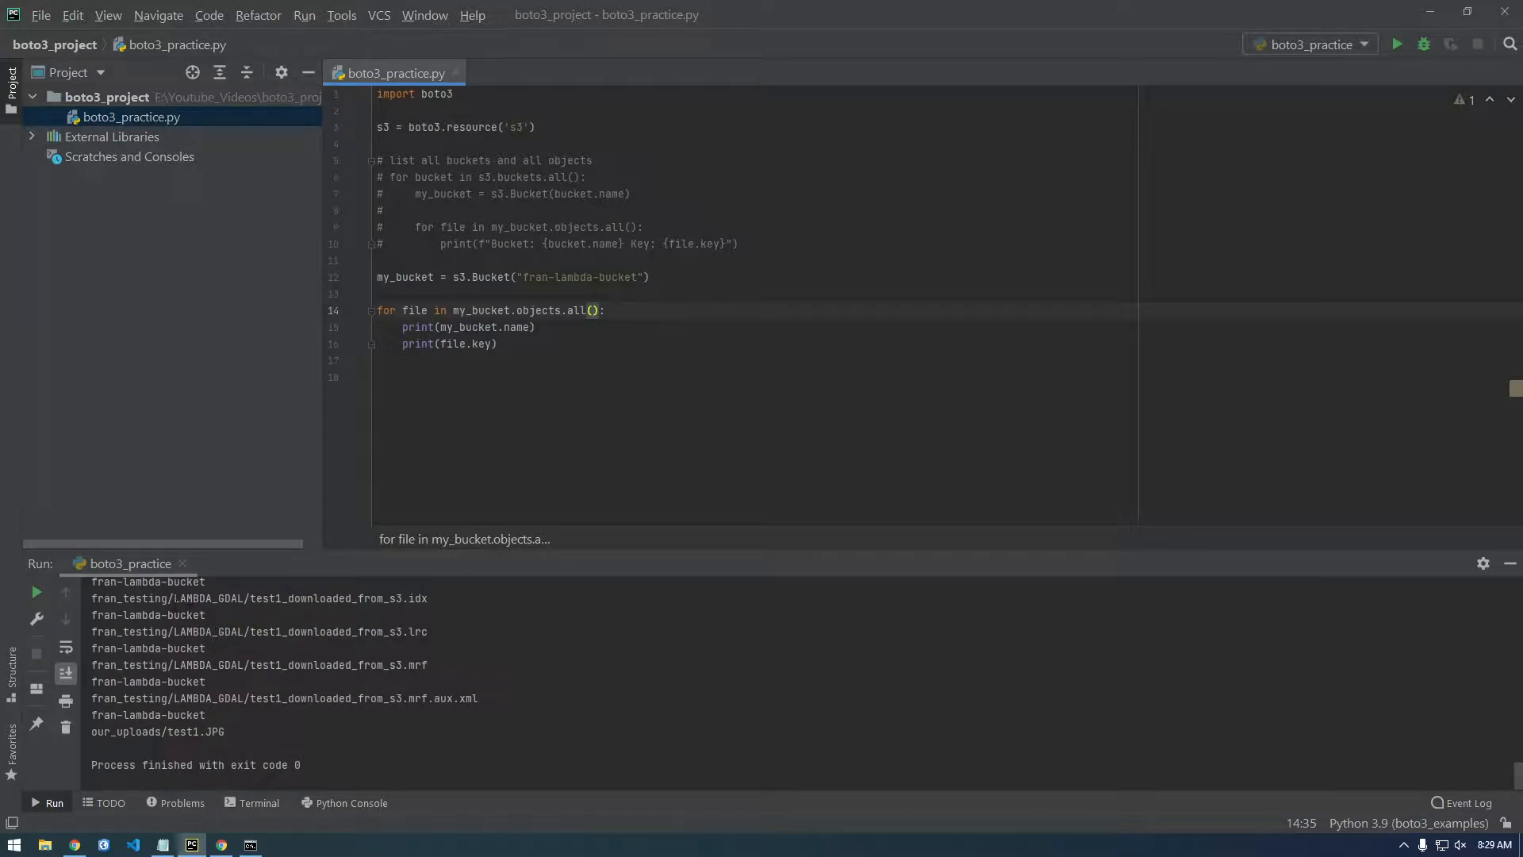
double_click(210, 598)
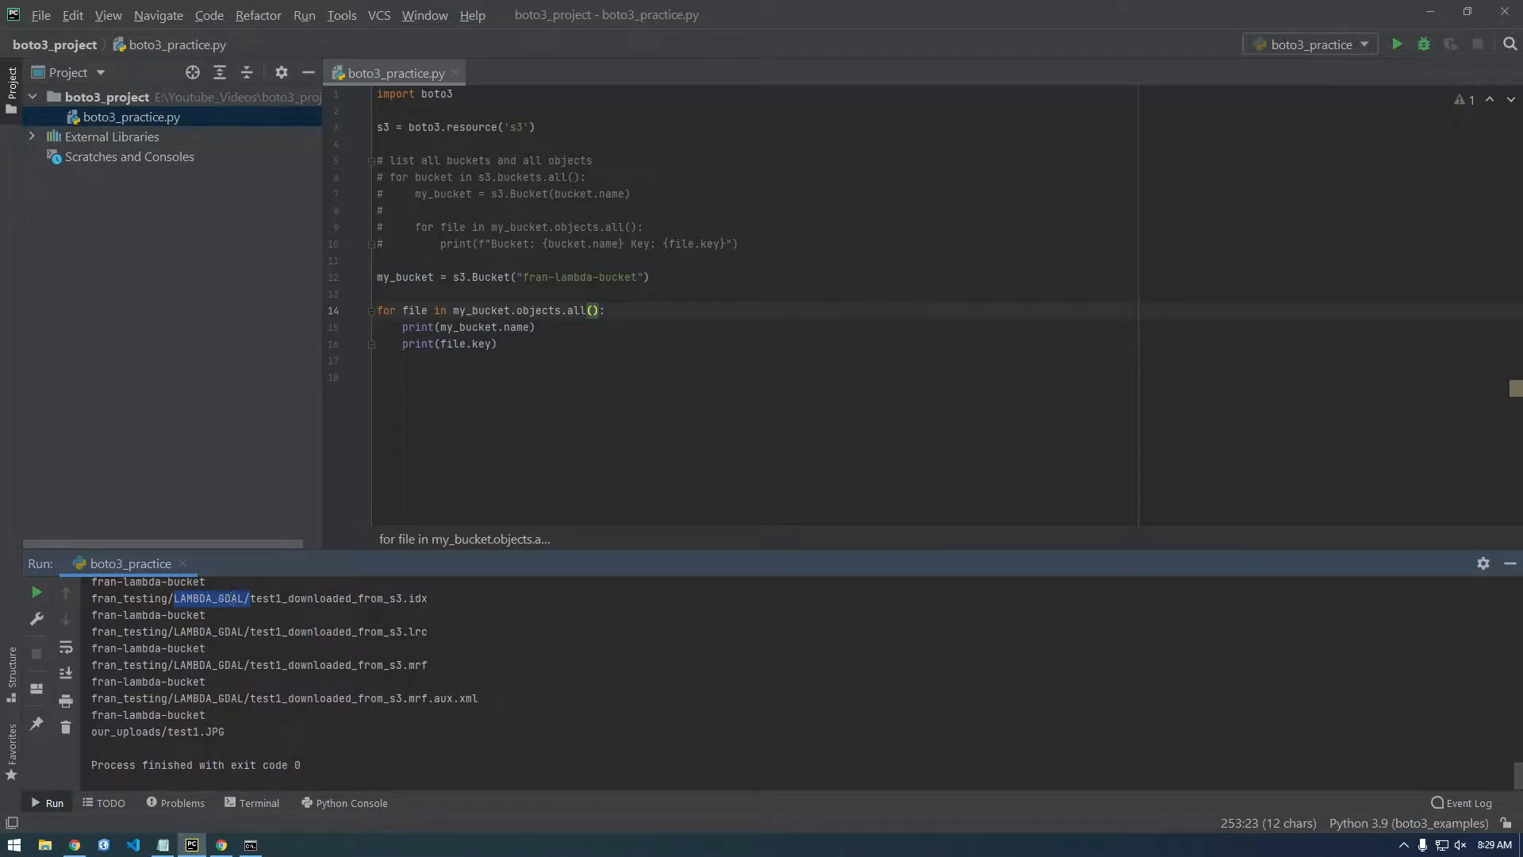
click(191, 598)
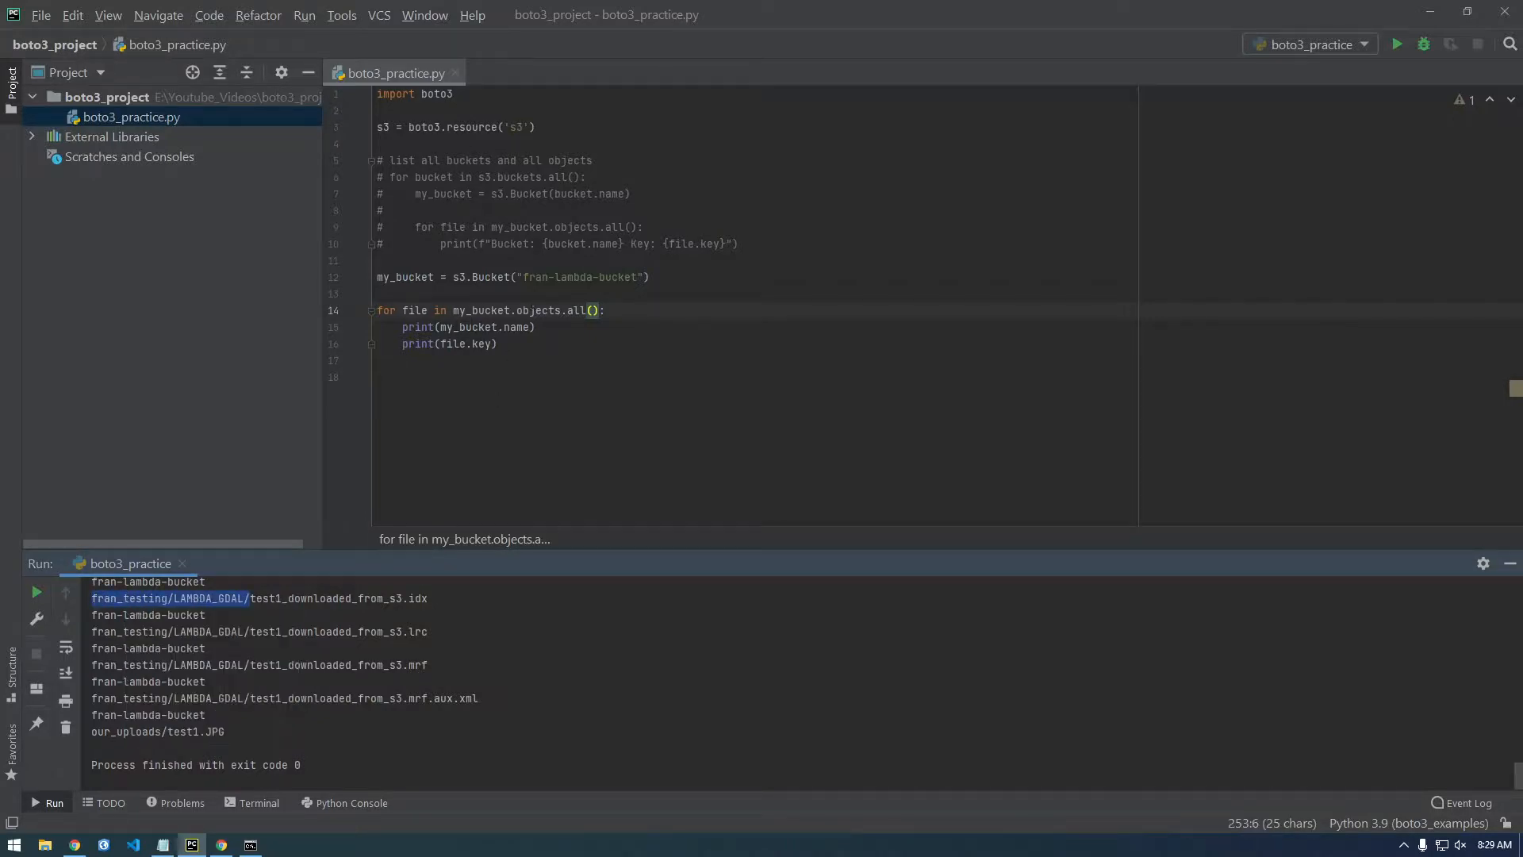
click(572, 310)
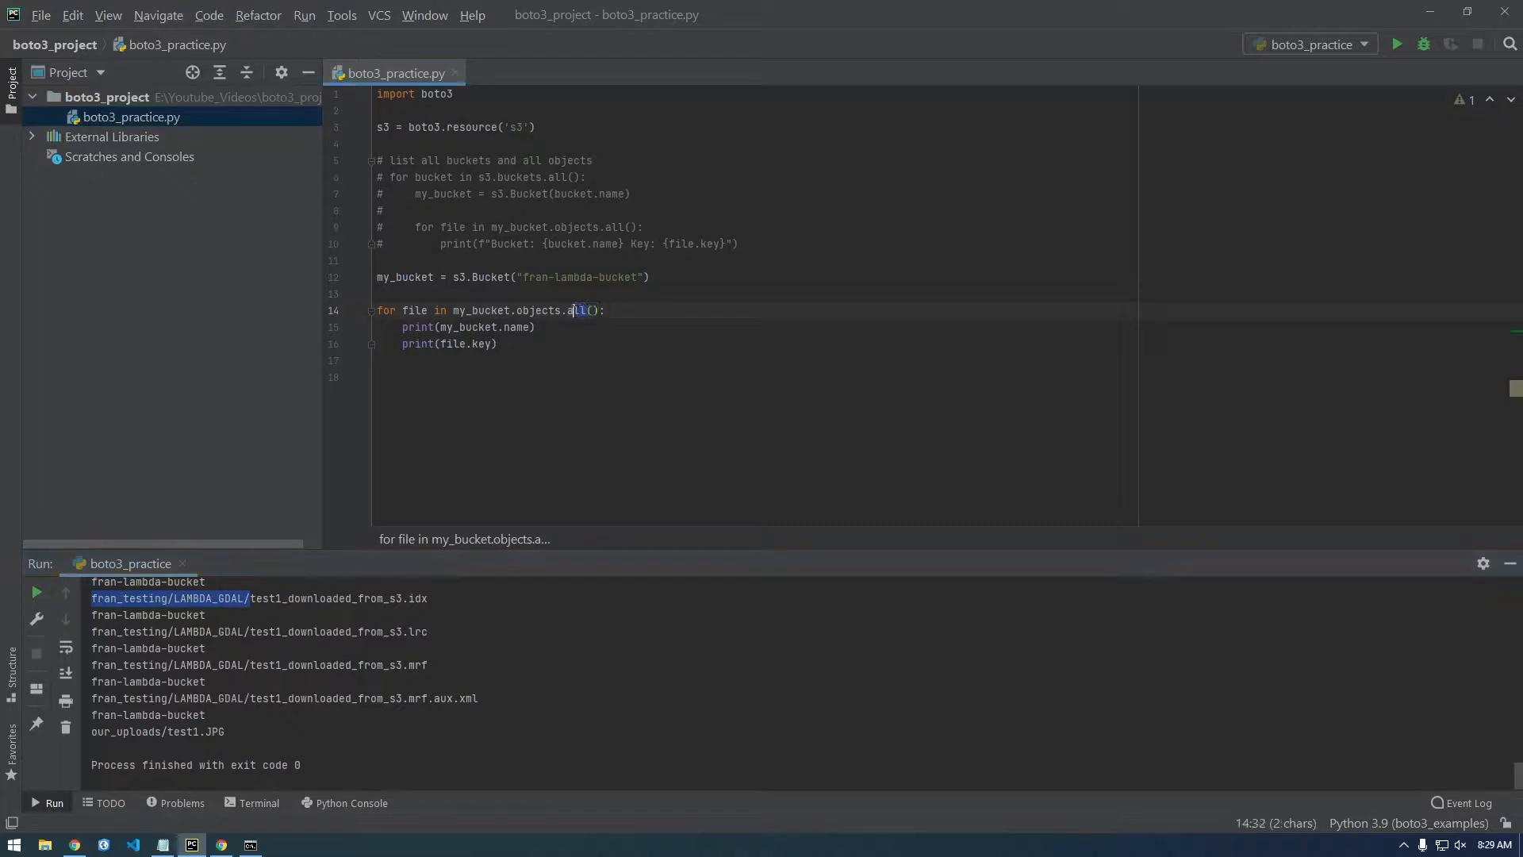
Replace all() with filter(Prefix="fran_testing/LAMBDA_GDAL/") and rerun boto3_practice.py
text(filter)
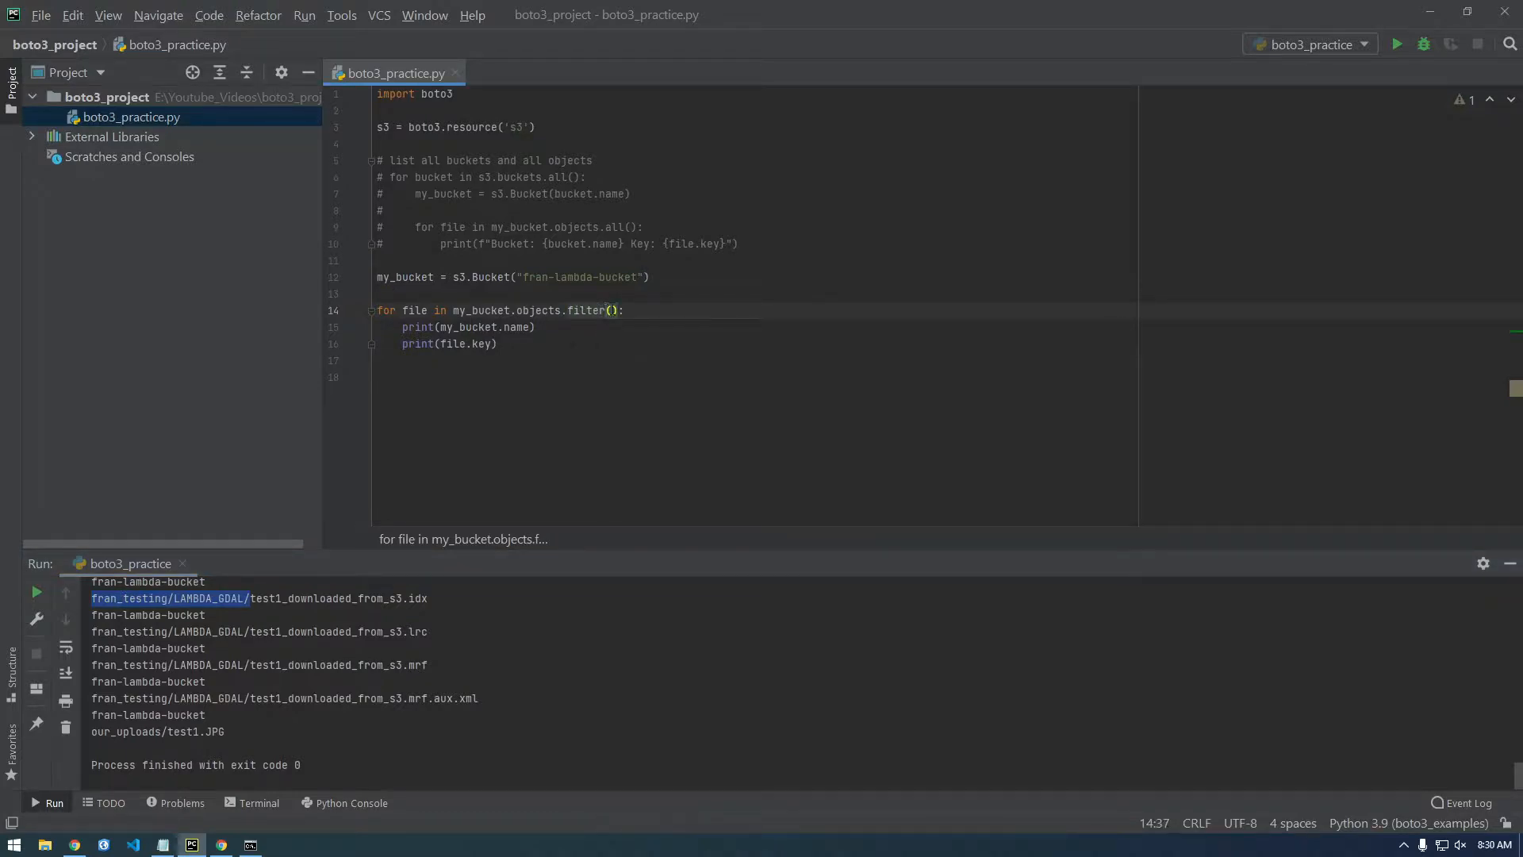
text(Prefix)
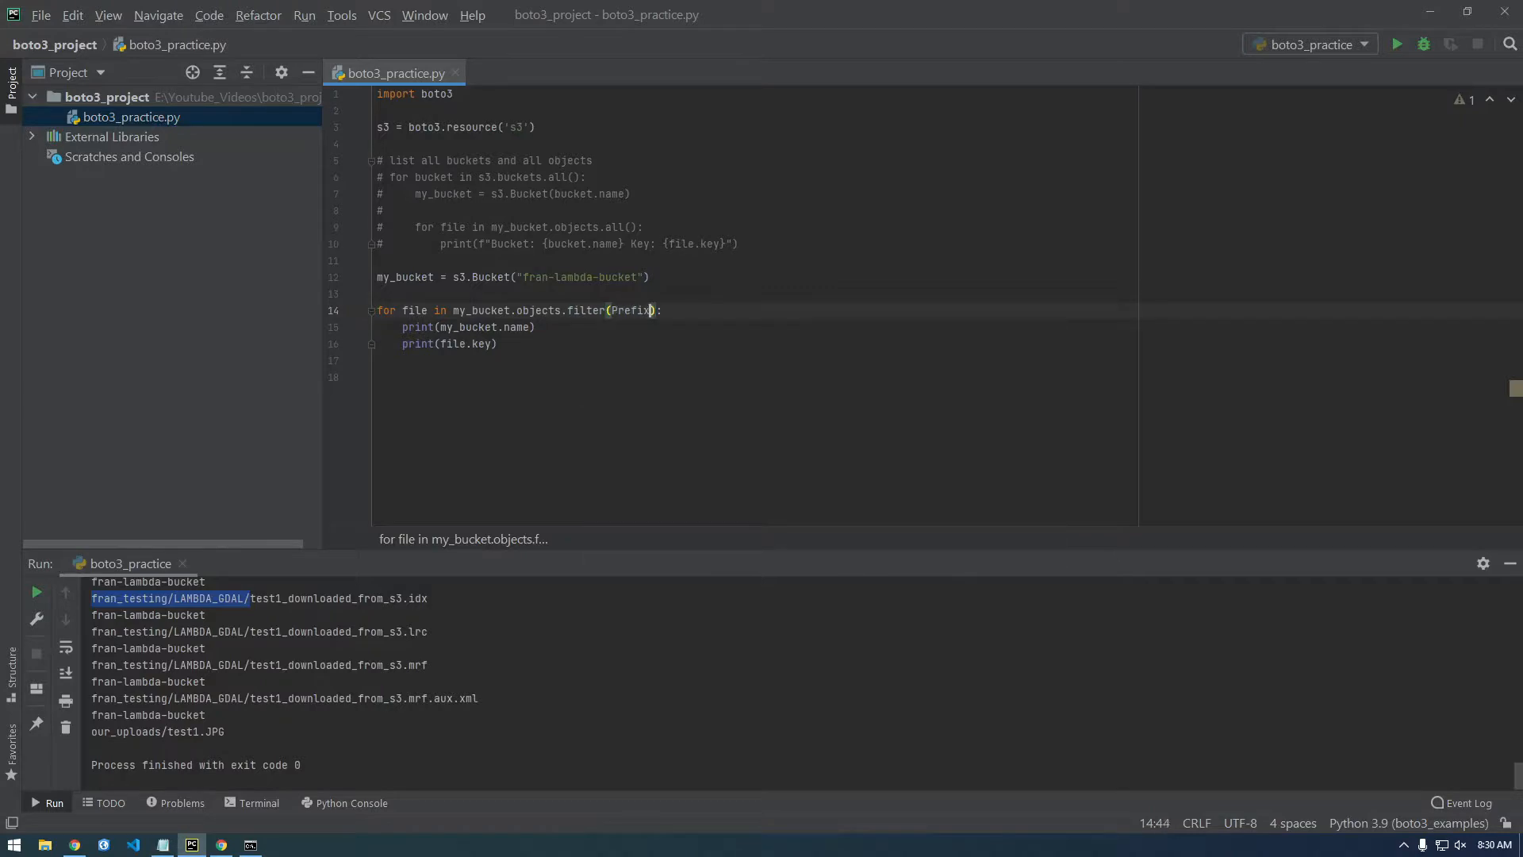
text(=")
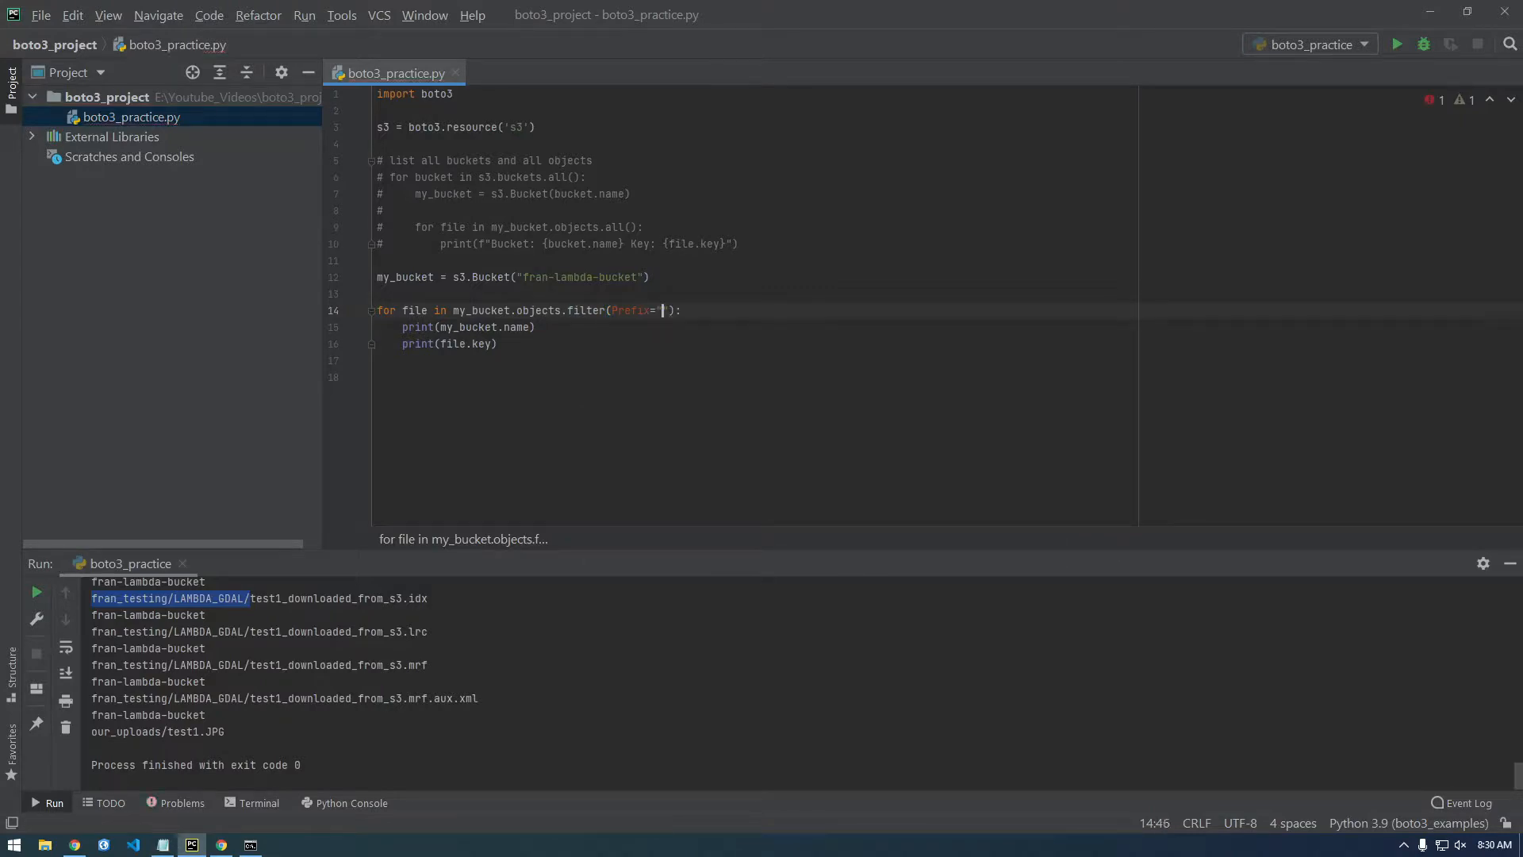
text(fran_testing/LAMBDA_GDAL/)
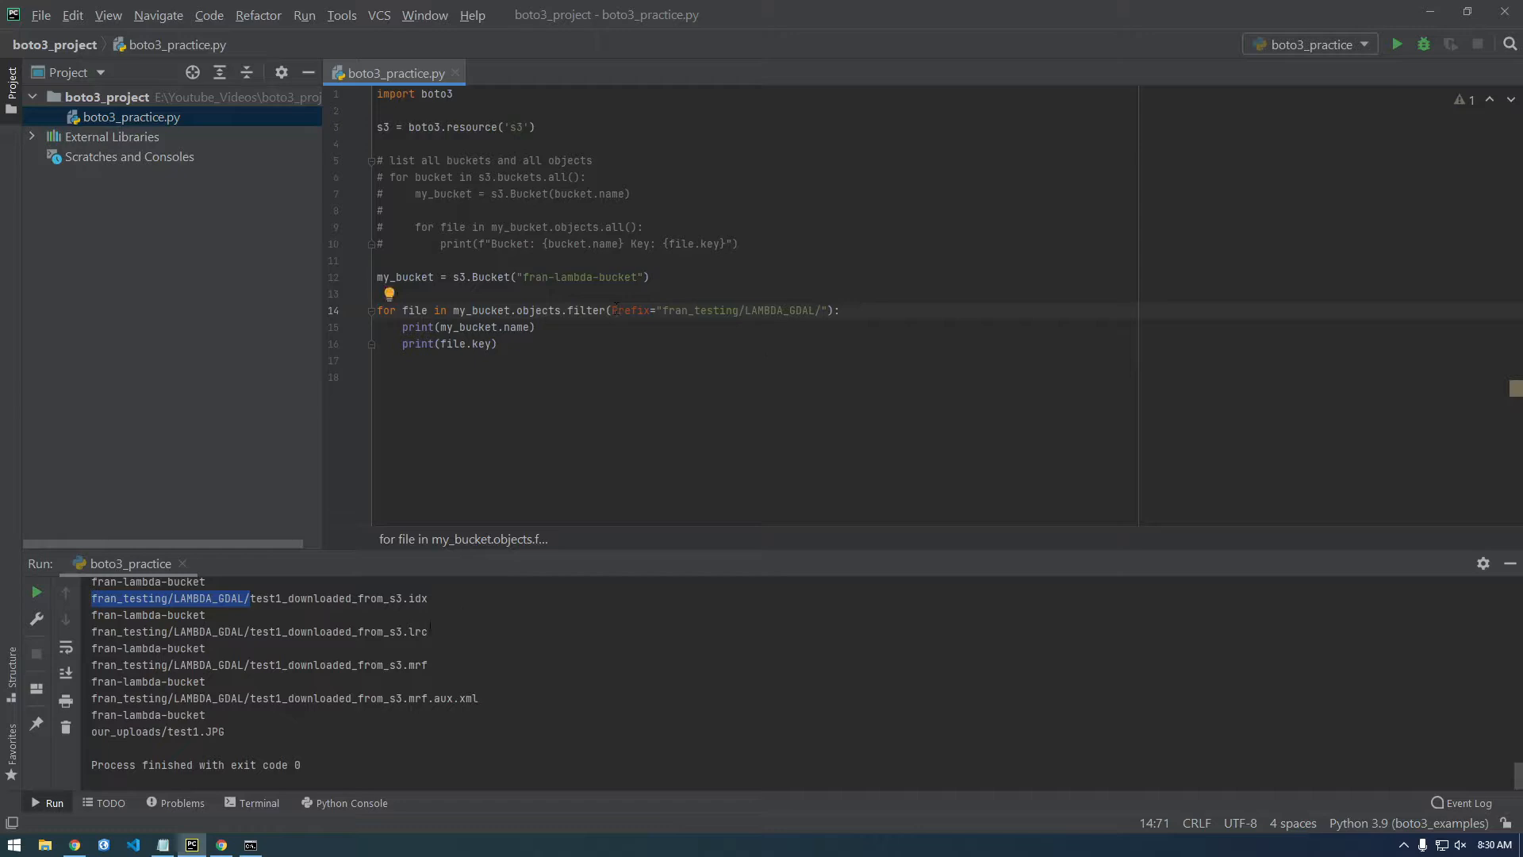
click(1397, 45)
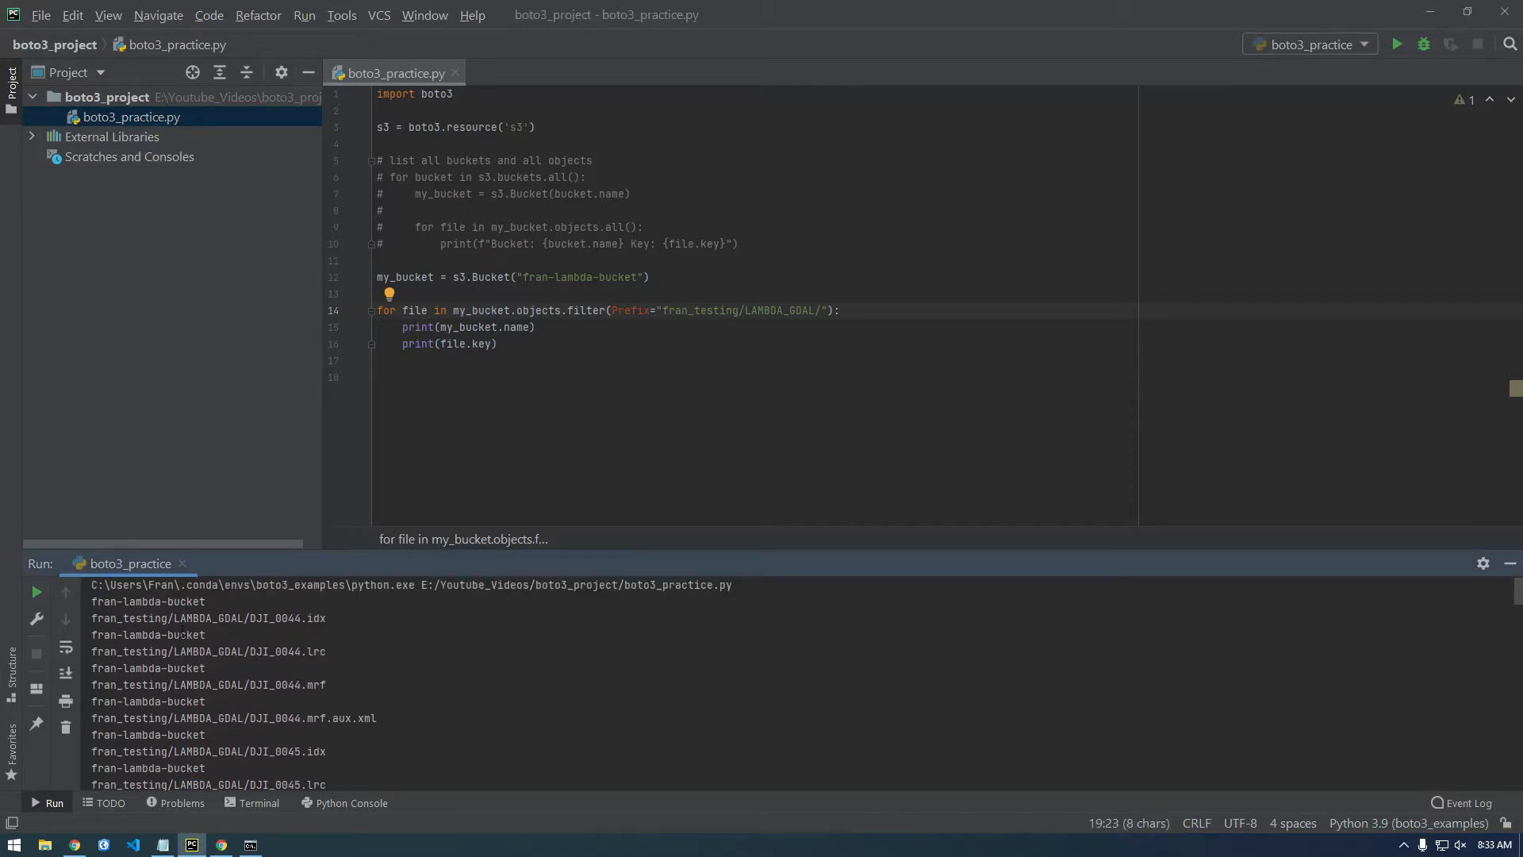
click(376, 359)
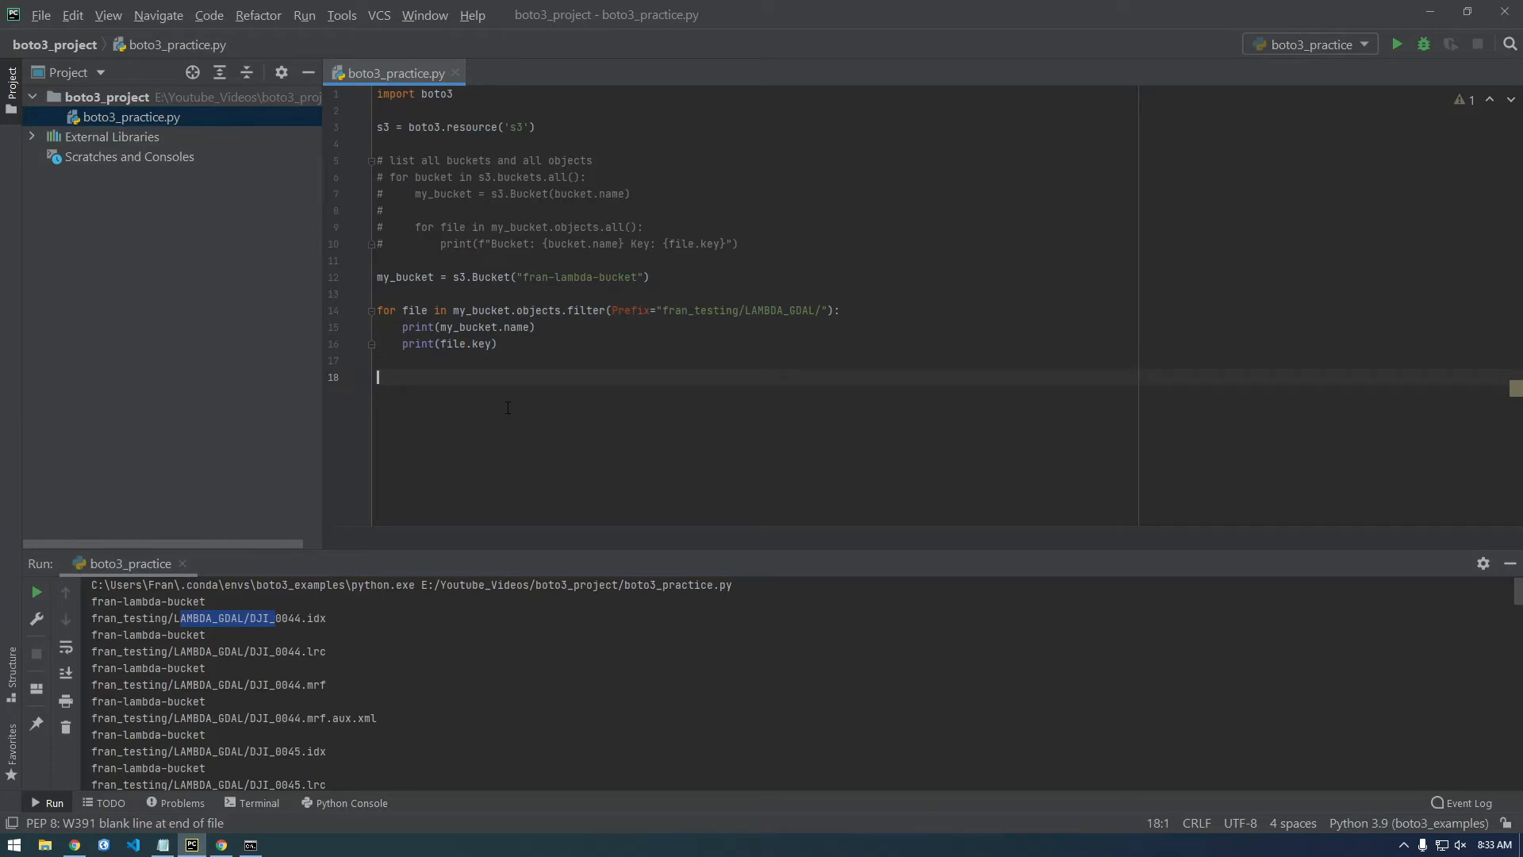
mouse_move(492, 423)
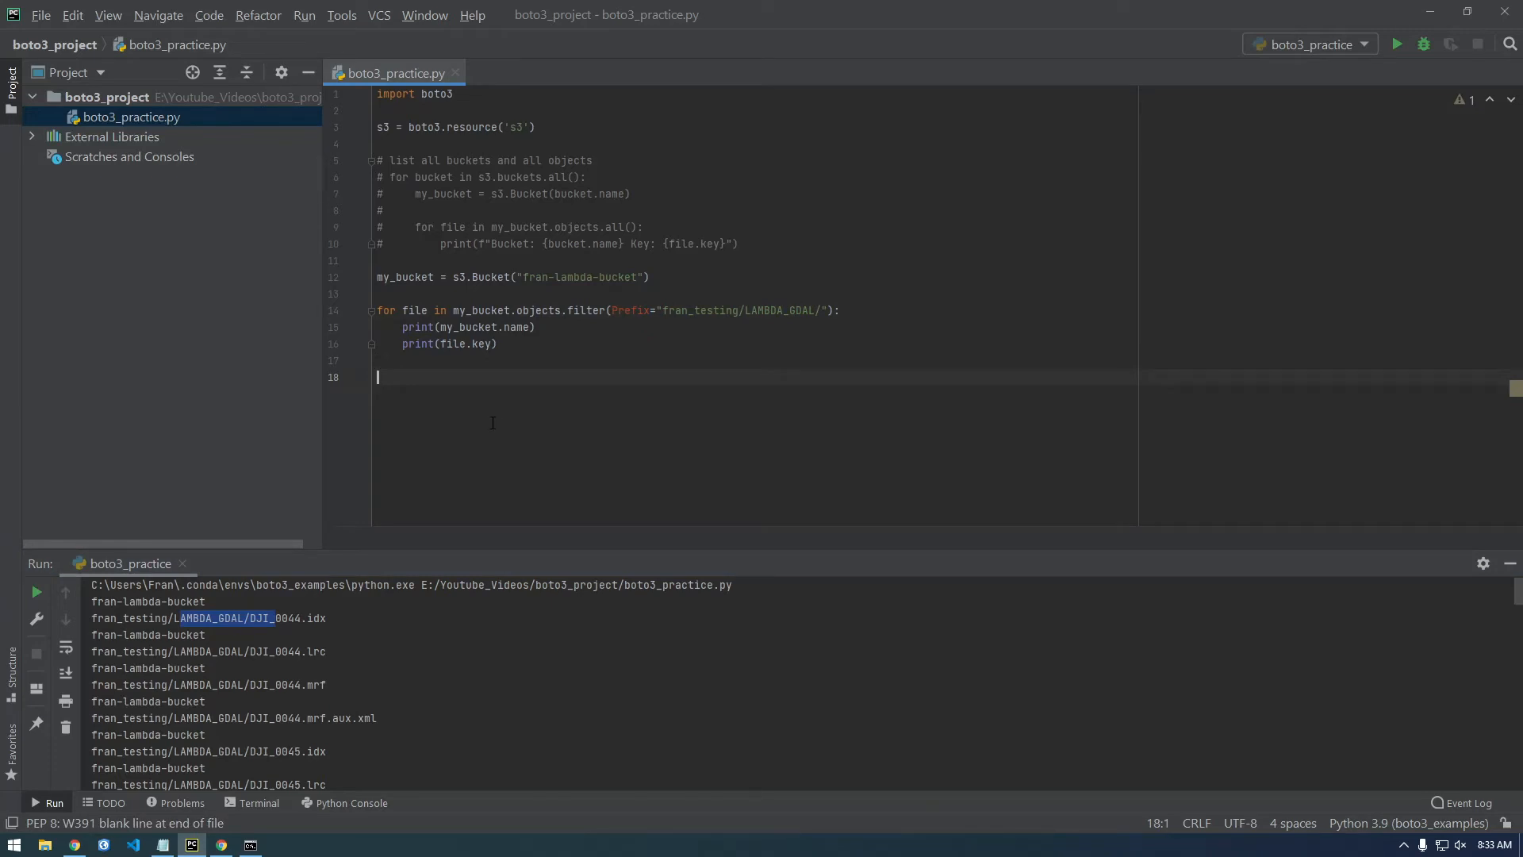